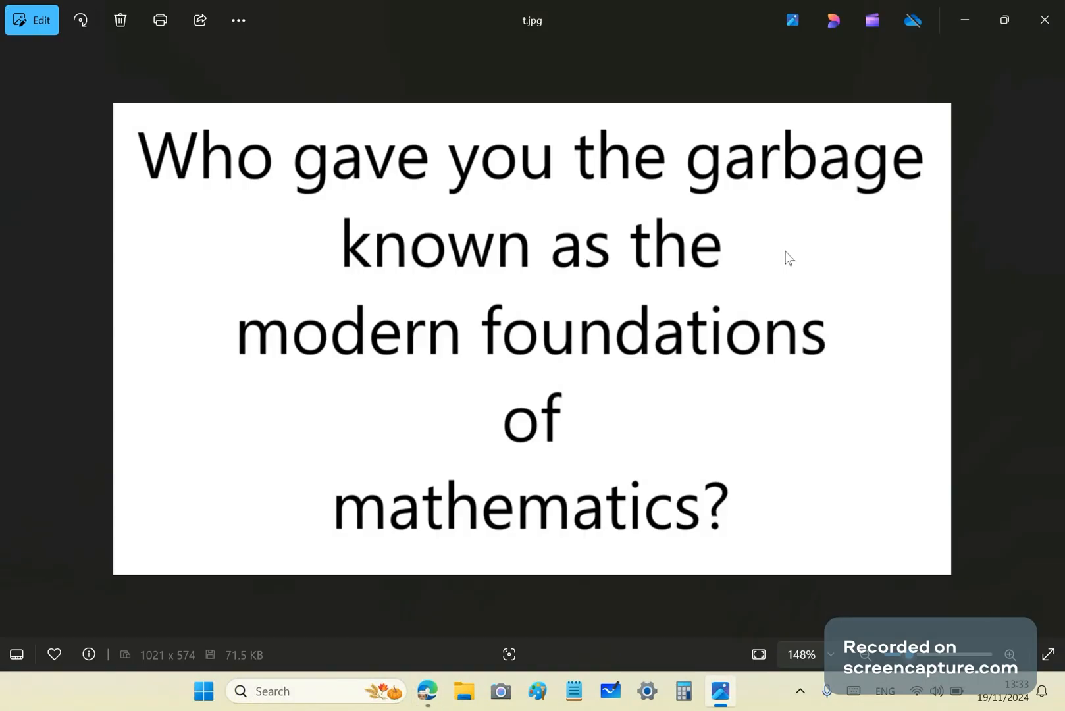
{"action": "mouse_move", "coordinate": [893, 536]}
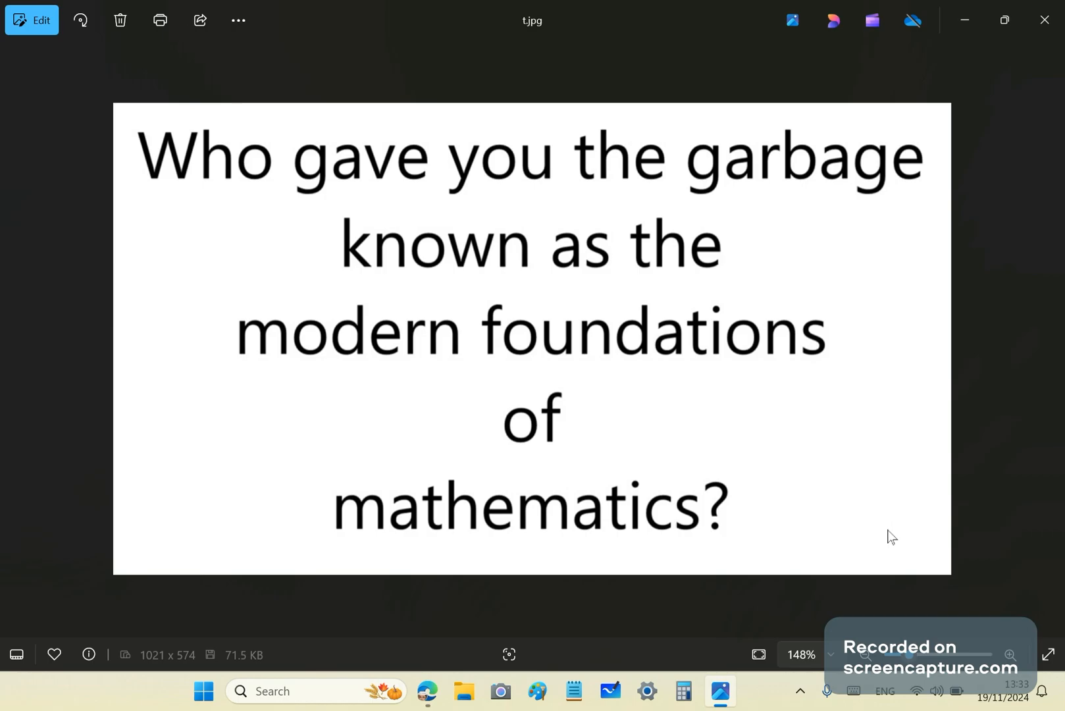
{"action": "mouse_move", "coordinate": [994, 479]}
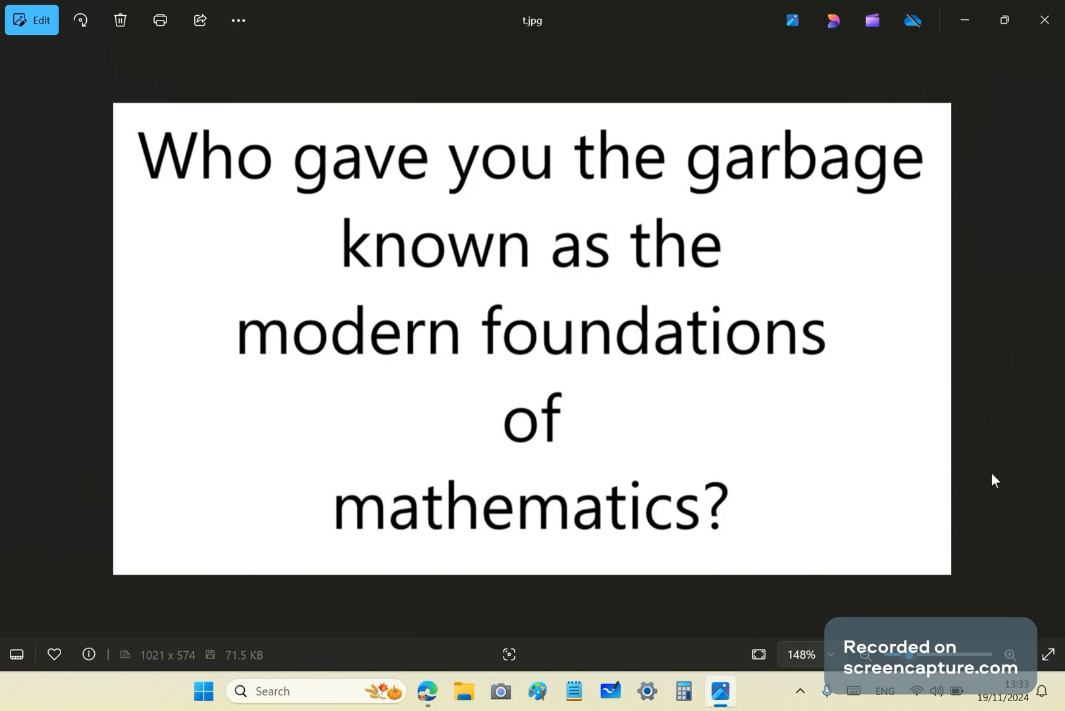
{"action": "mouse_move", "coordinate": [969, 167]}
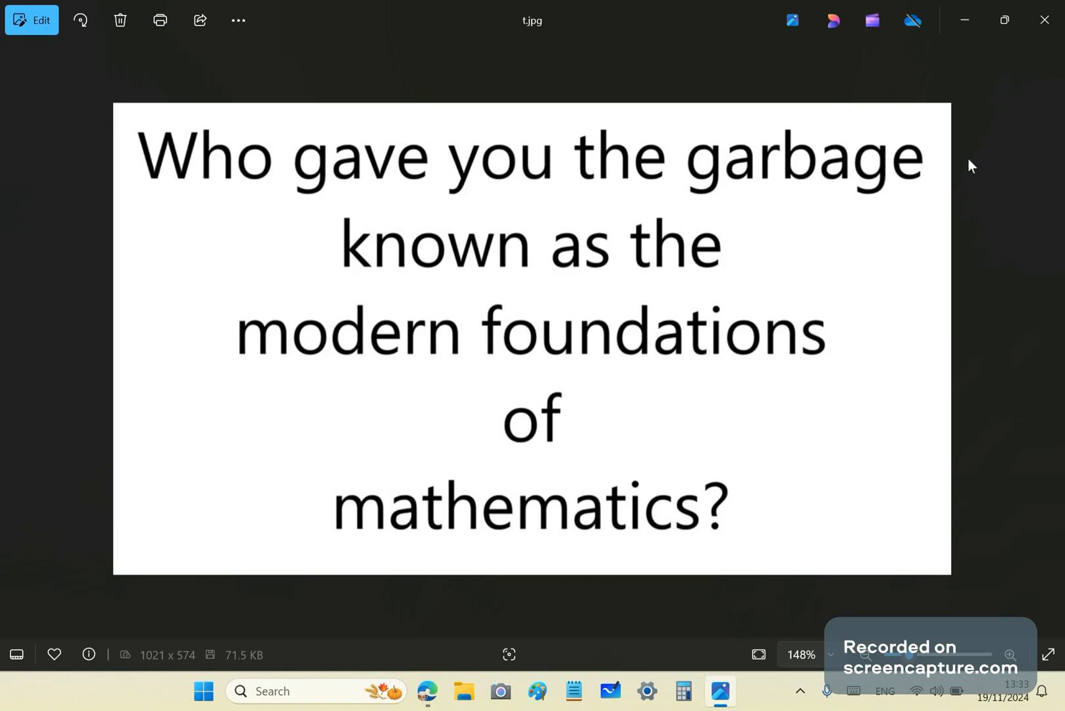
{"action": "mouse_move", "coordinate": [821, 239]}
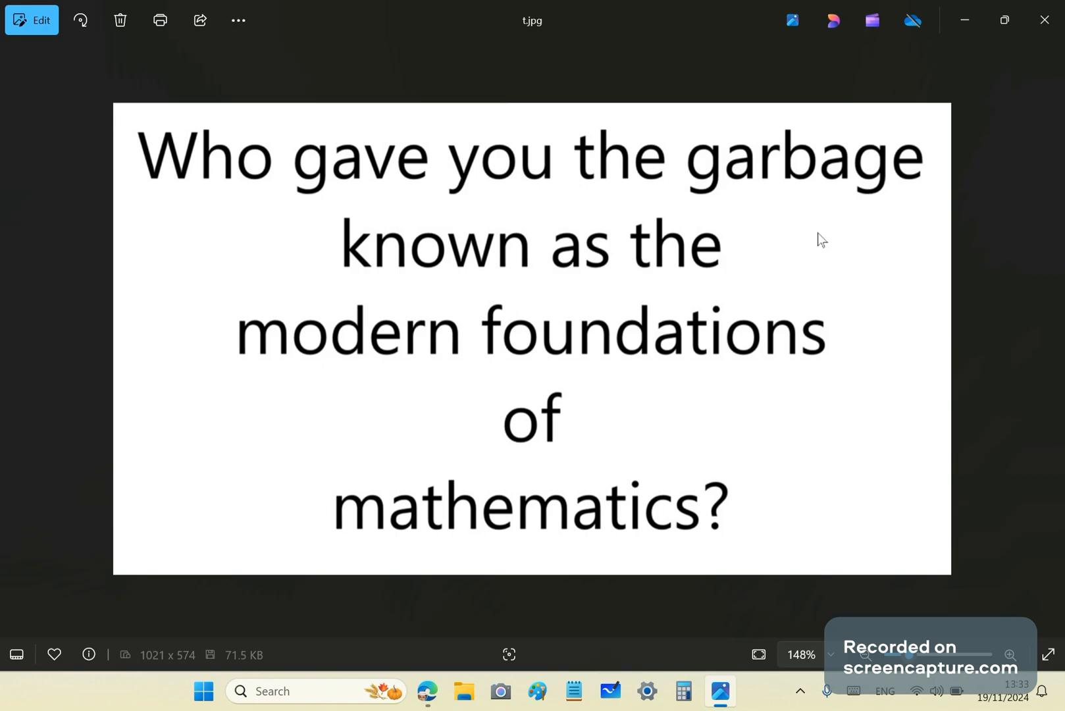
{"action": "mouse_move", "coordinate": [990, 266]}
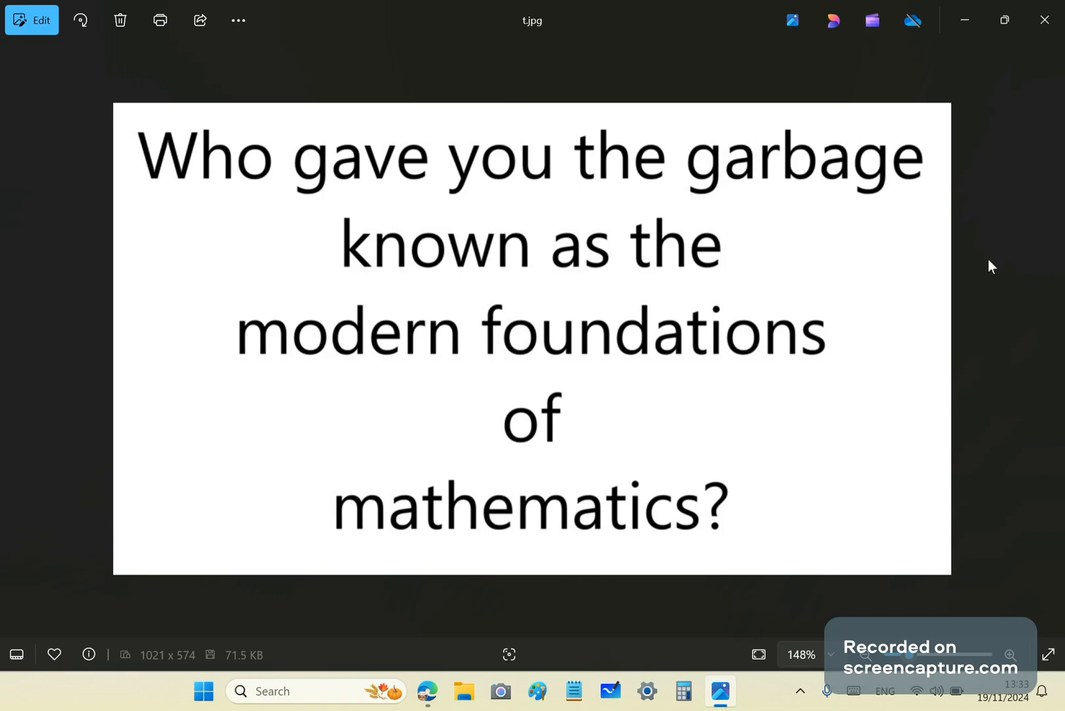
{"action": "mouse_move", "coordinate": [1044, 20]}
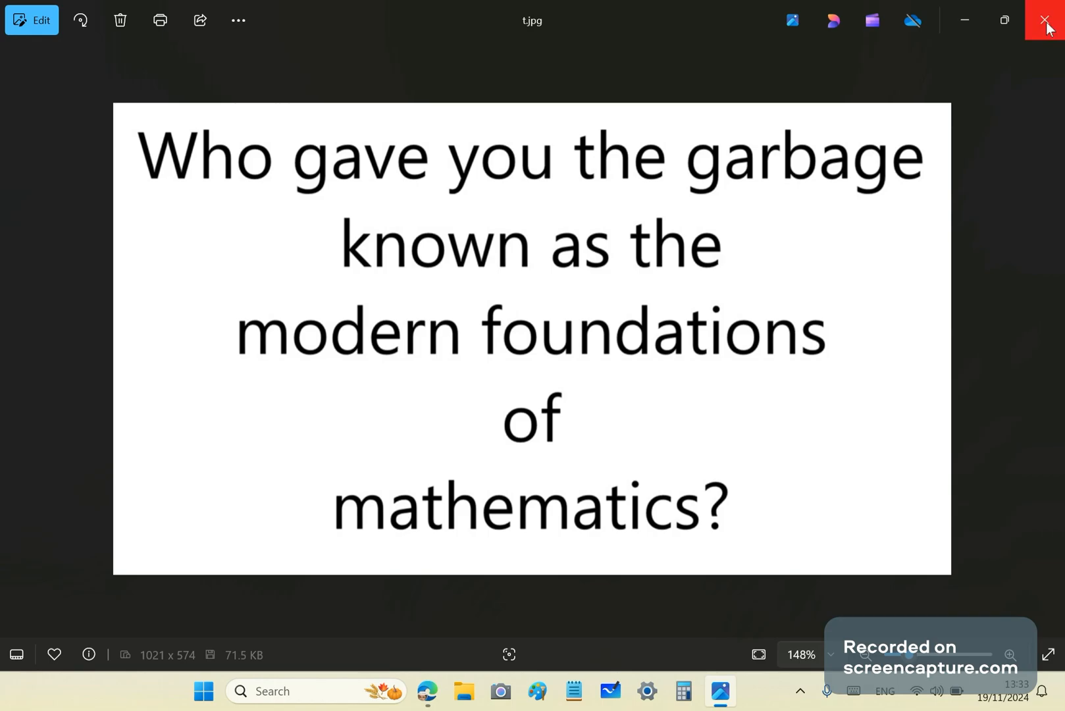
Close the Photos window showing the foundations-of-mathematics image t.jpg
{"action": "left_click", "coordinate": [1042, 18]}
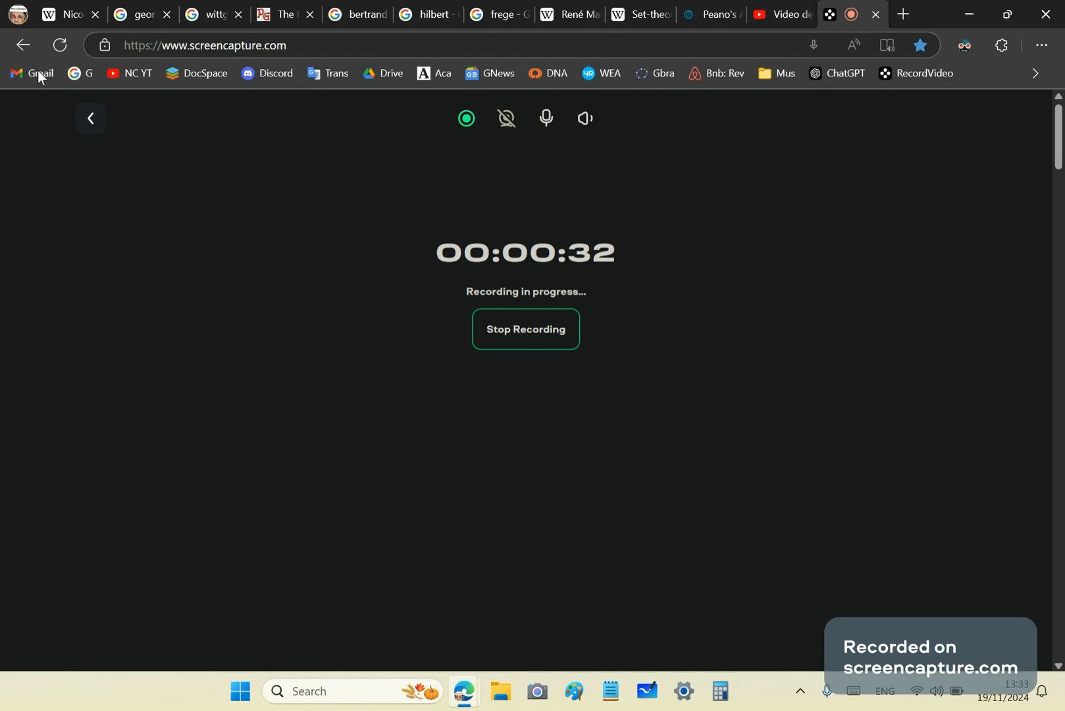
Switch to the Nicolas Bourbaki Wikipedia article and read down through it
{"action": "left_click", "coordinate": [68, 14]}
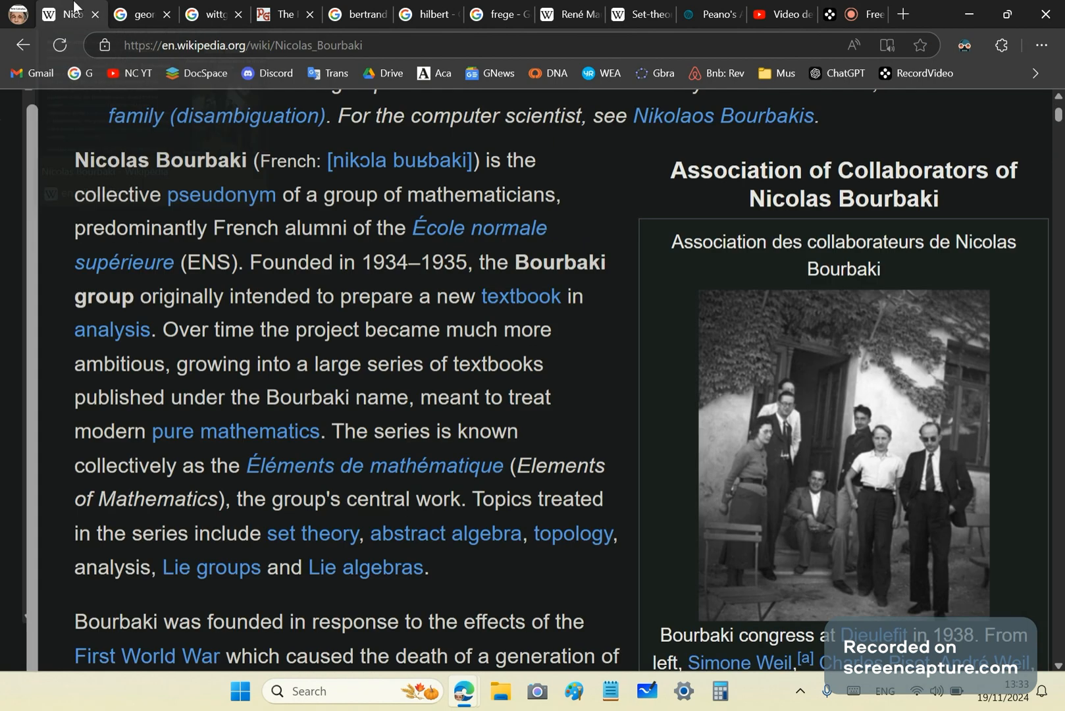
{"action": "mouse_move", "coordinate": [225, 563]}
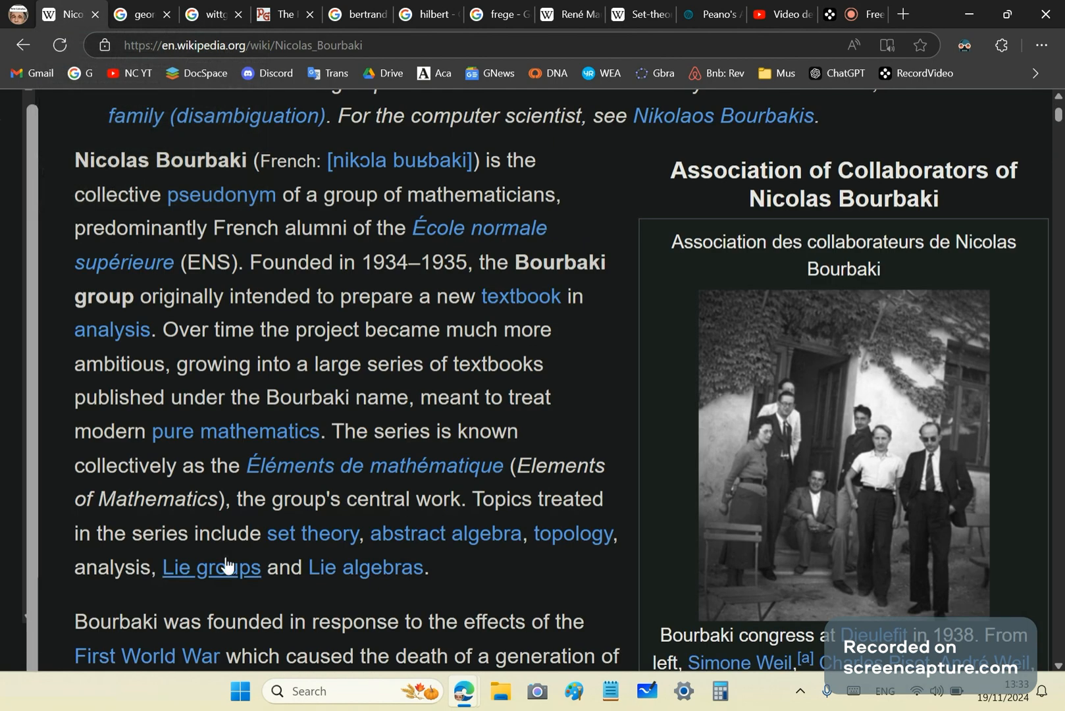
{"action": "mouse_move", "coordinate": [787, 644]}
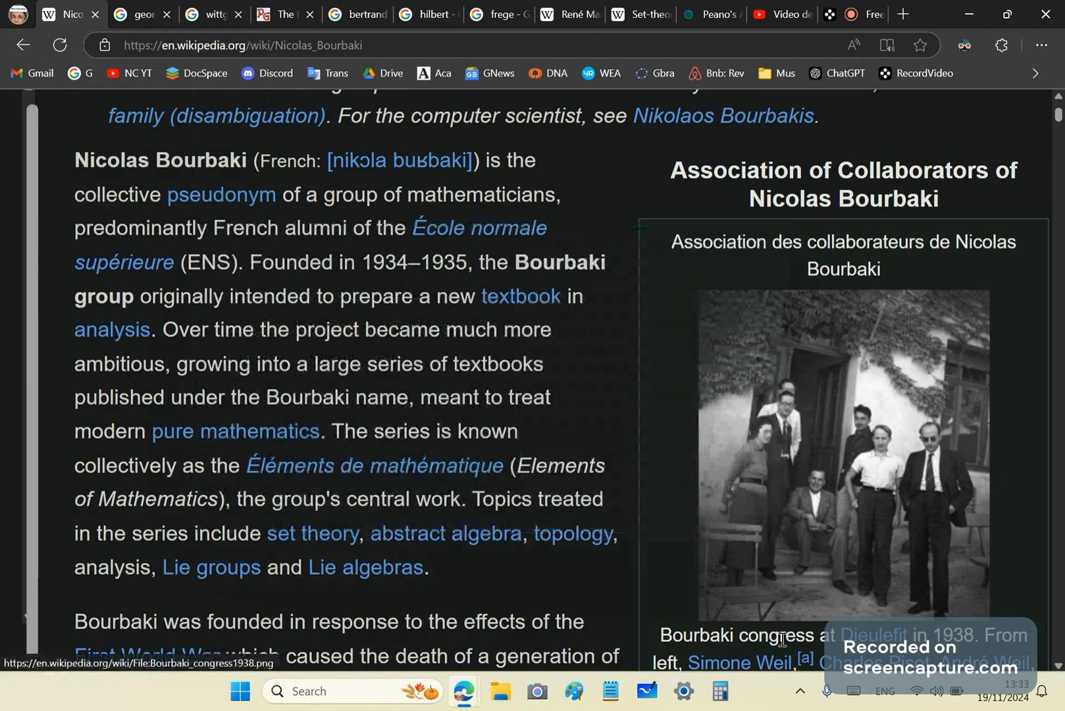
{"action": "scroll", "scroll_direction": "down", "scroll_amount": 3}
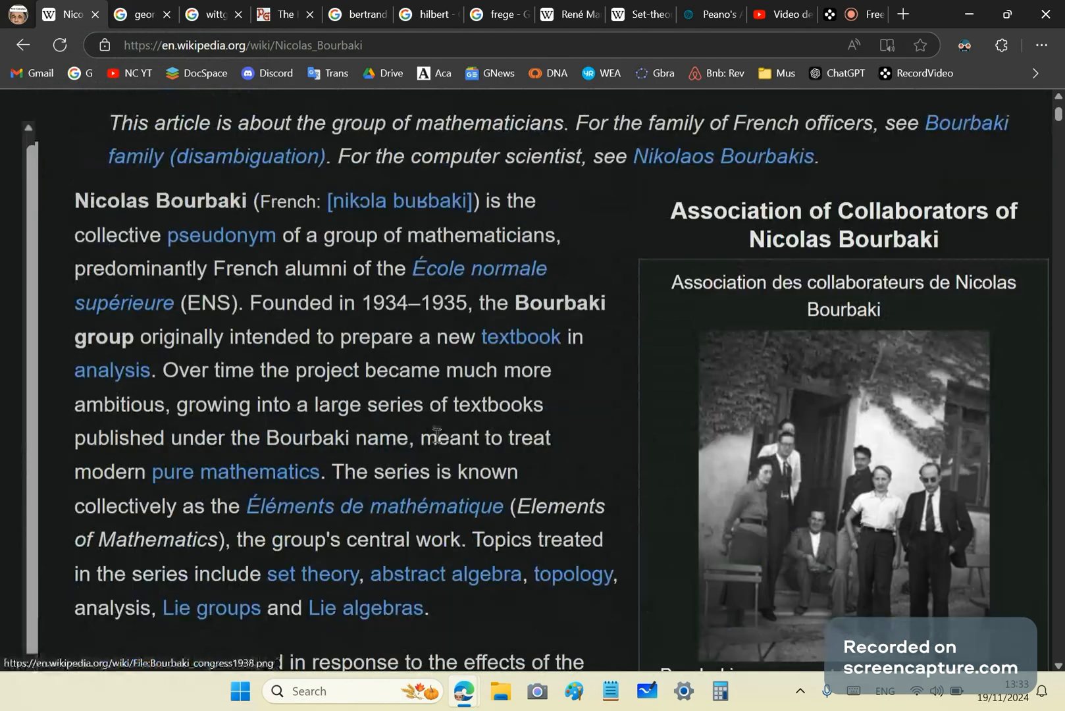
{"action": "scroll", "scroll_direction": "down", "scroll_amount": 3}
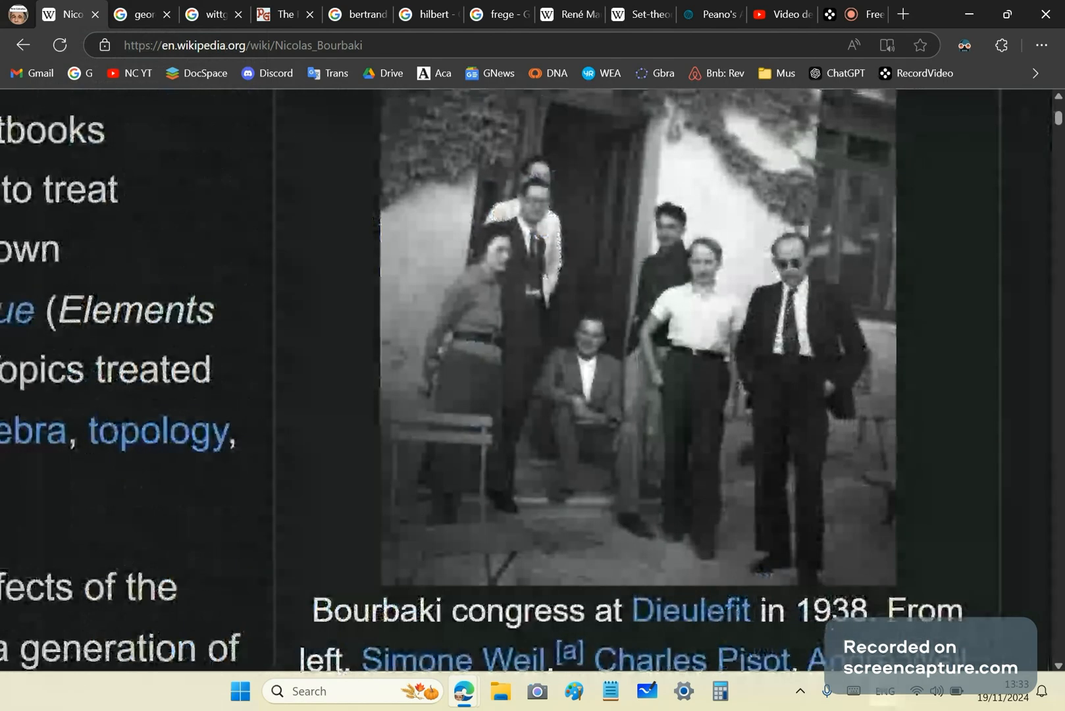
{"action": "scroll", "scroll_direction": "down", "scroll_amount": 3}
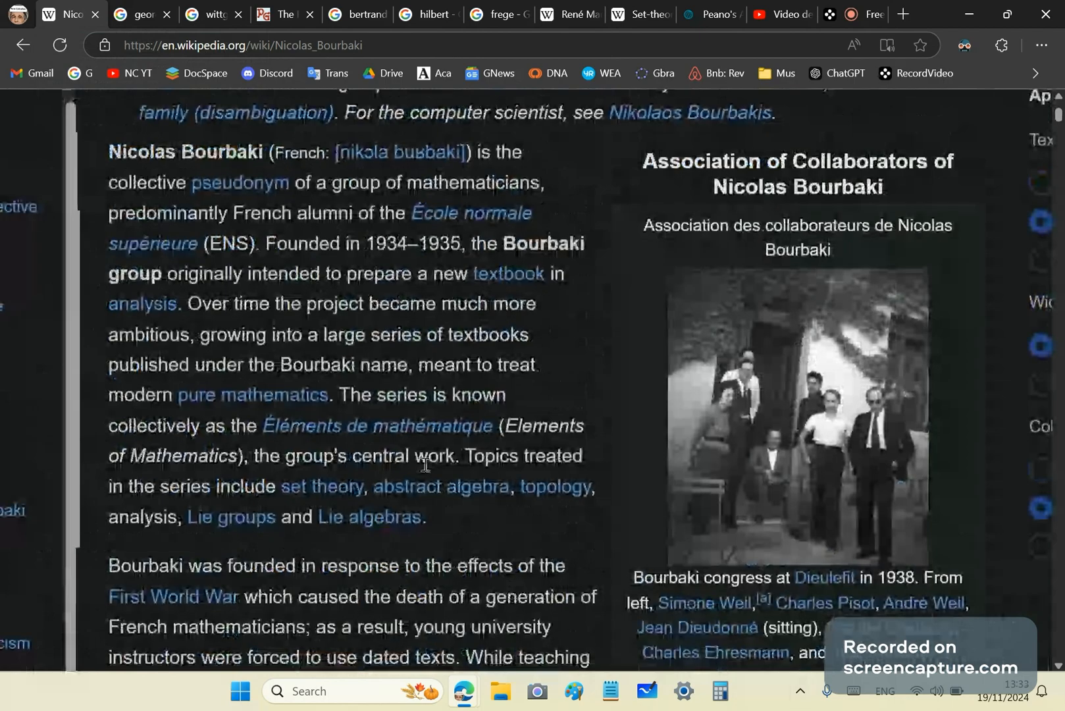
{"action": "mouse_move", "coordinate": [410, 495]}
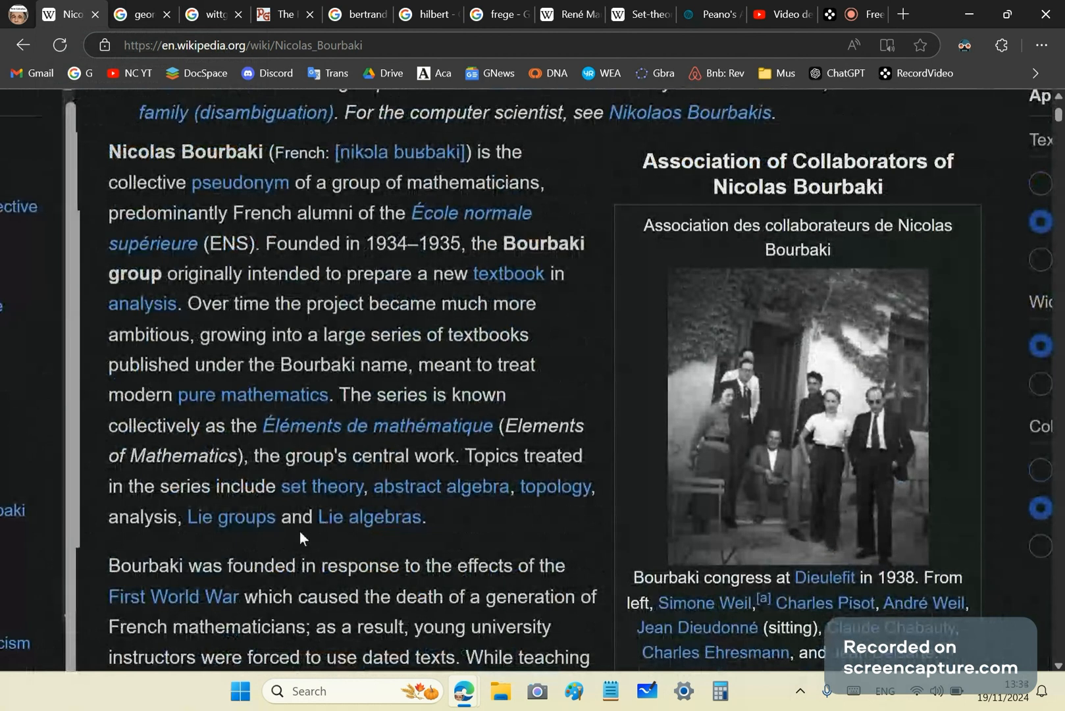
{"action": "mouse_move", "coordinate": [552, 565]}
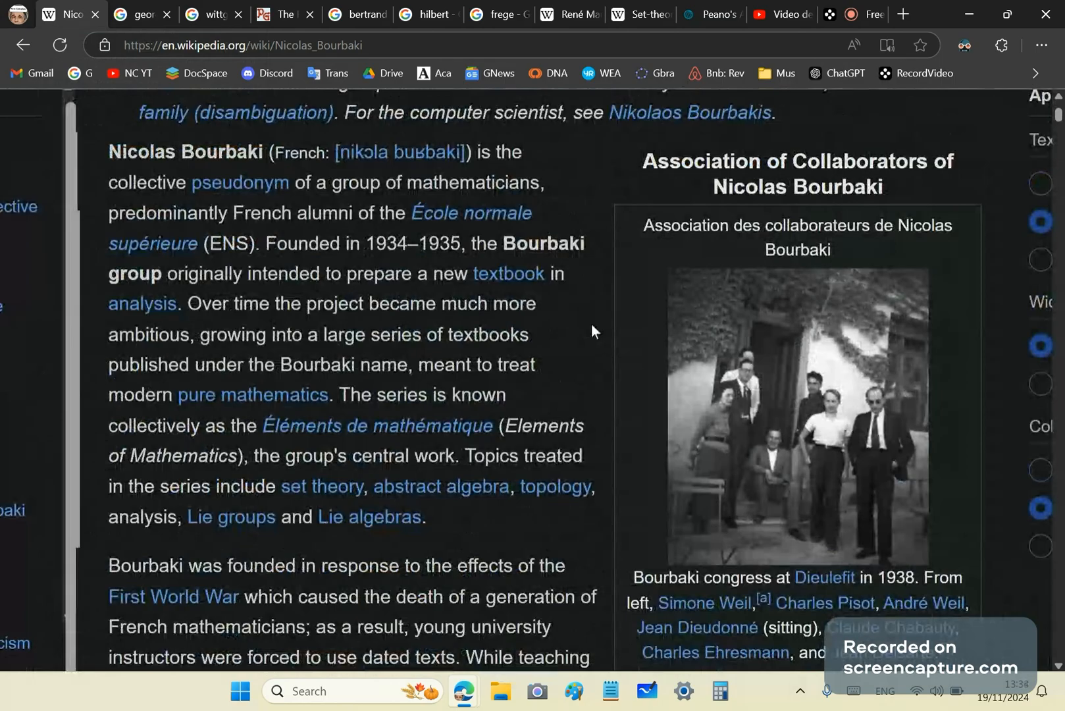
{"action": "mouse_move", "coordinate": [591, 343]}
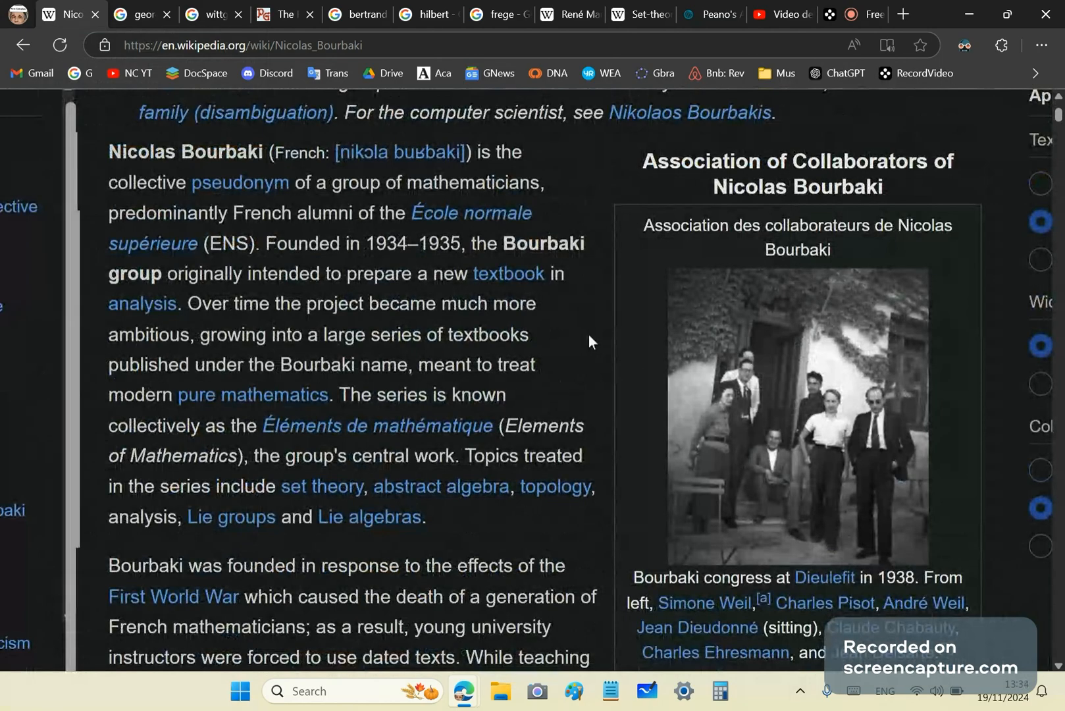
{"action": "mouse_move", "coordinate": [584, 363]}
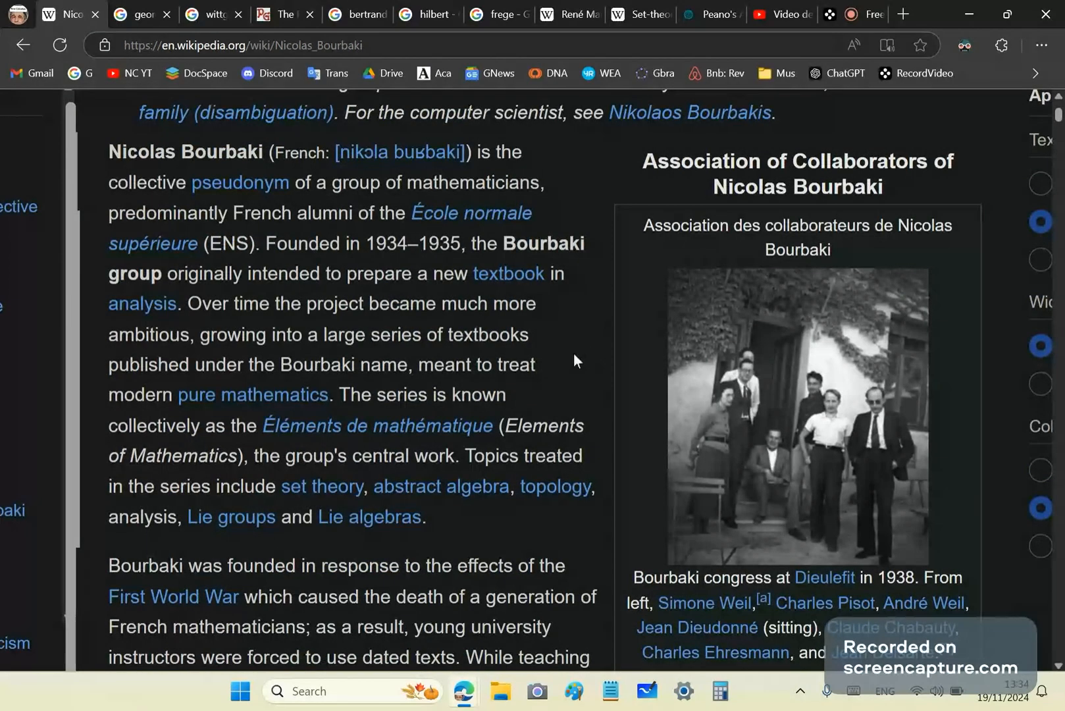
{"action": "mouse_move", "coordinate": [584, 376]}
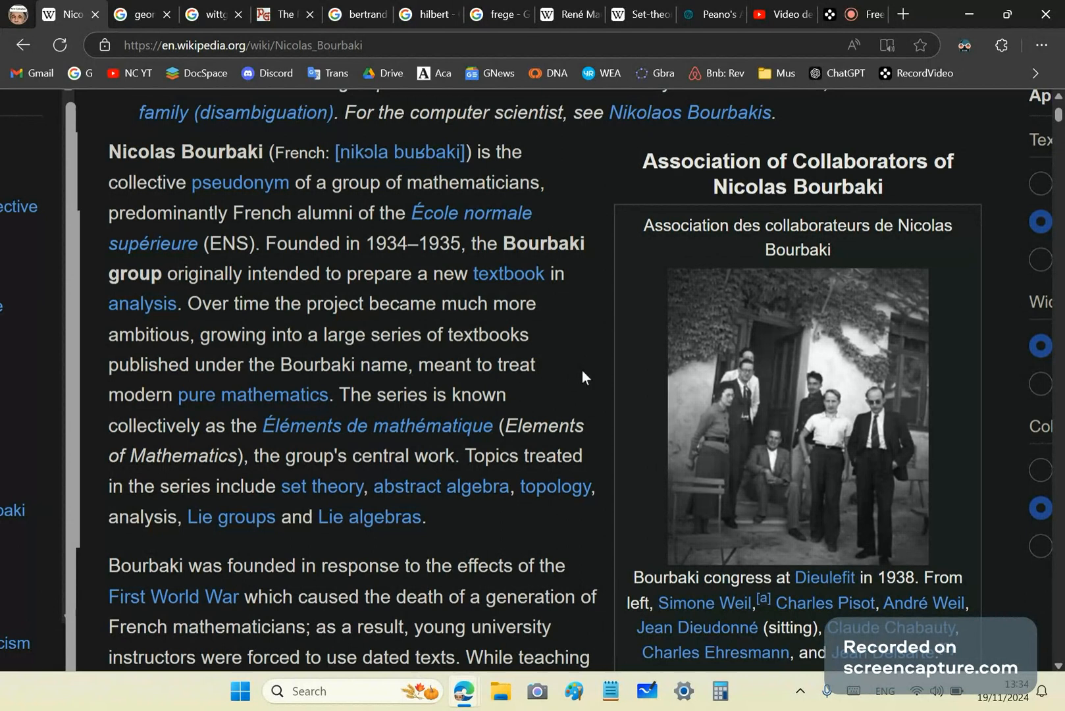
{"action": "mouse_move", "coordinate": [619, 367]}
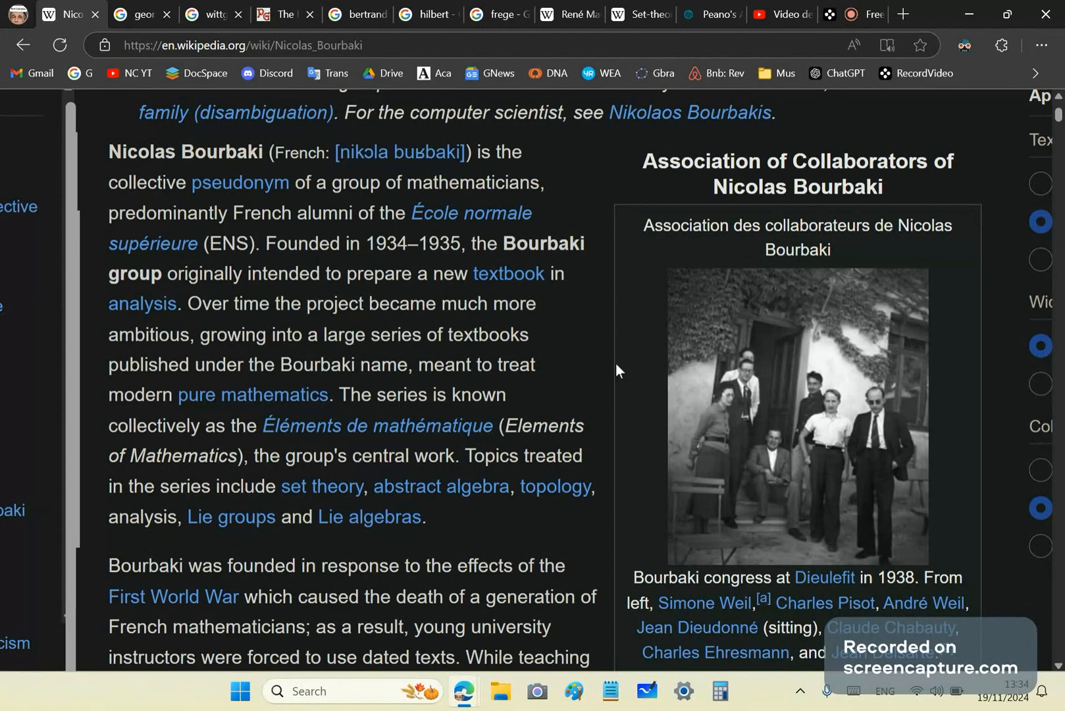
{"action": "scroll", "scroll_direction": "down", "scroll_amount": 3}
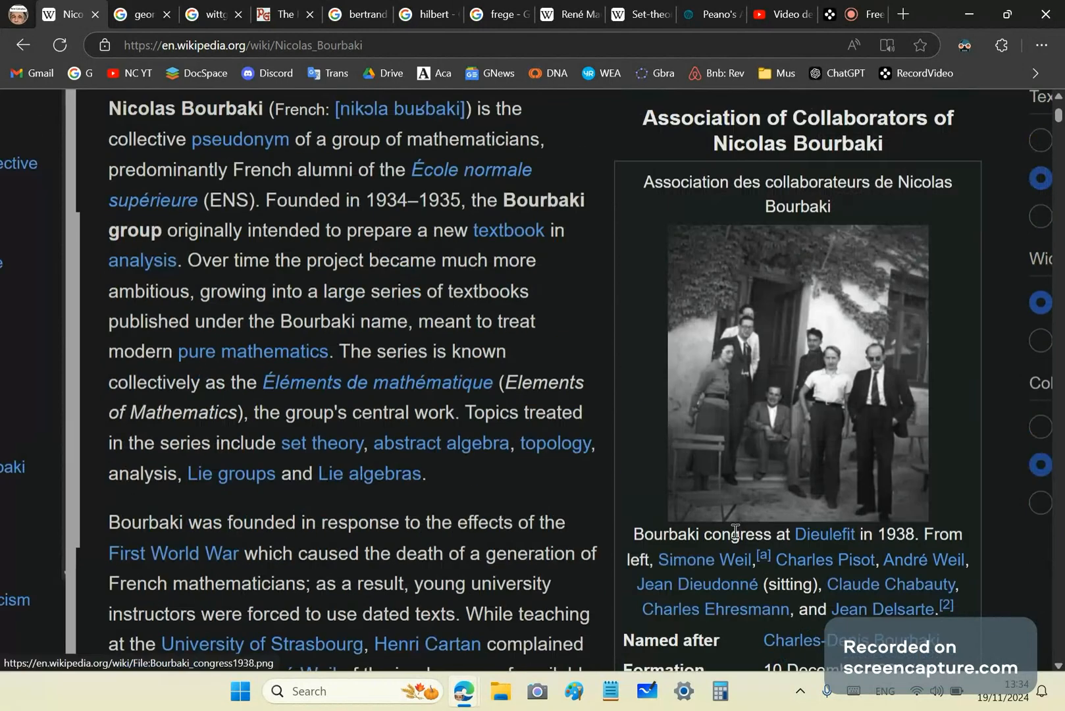
{"action": "mouse_move", "coordinate": [79, 124]}
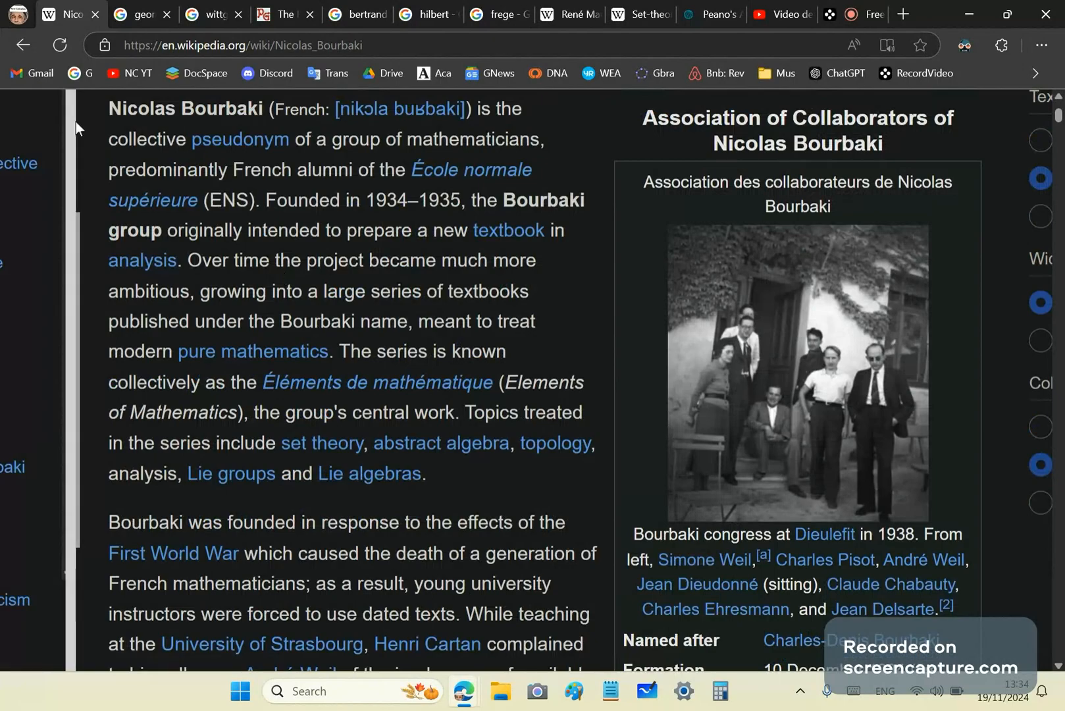
{"action": "mouse_move", "coordinate": [92, 227]}
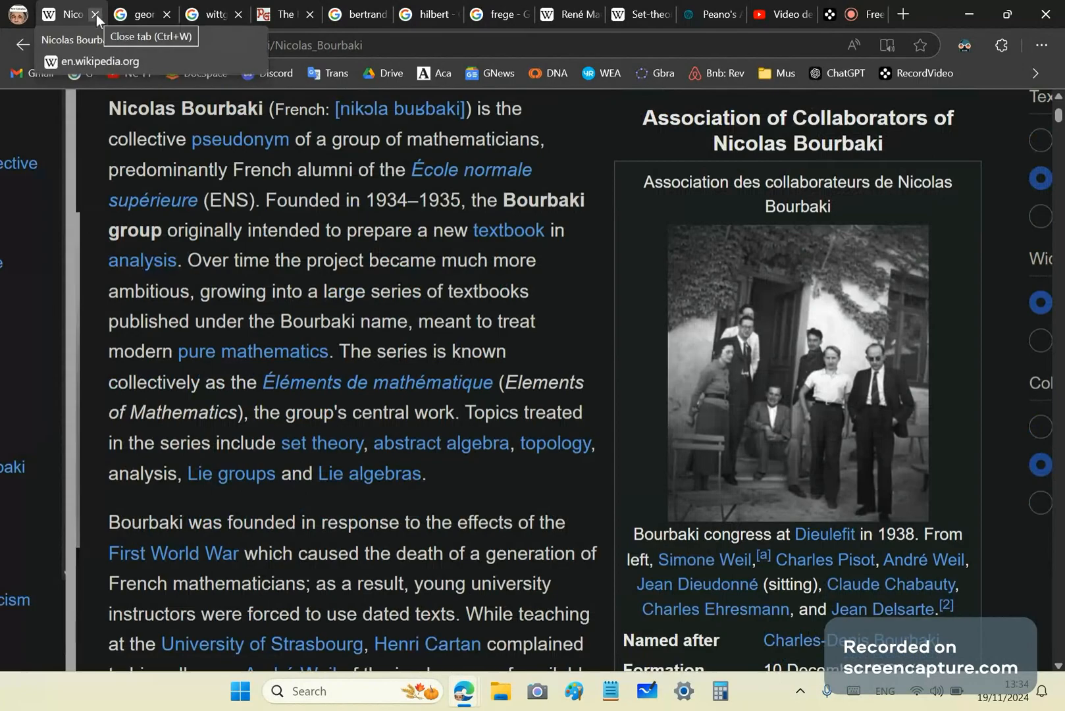
{"action": "mouse_move", "coordinate": [381, 308]}
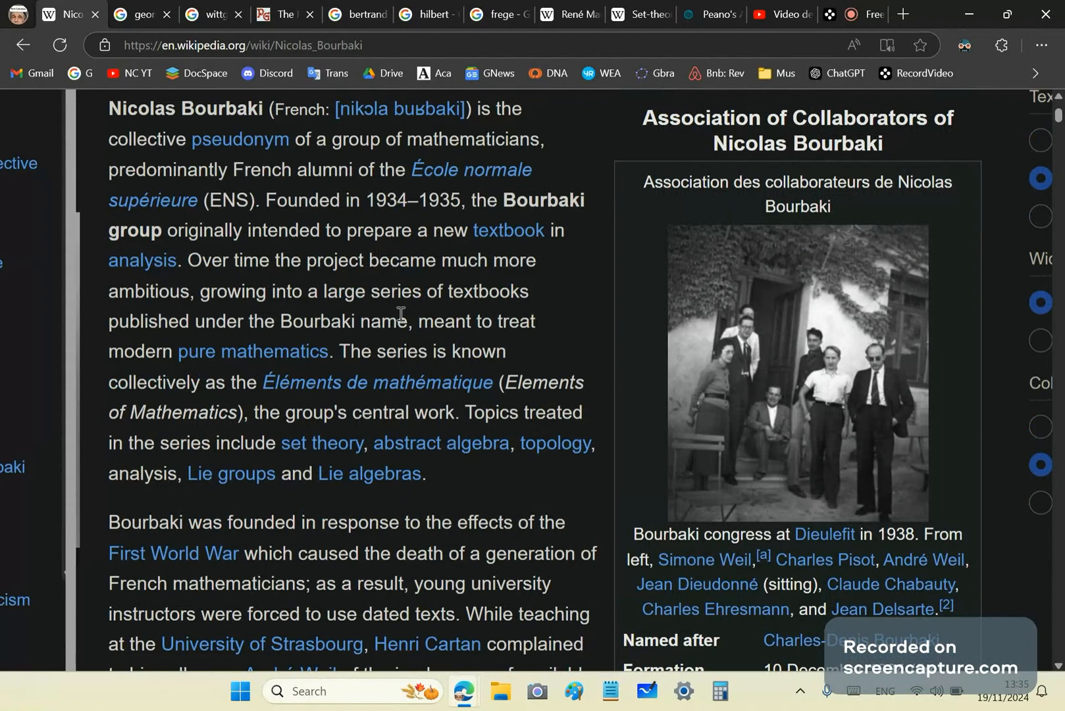
{"action": "mouse_move", "coordinate": [243, 240]}
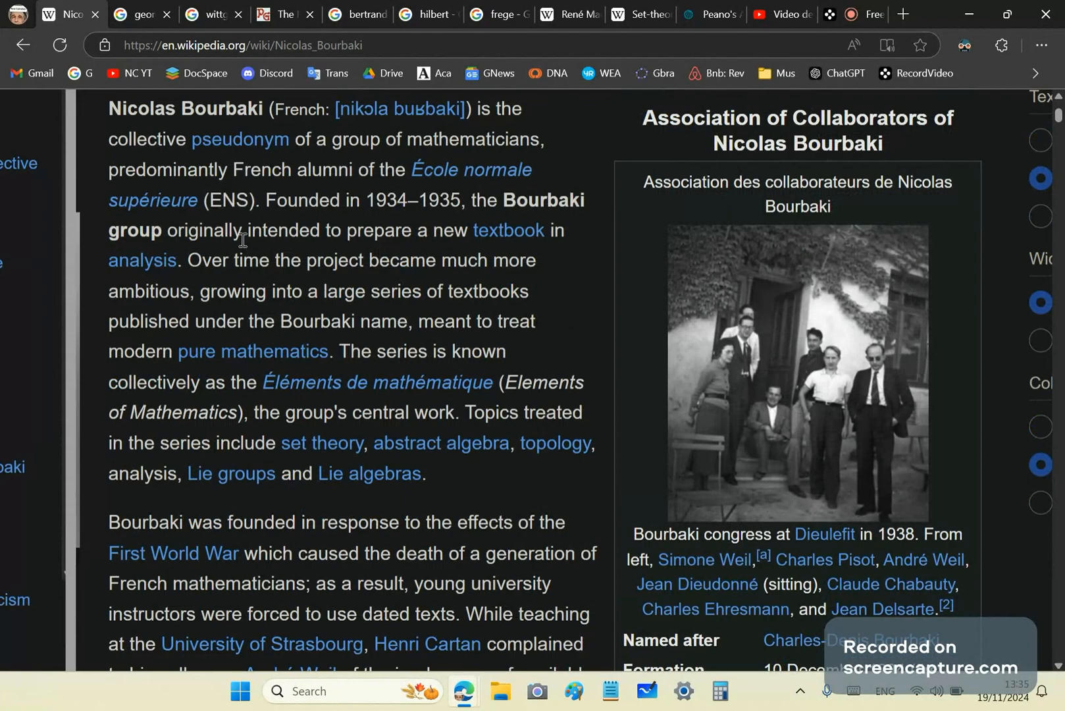
{"action": "mouse_move", "coordinate": [372, 373]}
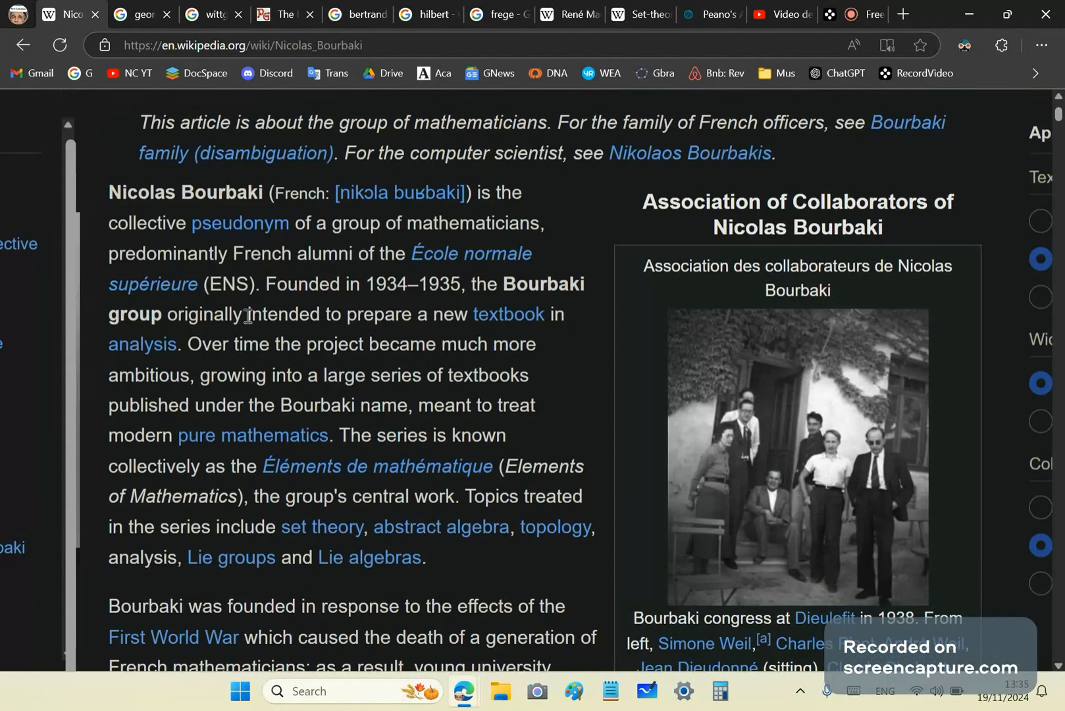
{"action": "mouse_move", "coordinate": [140, 104]}
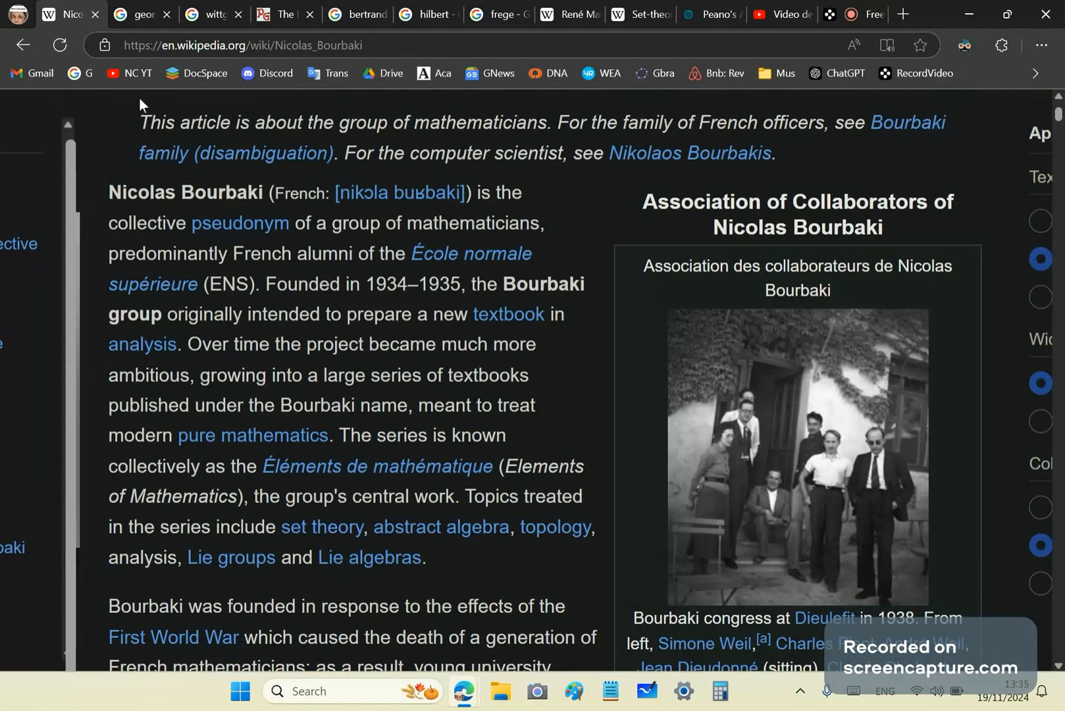
{"action": "mouse_move", "coordinate": [450, 366]}
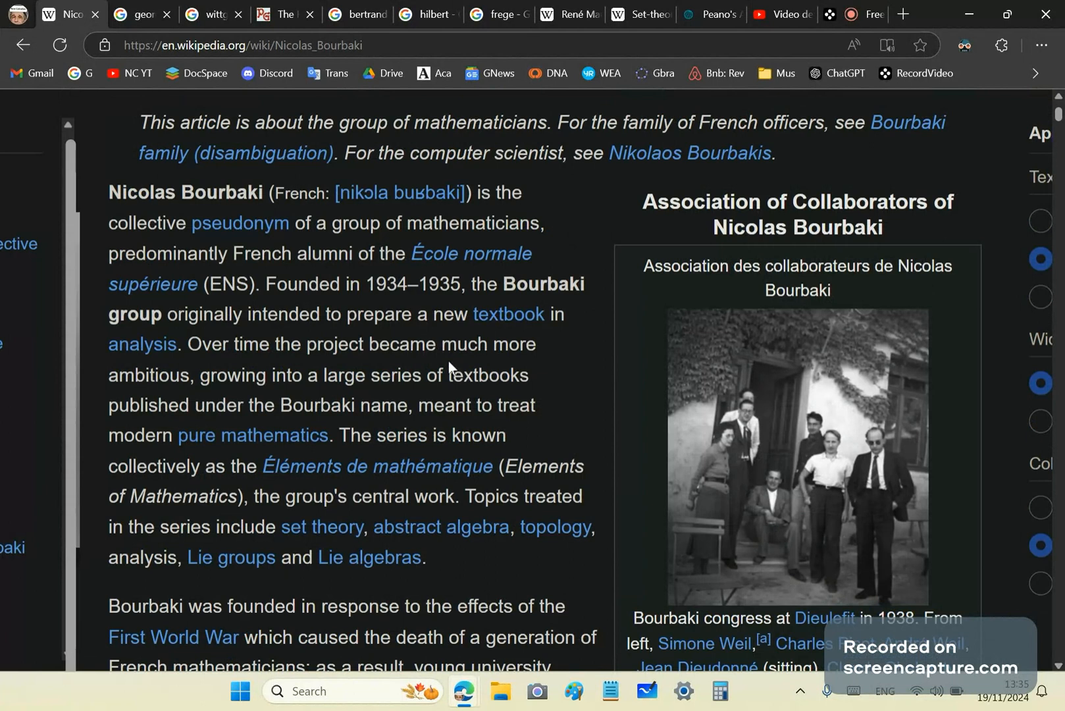
{"action": "mouse_move", "coordinate": [689, 339]}
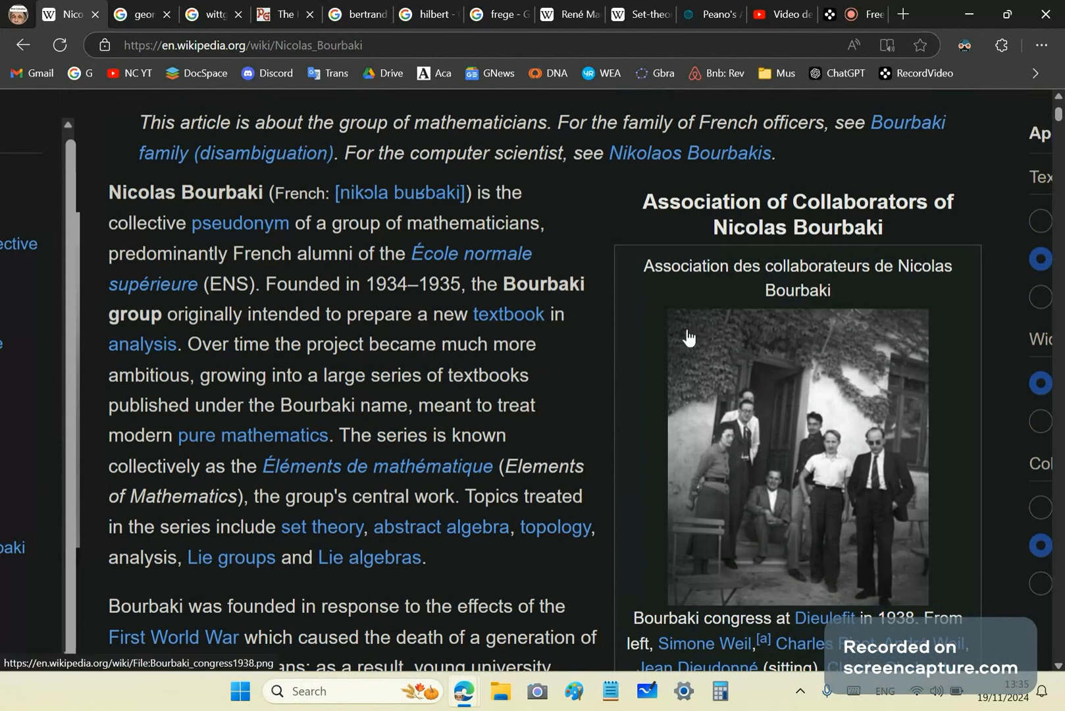
{"action": "mouse_move", "coordinate": [129, 126]}
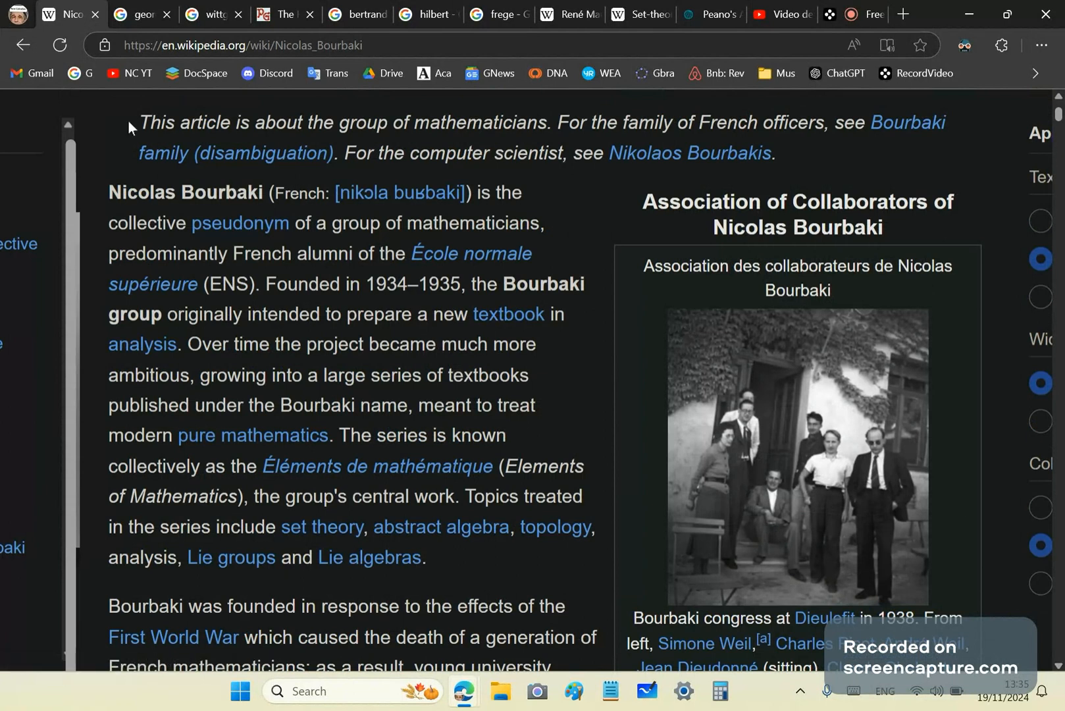
{"action": "mouse_move", "coordinate": [100, 44]}
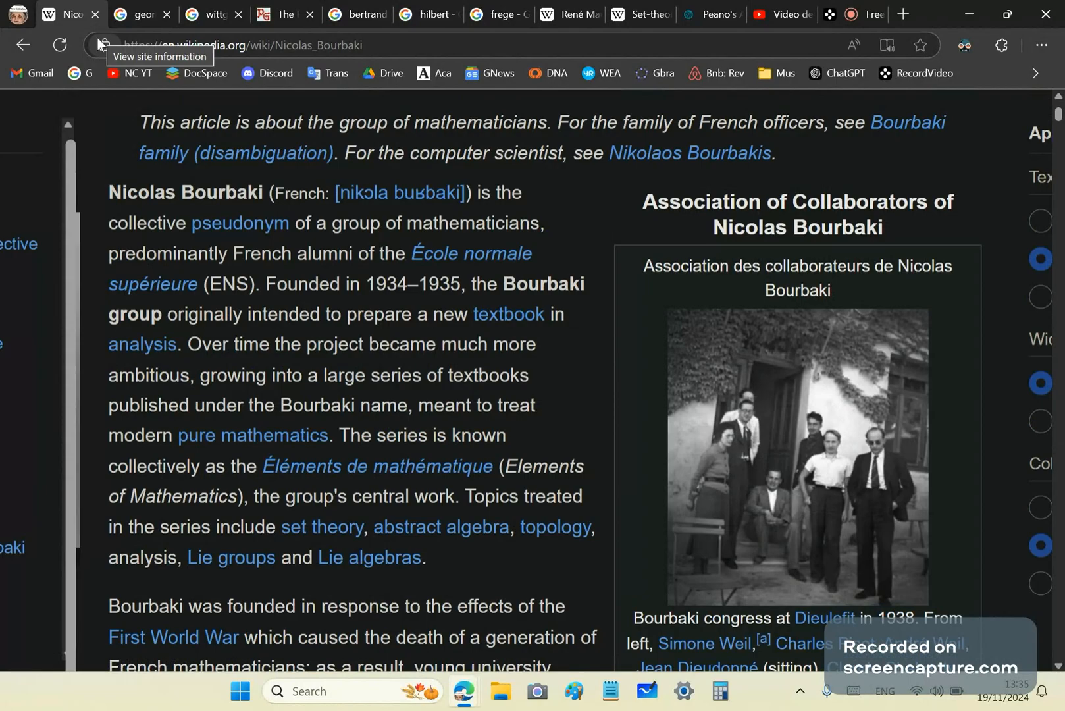
{"action": "mouse_move", "coordinate": [332, 314]}
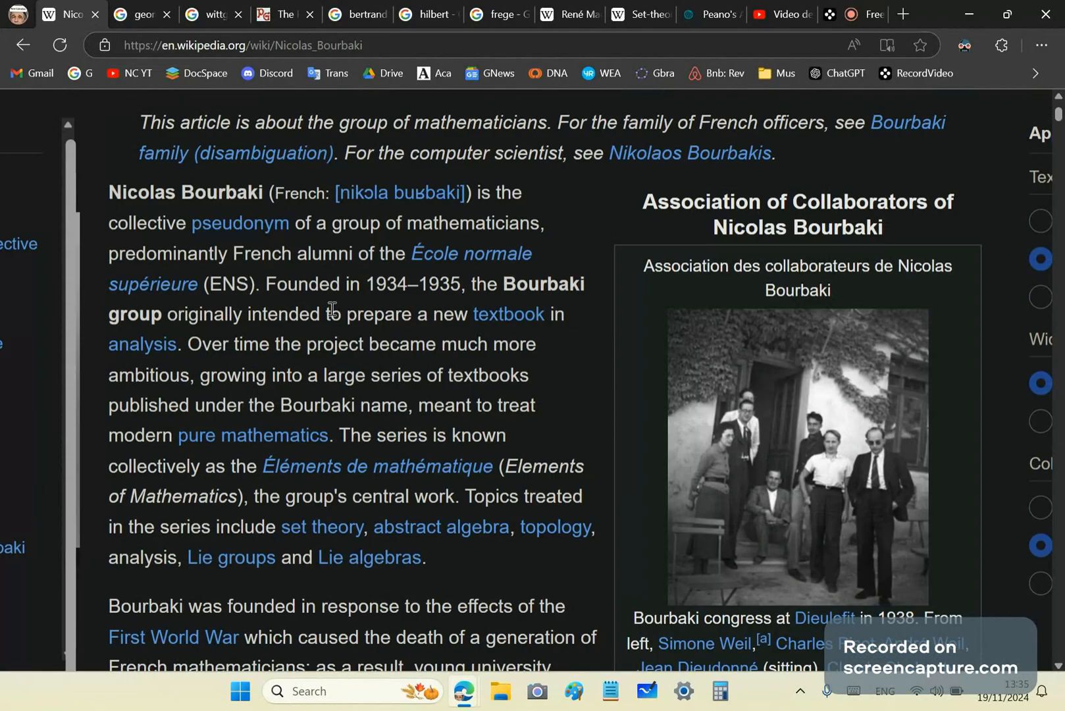
{"action": "mouse_move", "coordinate": [431, 502]}
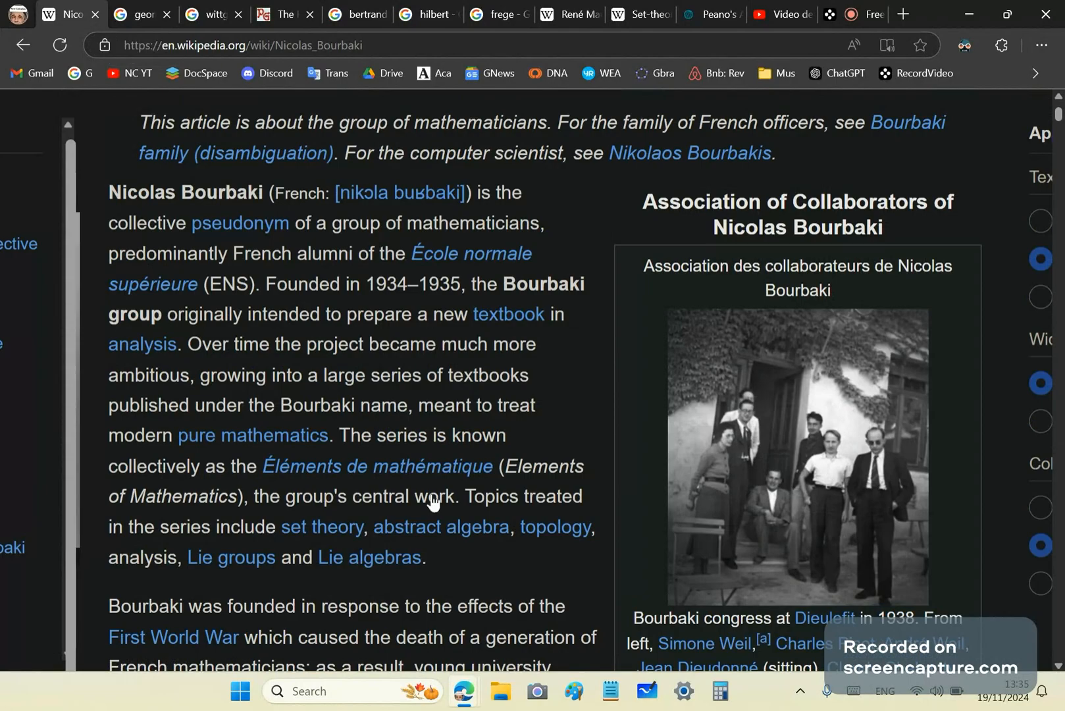
{"action": "mouse_move", "coordinate": [81, 428]}
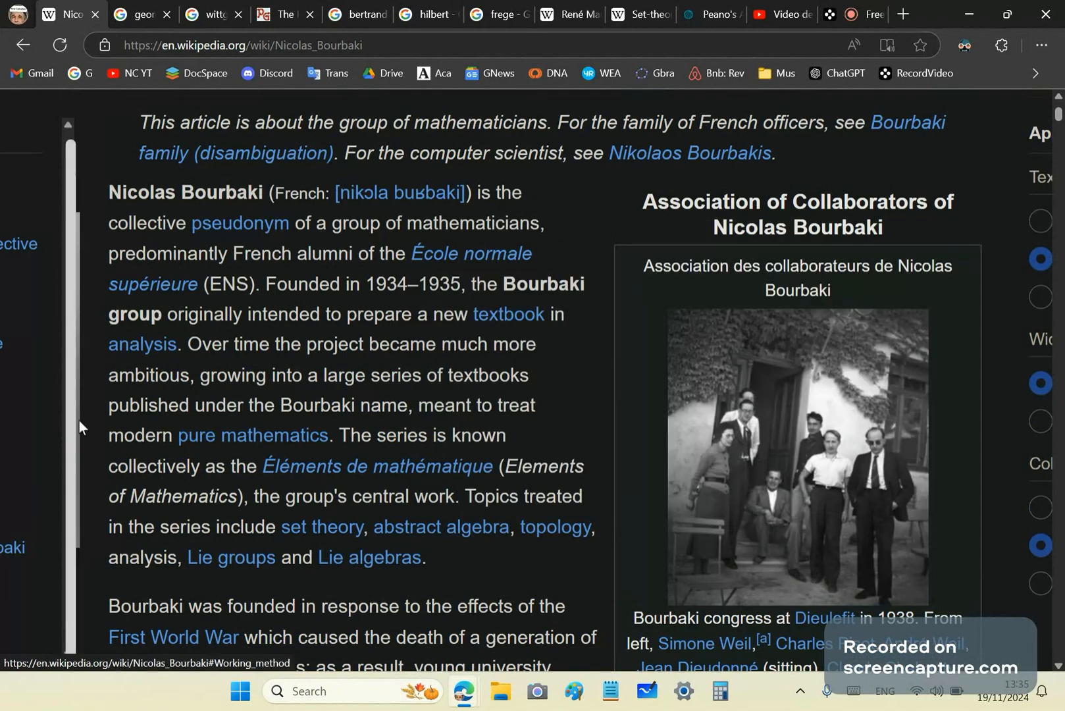
{"action": "mouse_move", "coordinate": [92, 487]}
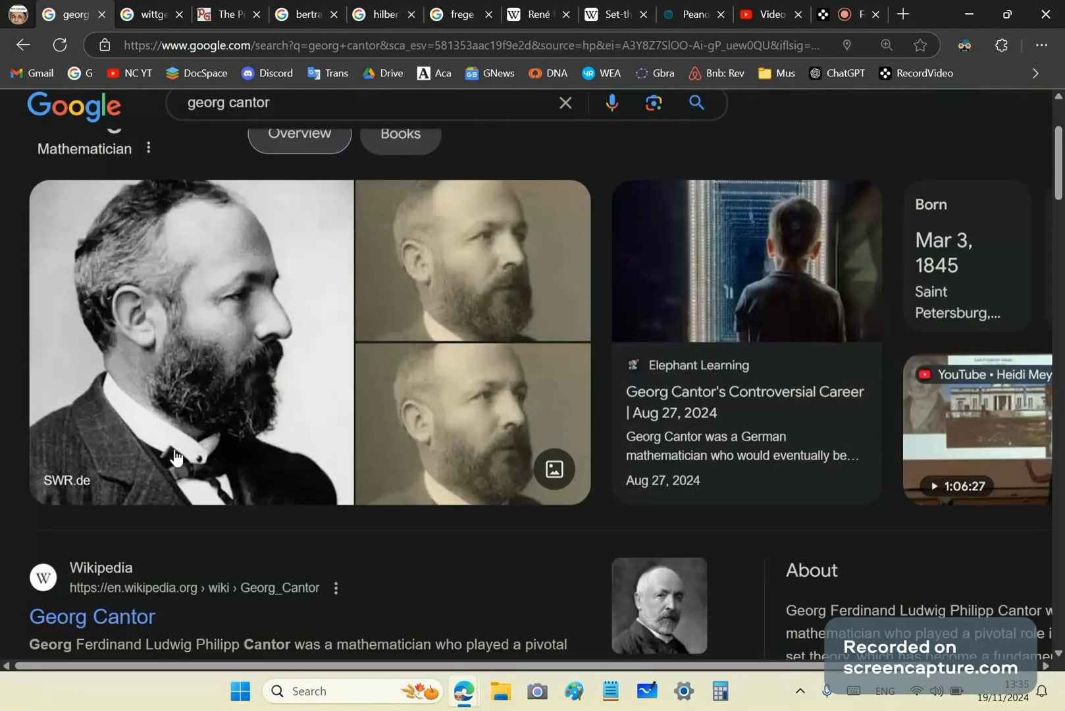
{"action": "scroll", "scroll_direction": "down", "scroll_amount": 3}
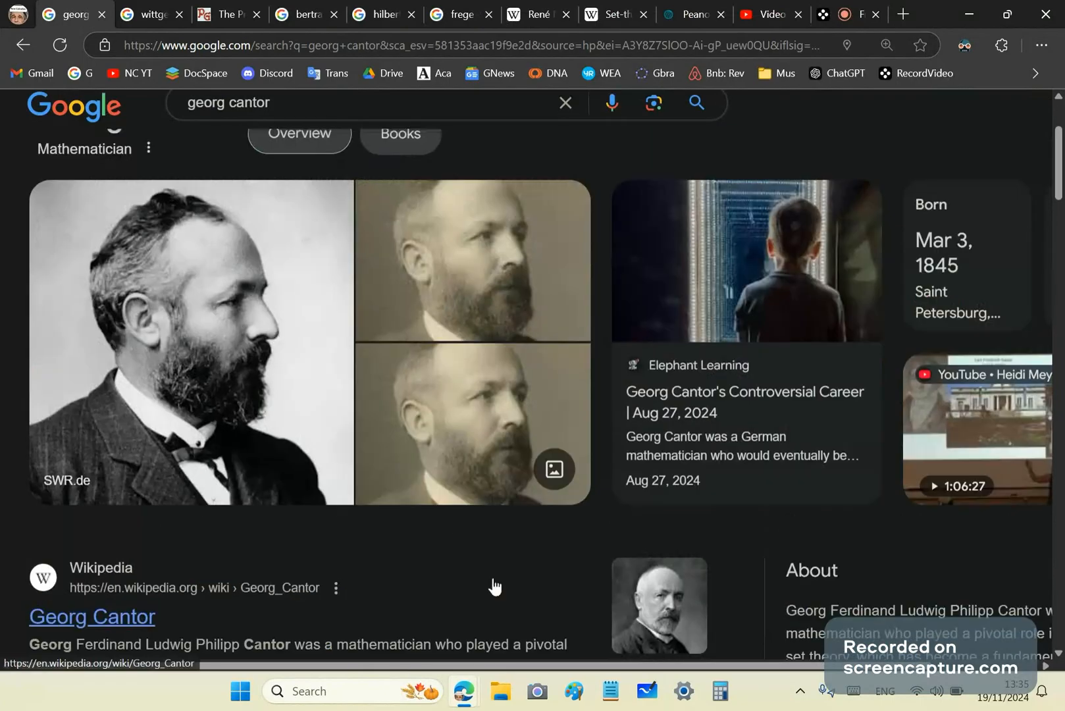
{"action": "scroll", "scroll_direction": "down", "scroll_amount": 3}
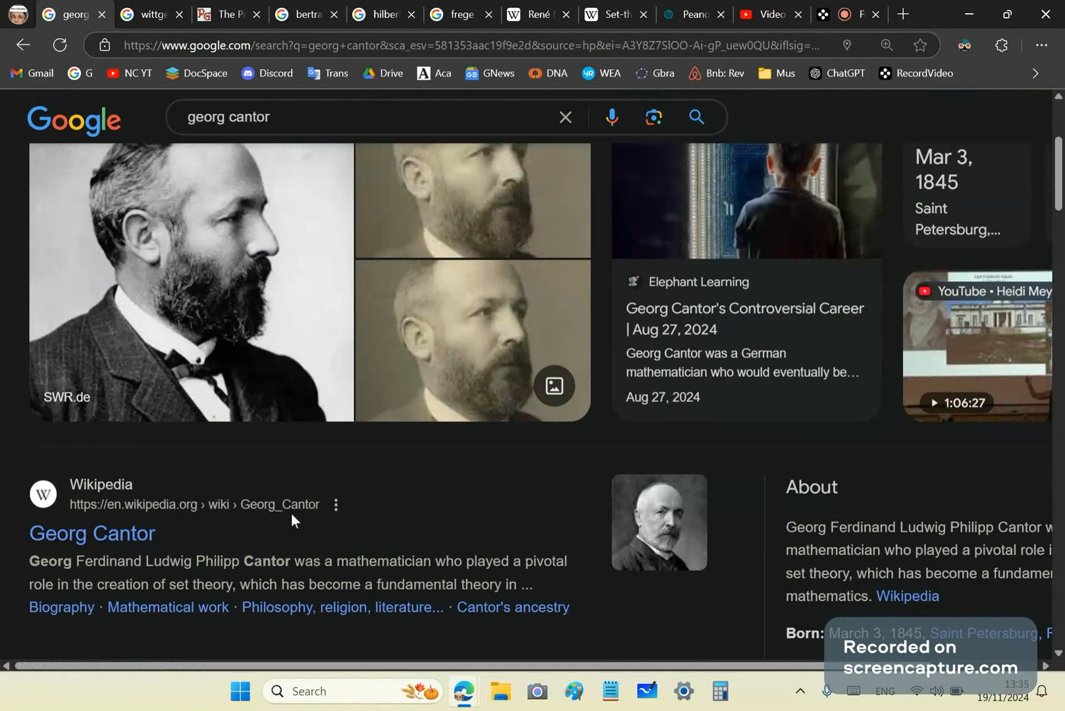
{"action": "mouse_move", "coordinate": [129, 507]}
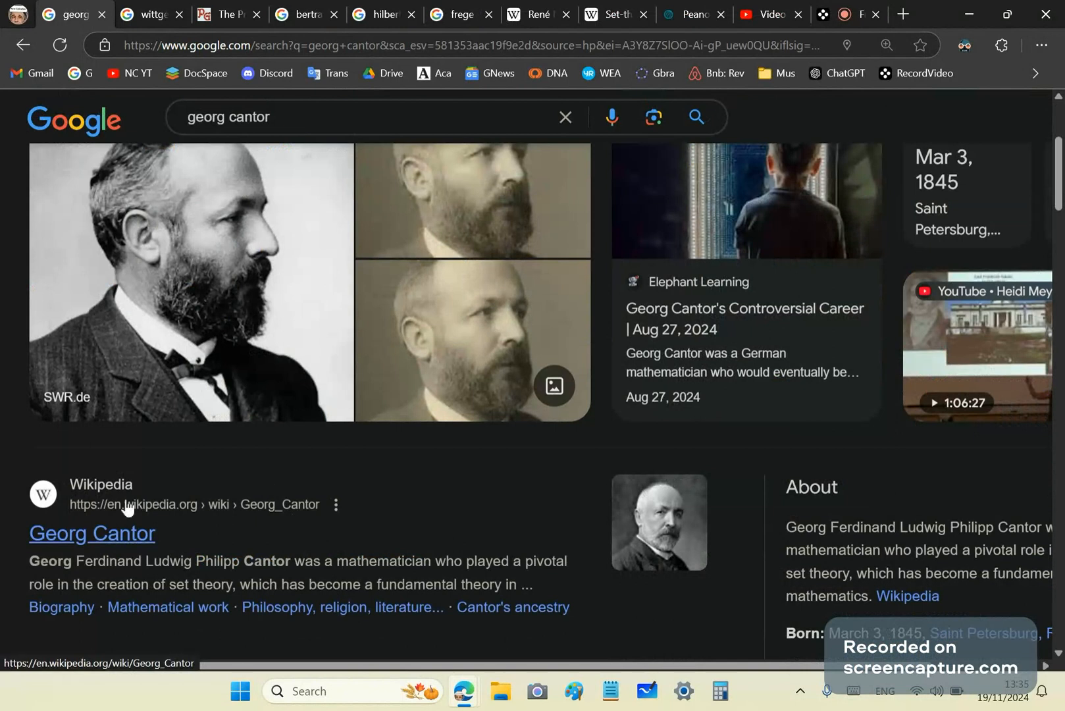
{"action": "scroll", "scroll_direction": "down", "scroll_amount": 3}
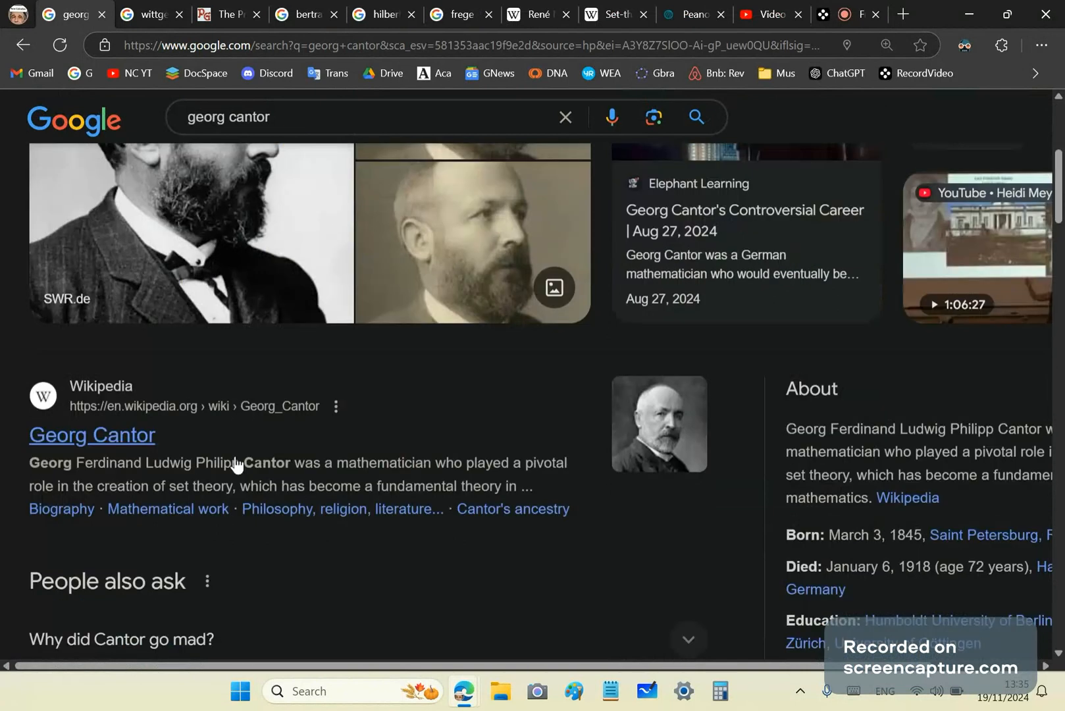
{"action": "scroll", "scroll_direction": "down", "scroll_amount": 3}
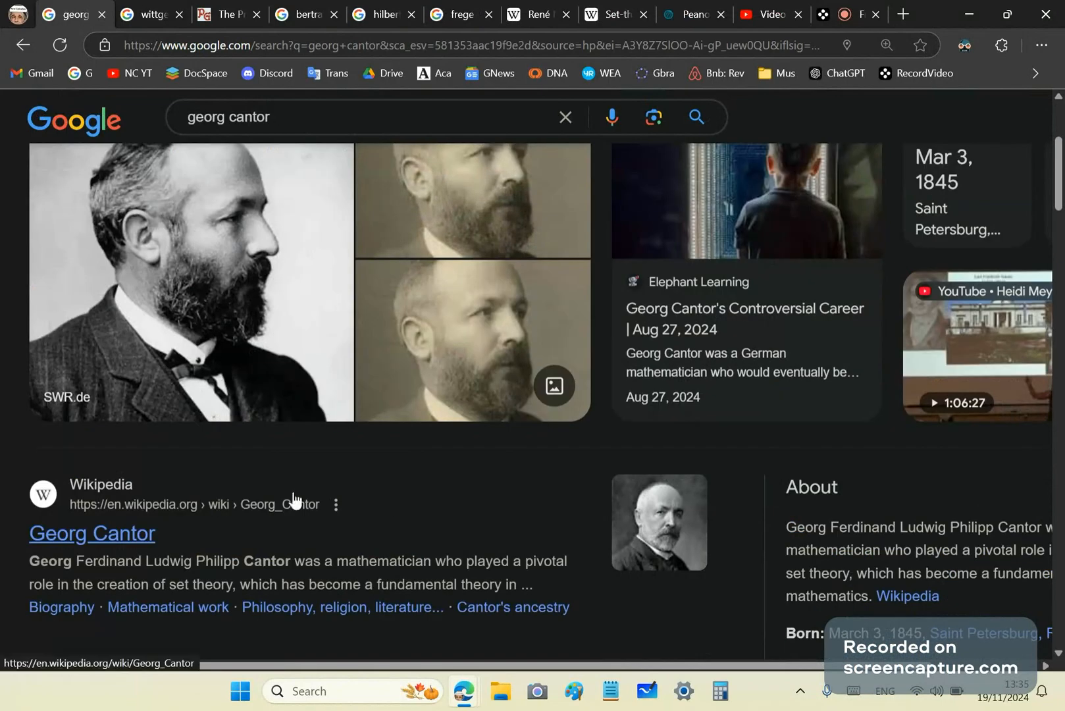
{"action": "mouse_move", "coordinate": [334, 493]}
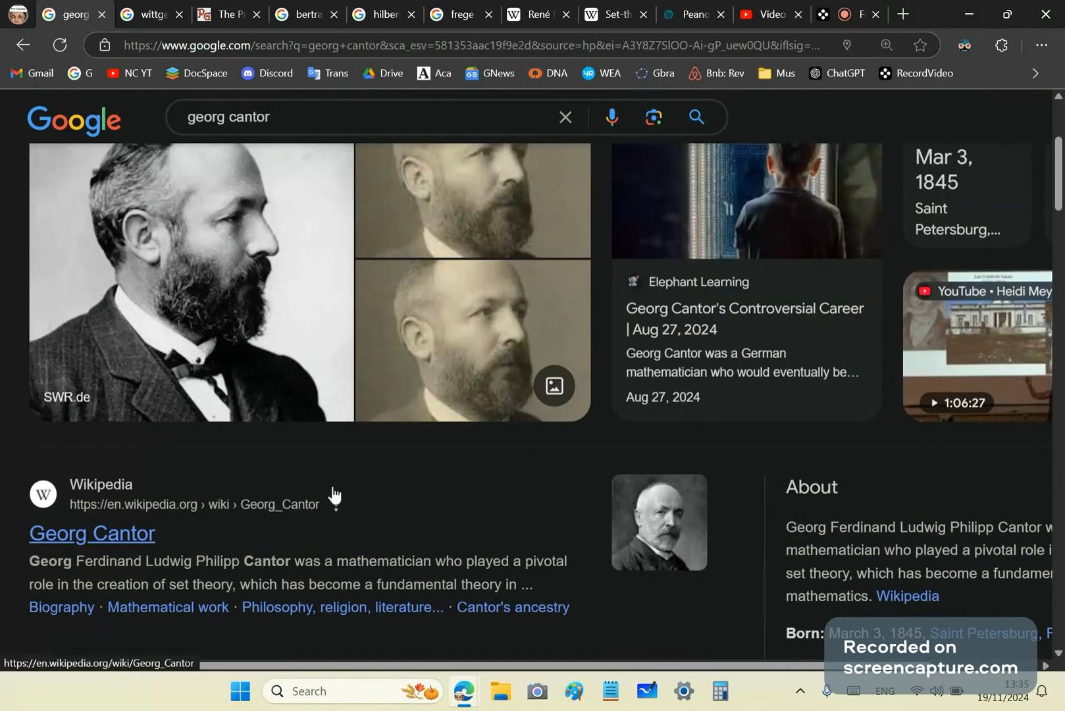
{"action": "mouse_move", "coordinate": [399, 502]}
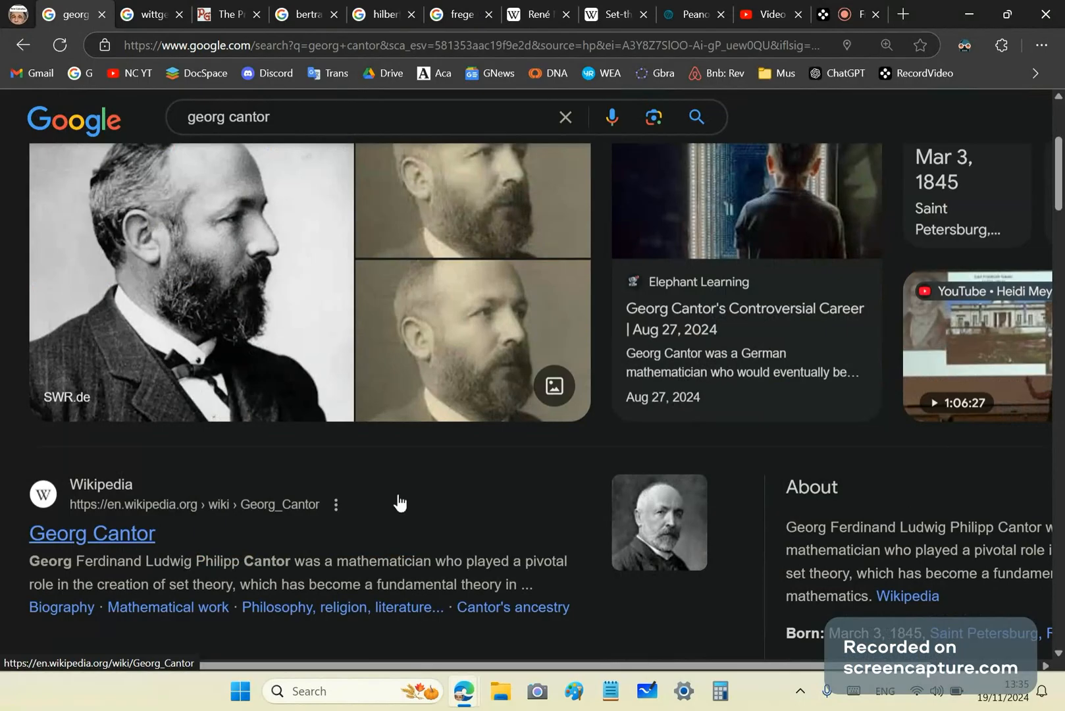
{"action": "mouse_move", "coordinate": [388, 469]}
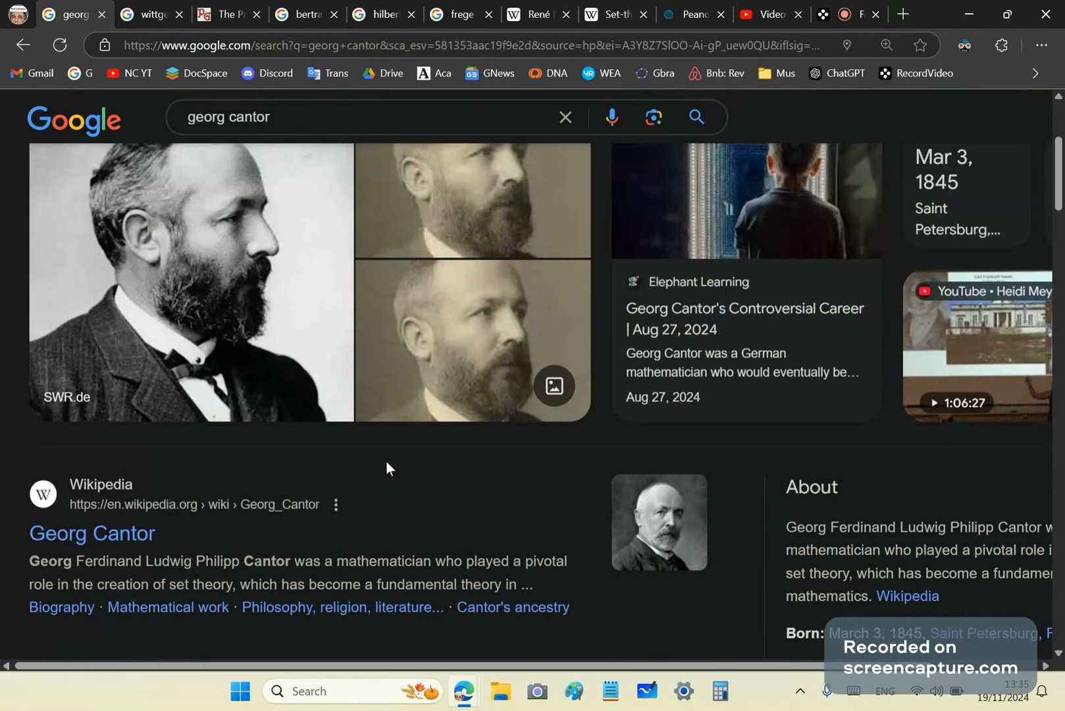
{"action": "mouse_move", "coordinate": [92, 533]}
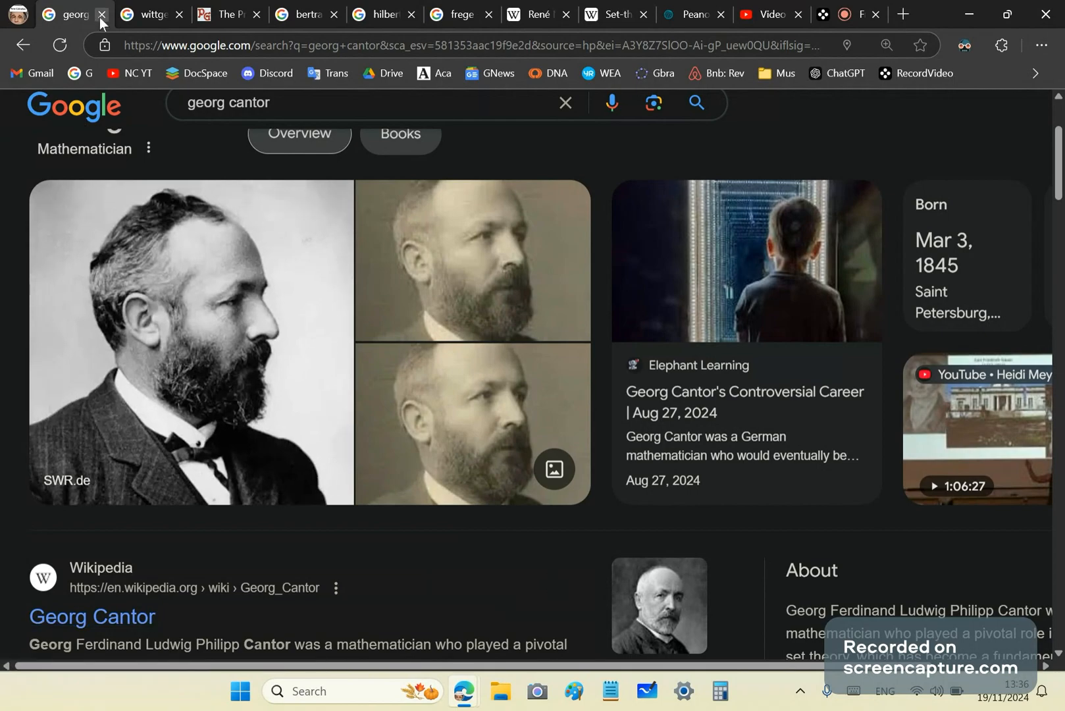
Close the Georg Cantor results tab and look over the Ludwig Wittgenstein results
{"action": "left_click", "coordinate": [103, 14]}
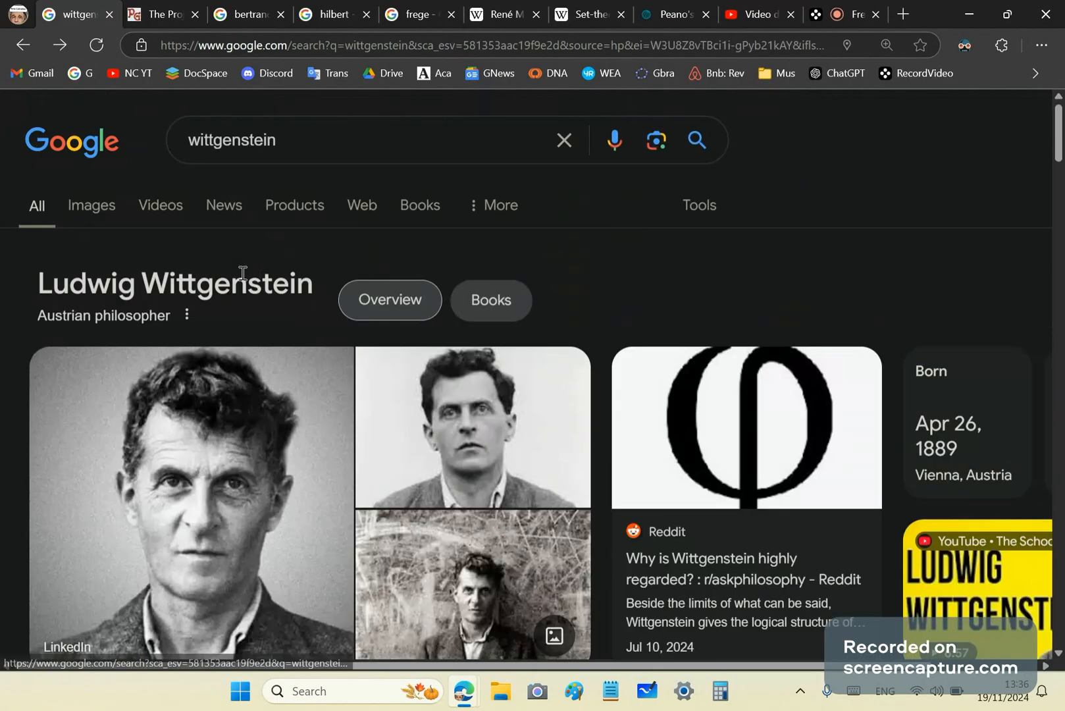
{"action": "scroll", "scroll_direction": "down", "scroll_amount": 3}
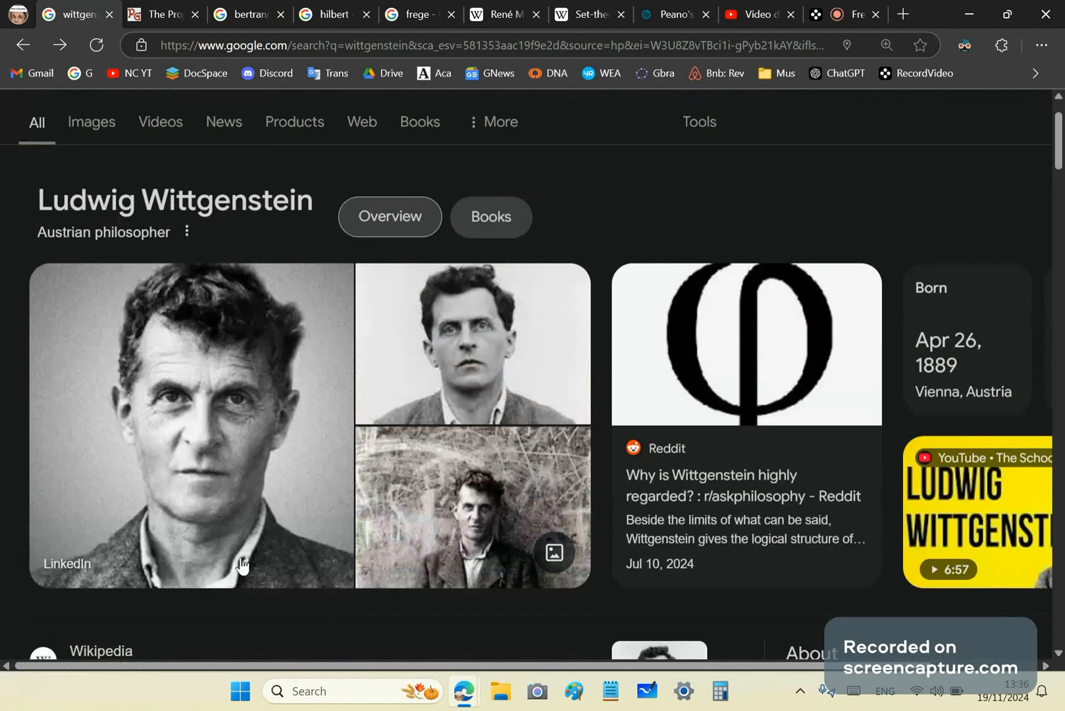
{"action": "mouse_move", "coordinate": [419, 244]}
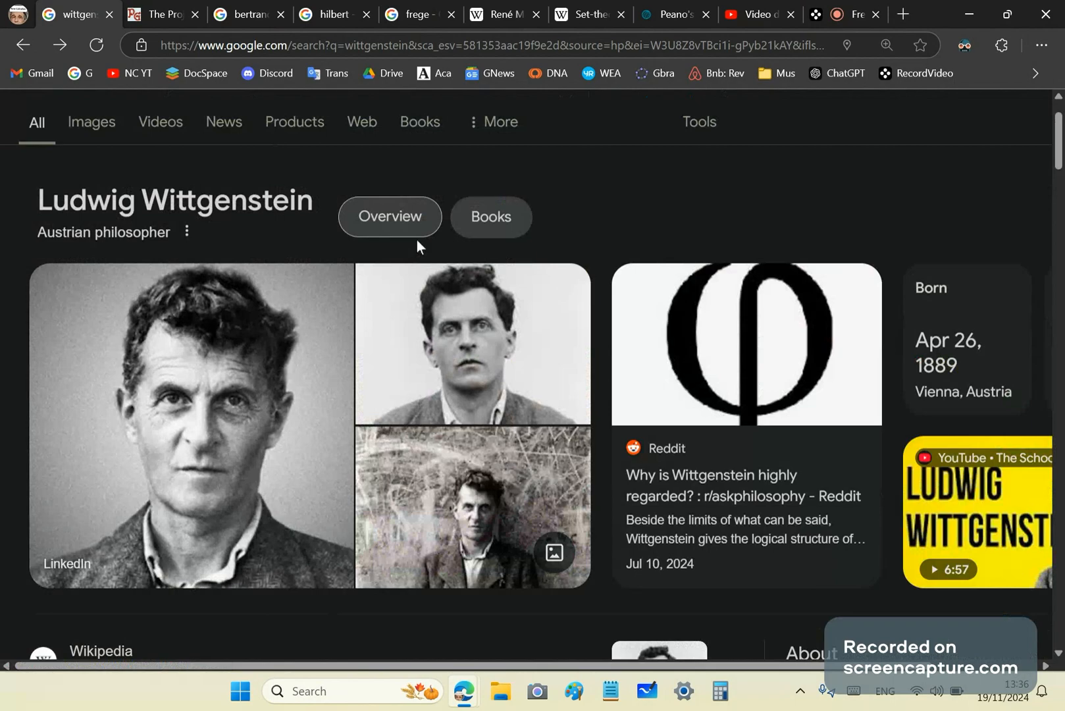
{"action": "mouse_move", "coordinate": [706, 234]}
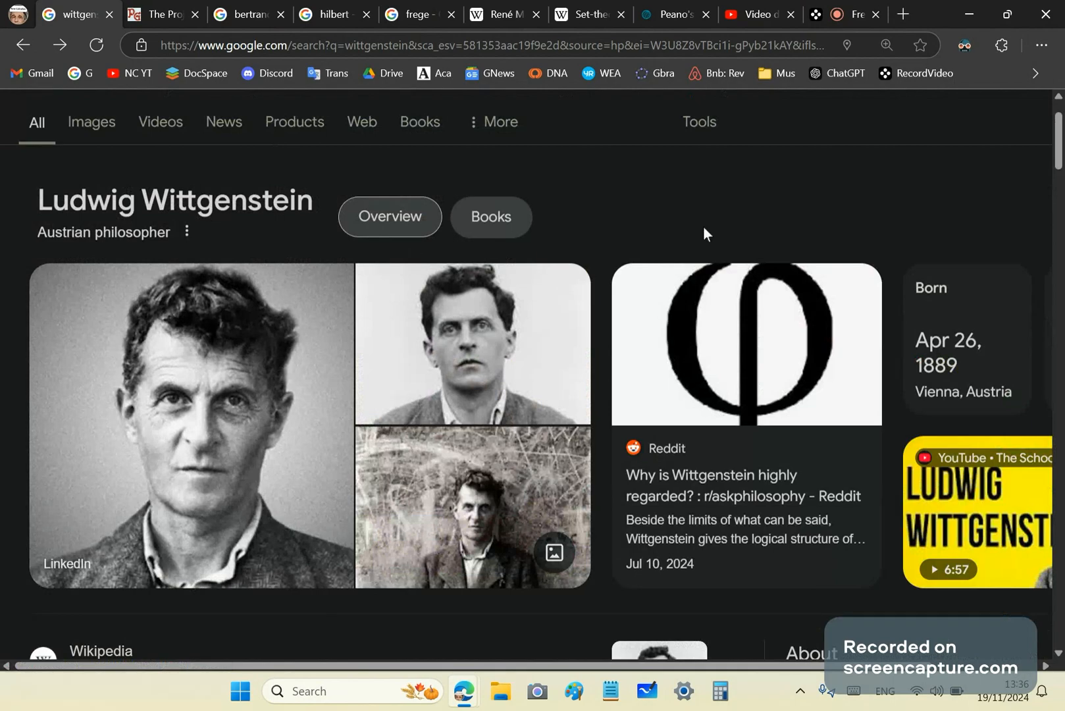
{"action": "mouse_move", "coordinate": [330, 197]}
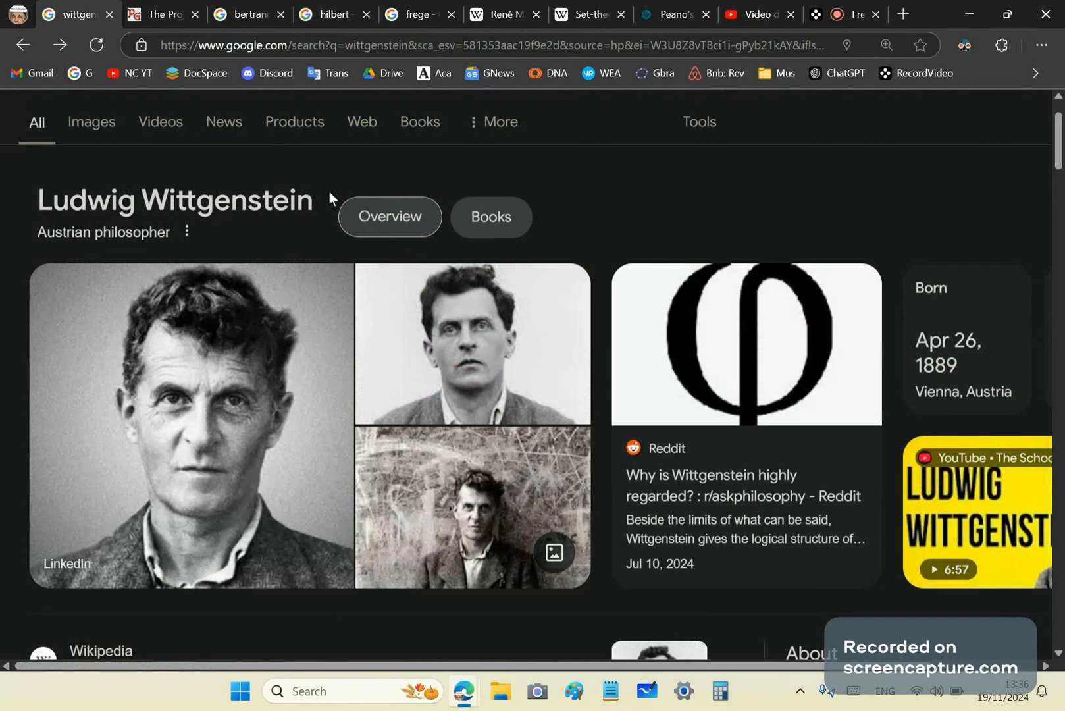
{"action": "mouse_move", "coordinate": [186, 132]}
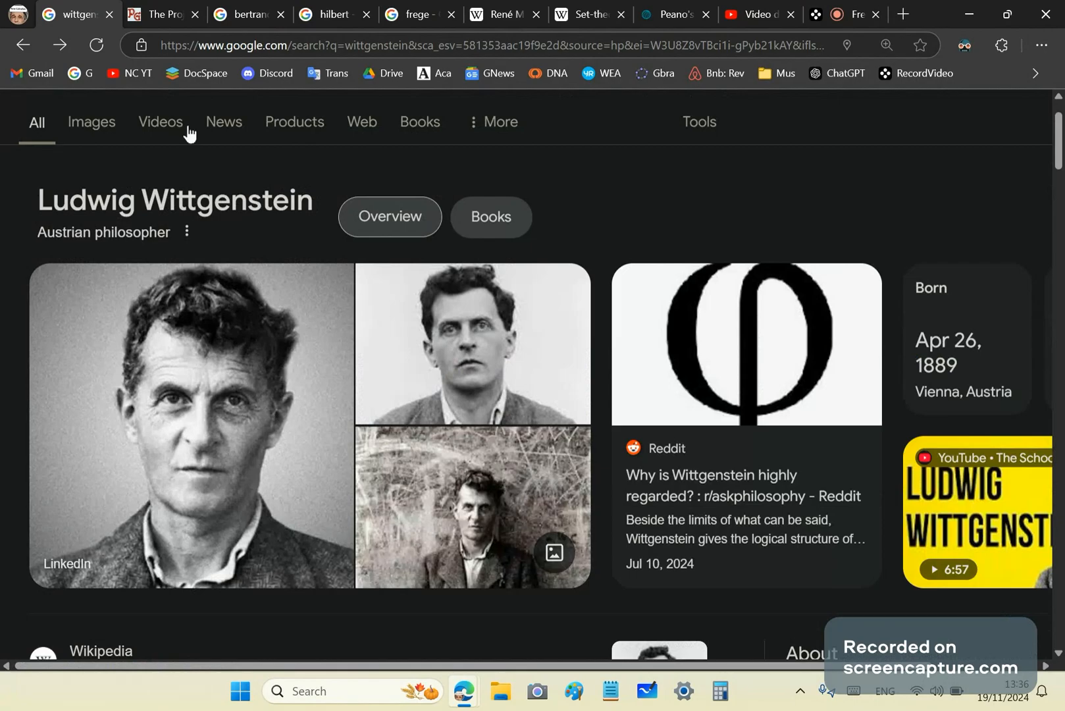
{"action": "mouse_move", "coordinate": [416, 213]}
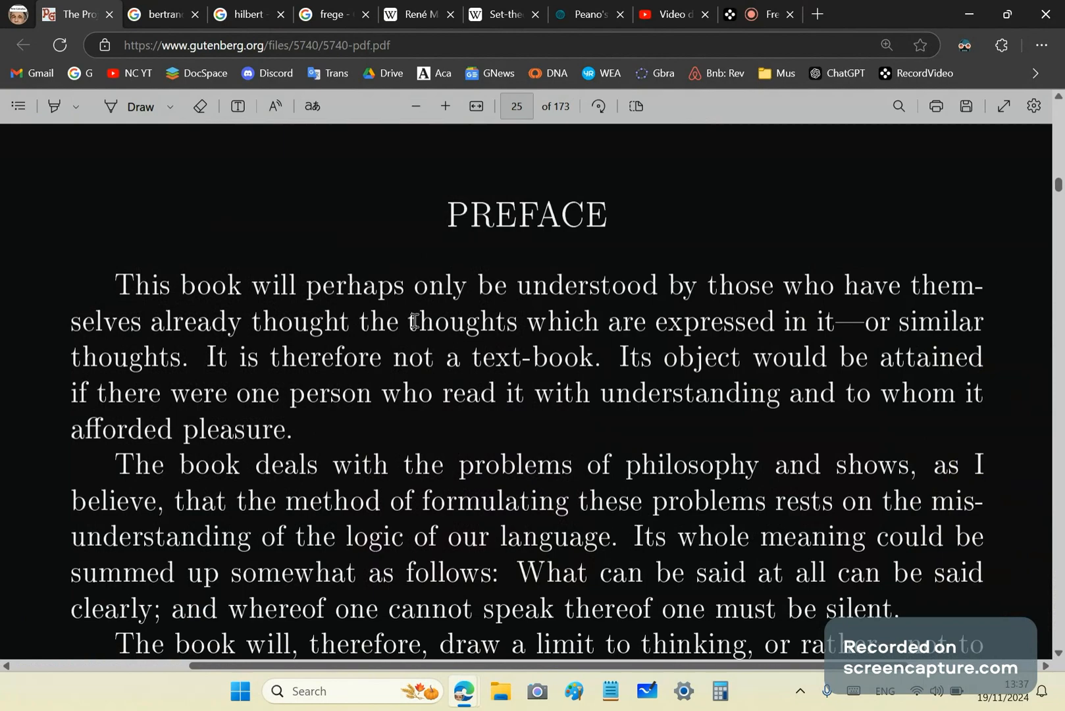
{"action": "mouse_move", "coordinate": [93, 298]}
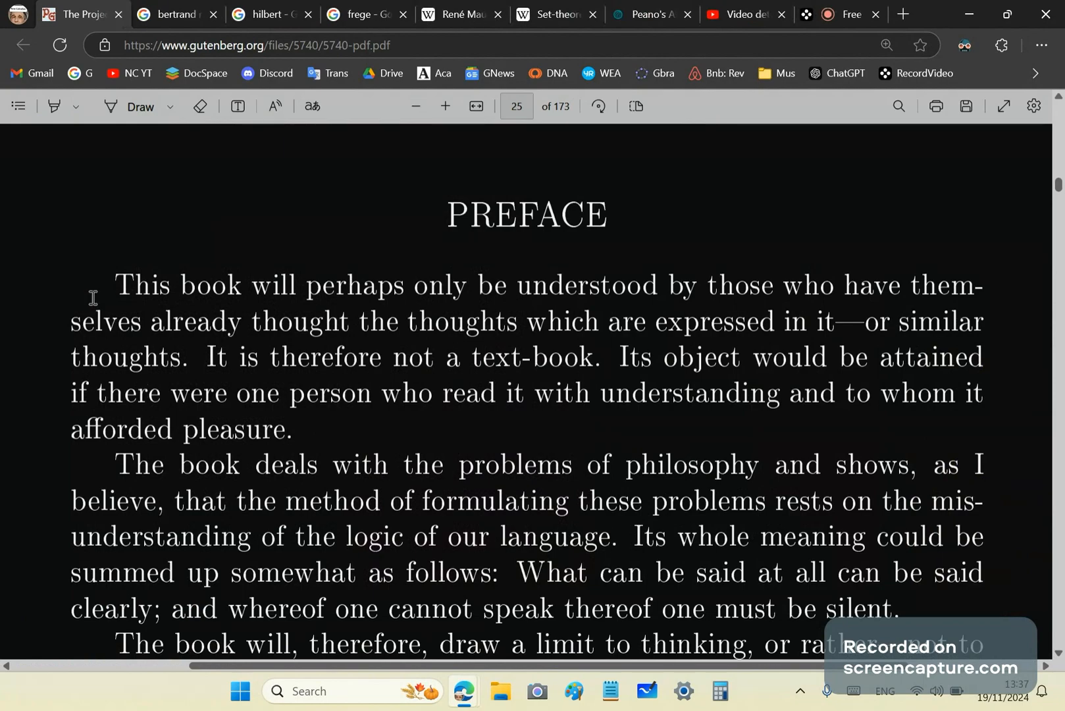
Select the preface's full opening sentence, ending with "or similar thoughts."
{"action": "left_click_drag", "start_coordinate": [116, 285], "coordinate": [587, 285]}
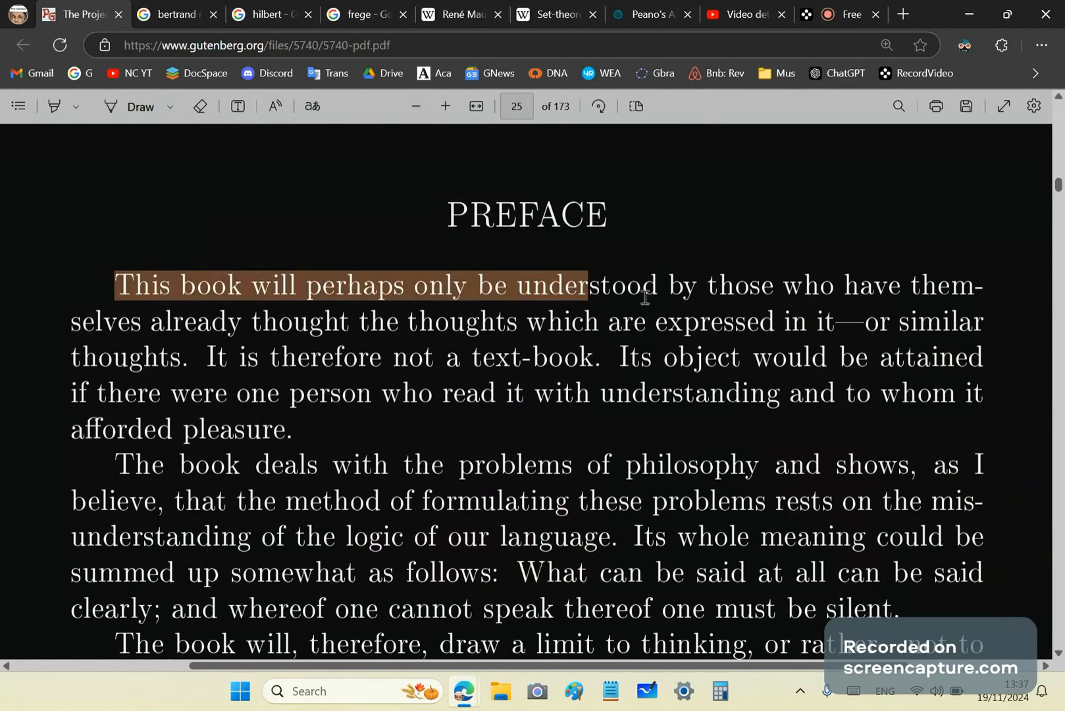
{"action": "left_click_drag", "start_coordinate": [645, 297], "coordinate": [980, 326]}
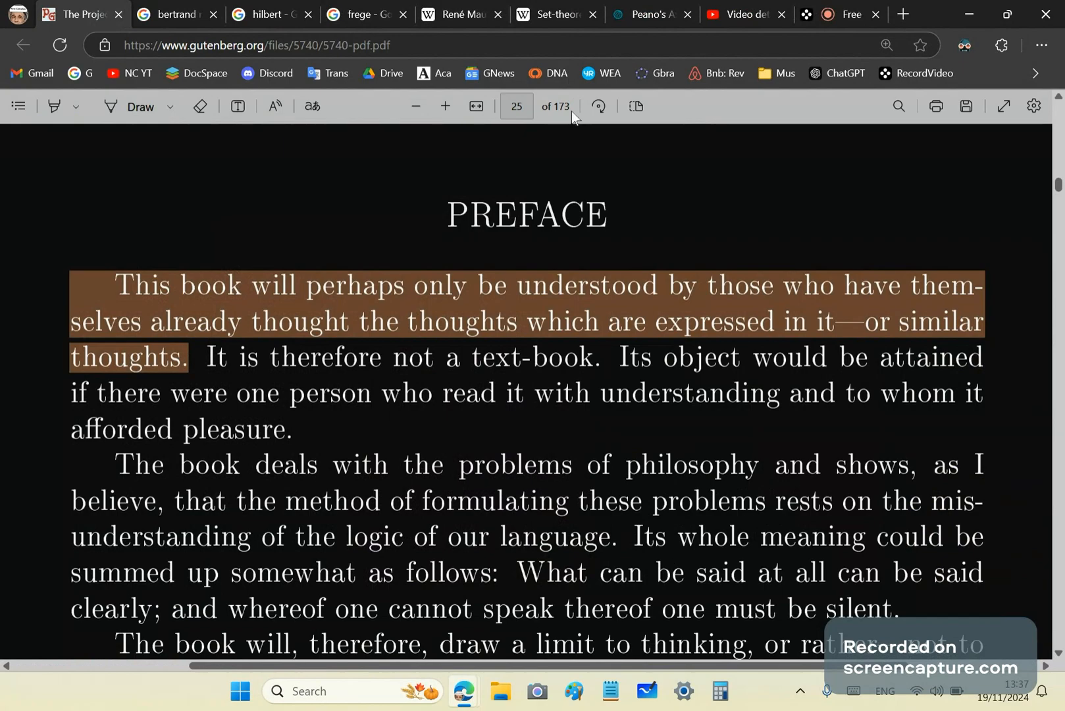
{"action": "mouse_move", "coordinate": [311, 489]}
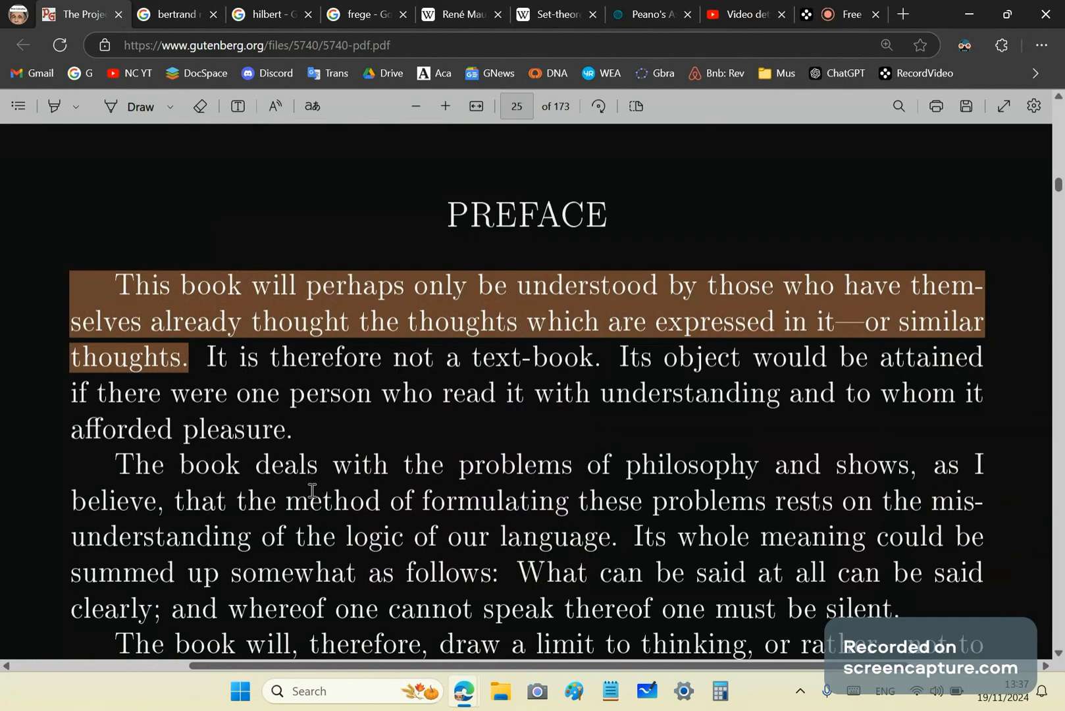
Scroll the Gutenberg PDF from the preface to the Tractatus Logico-Philosophicus title page
{"action": "scroll", "scroll_direction": "down", "scroll_amount": 3}
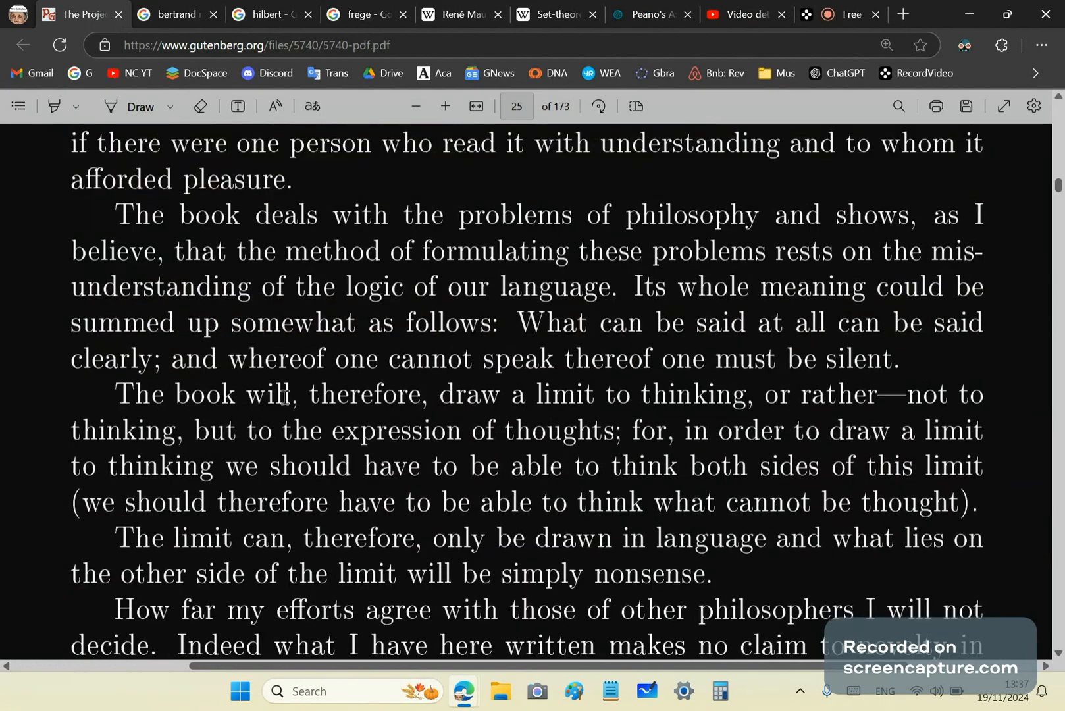
{"action": "scroll", "scroll_direction": "down", "scroll_amount": 3}
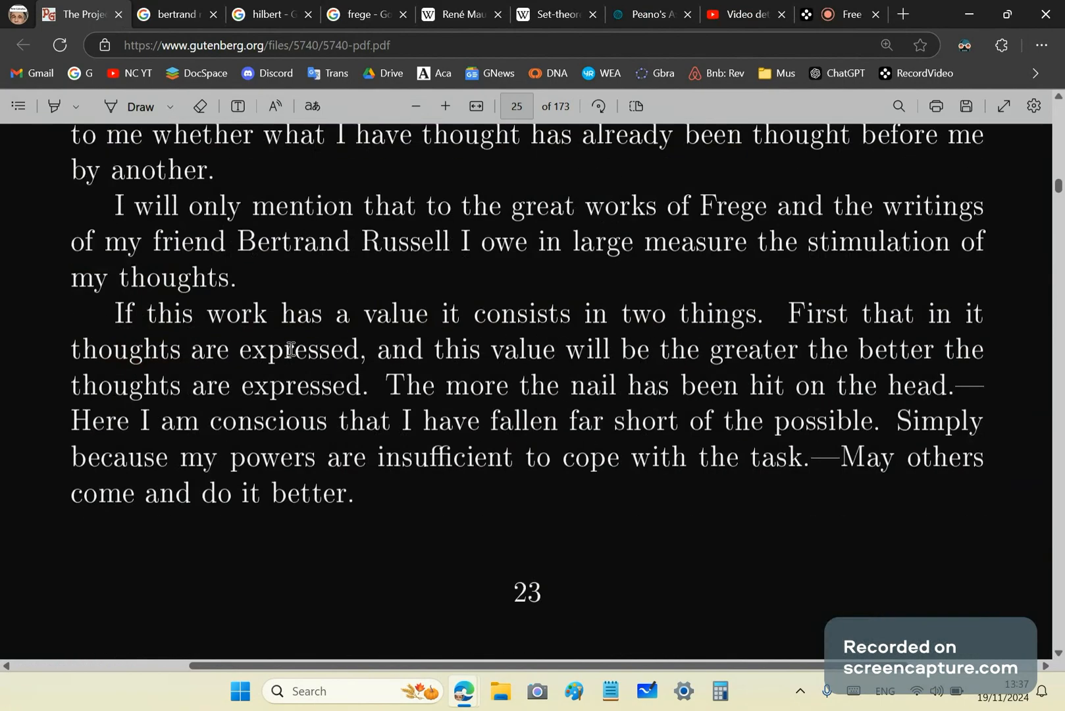
{"action": "mouse_move", "coordinate": [406, 362]}
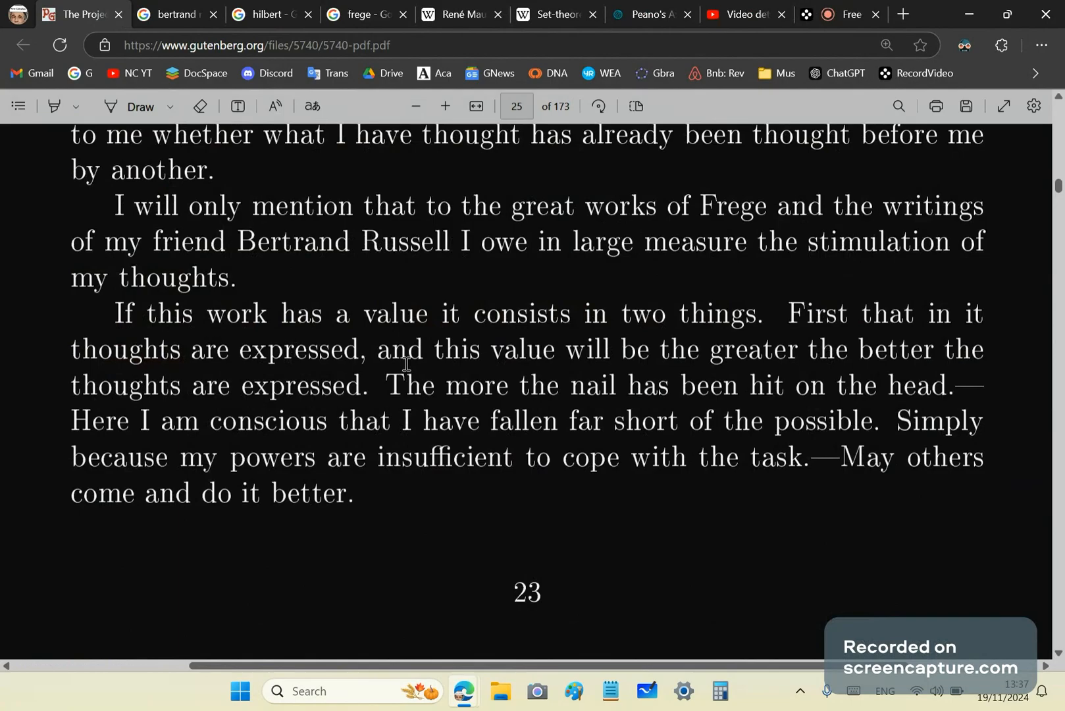
{"action": "mouse_move", "coordinate": [336, 342]}
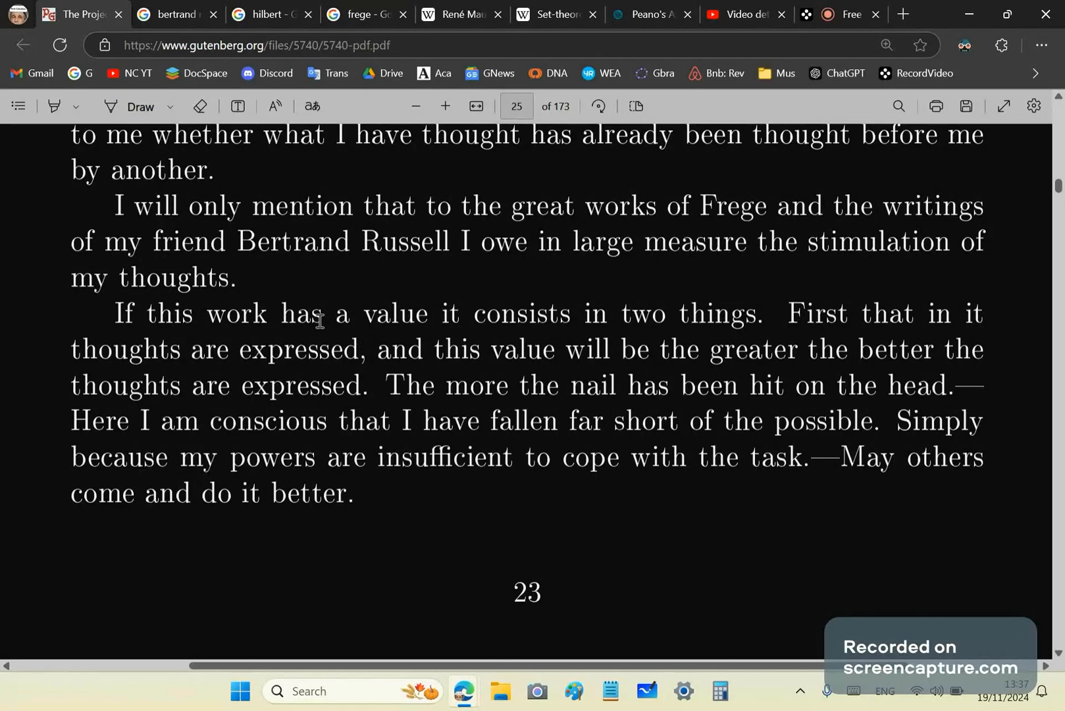
{"action": "mouse_move", "coordinate": [503, 366]}
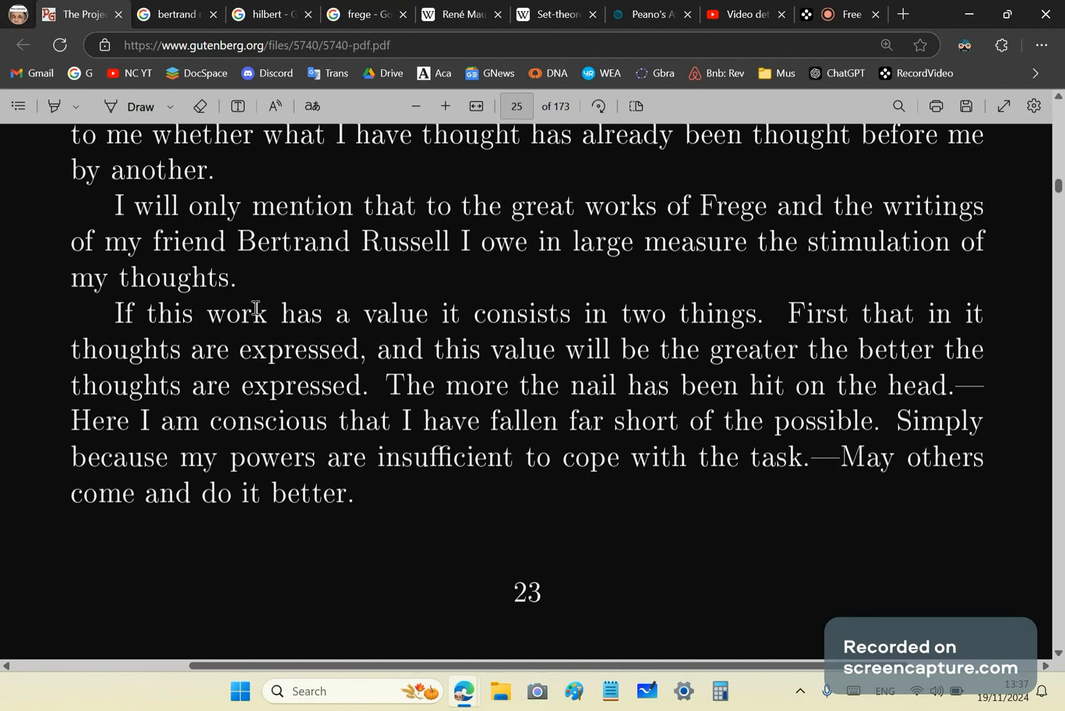
{"action": "scroll", "scroll_direction": "down", "scroll_amount": 3}
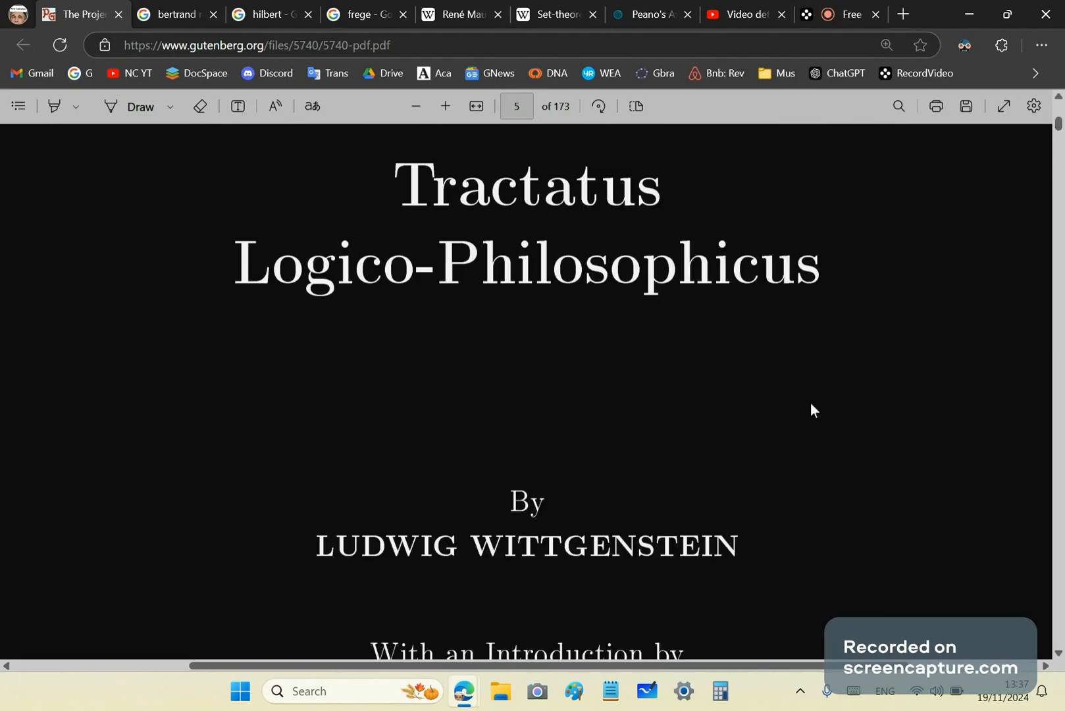
{"action": "scroll", "scroll_direction": "up", "scroll_amount": 3}
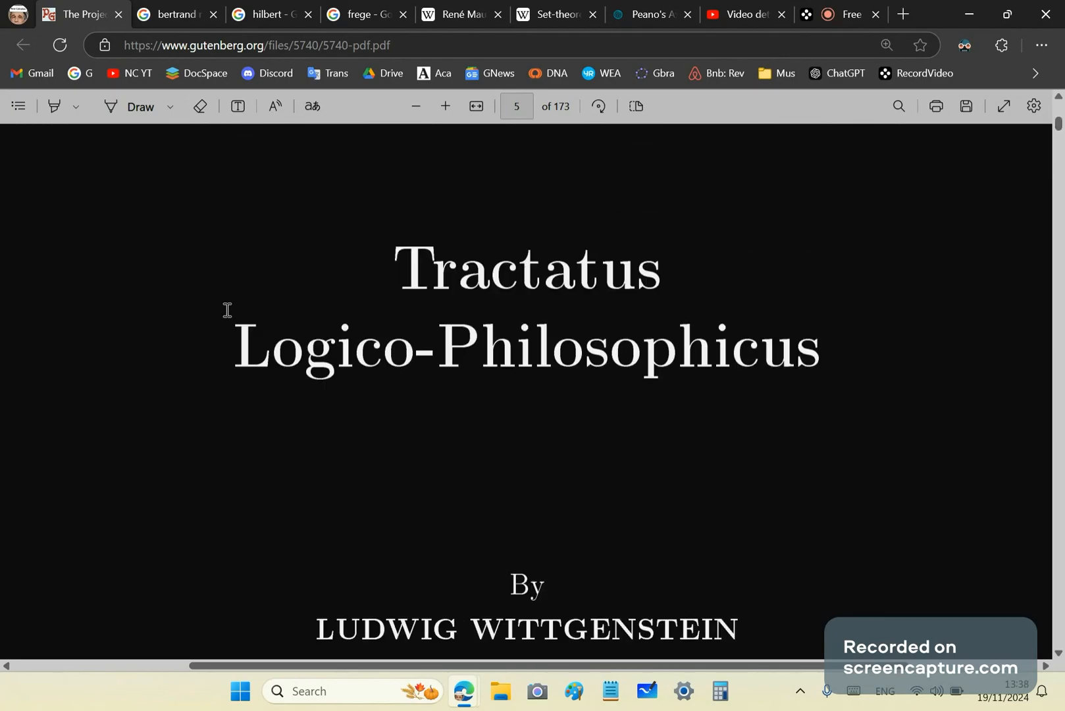
{"action": "scroll", "scroll_direction": "down", "scroll_amount": 3}
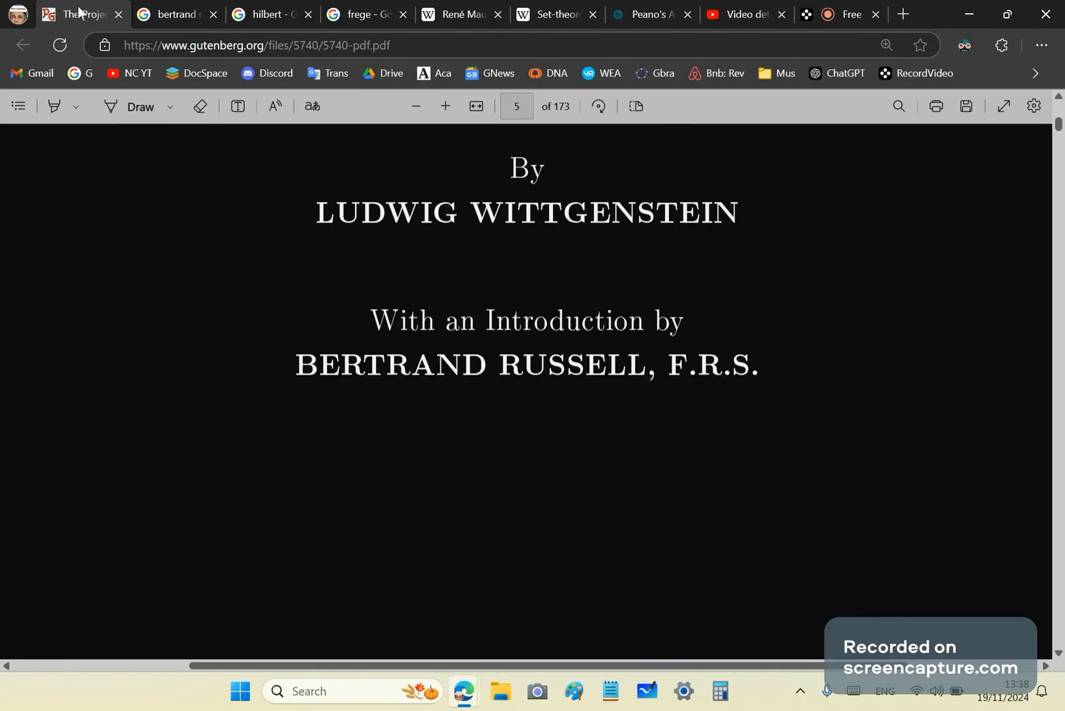
Close the Tractatus PDF tab and look down the Bertrand Russell results
{"action": "left_click", "coordinate": [176, 13]}
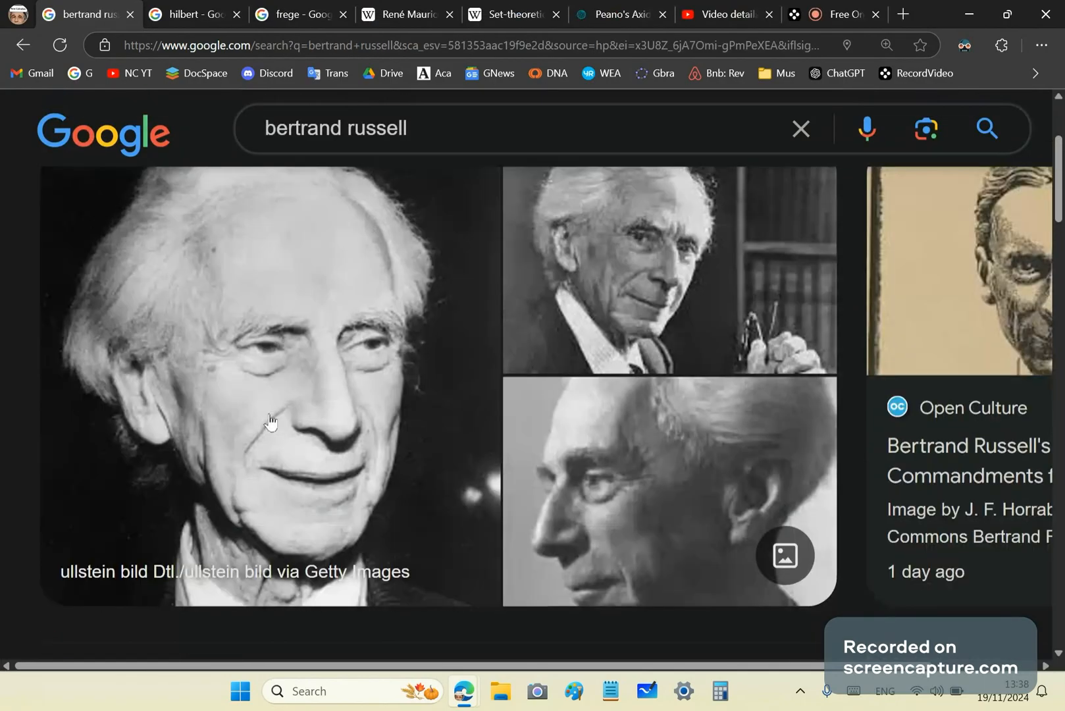
{"action": "scroll", "scroll_direction": "down", "scroll_amount": 3}
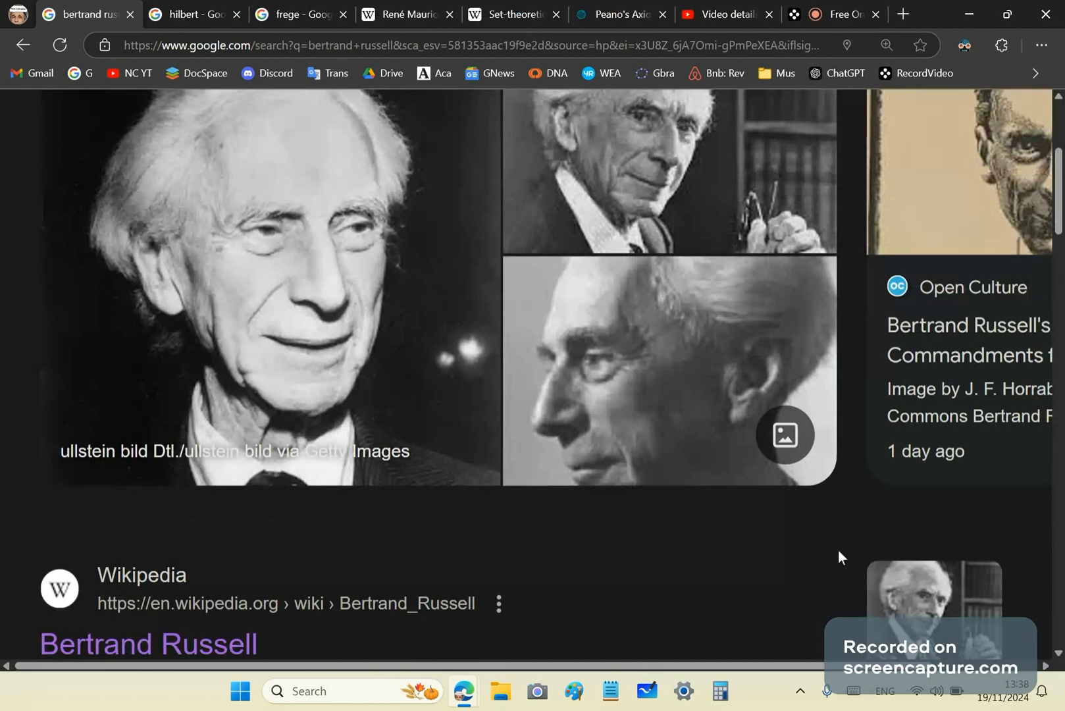
{"action": "scroll", "scroll_direction": "down", "scroll_amount": 3}
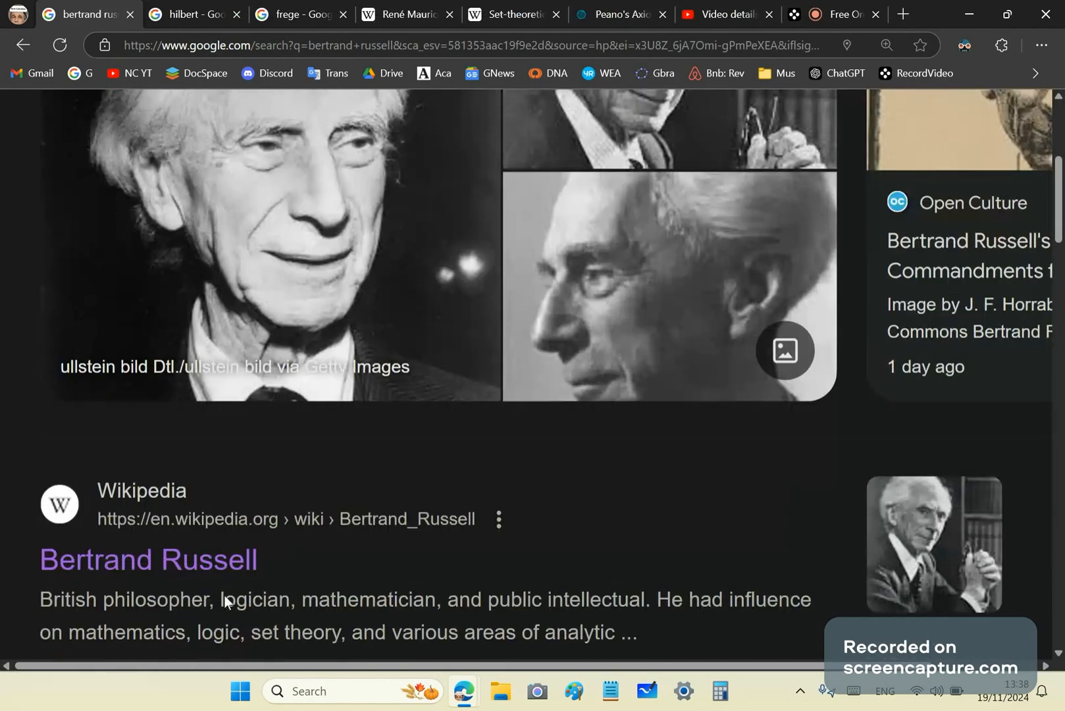
{"action": "scroll", "scroll_direction": "down", "scroll_amount": 3}
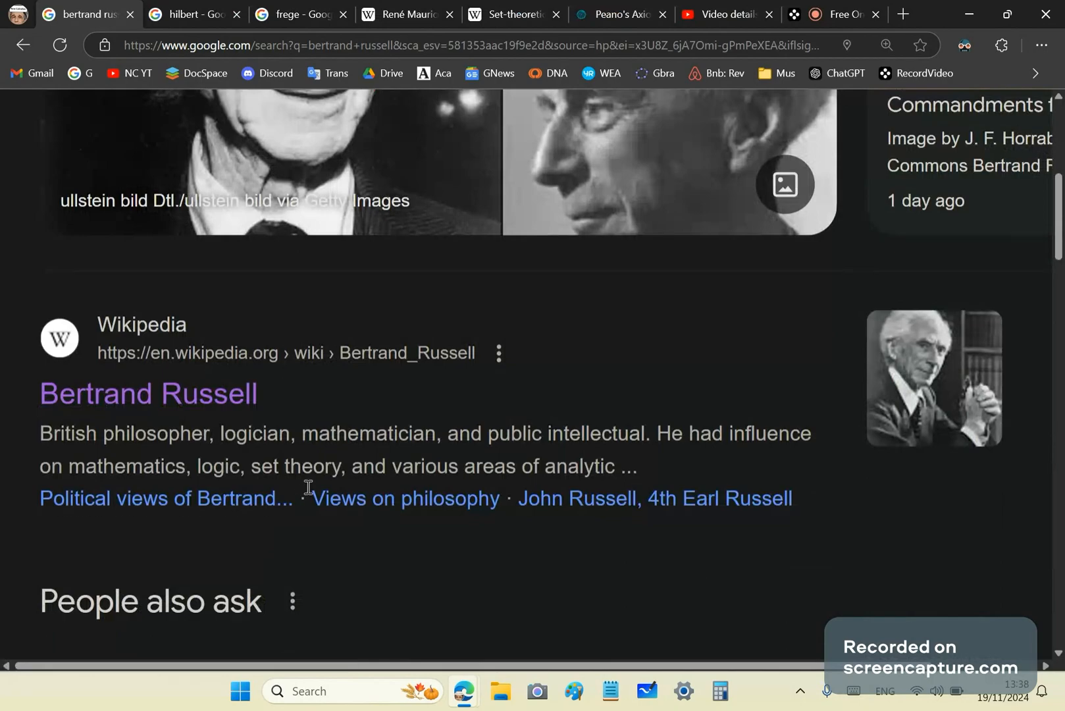
{"action": "mouse_move", "coordinate": [372, 478]}
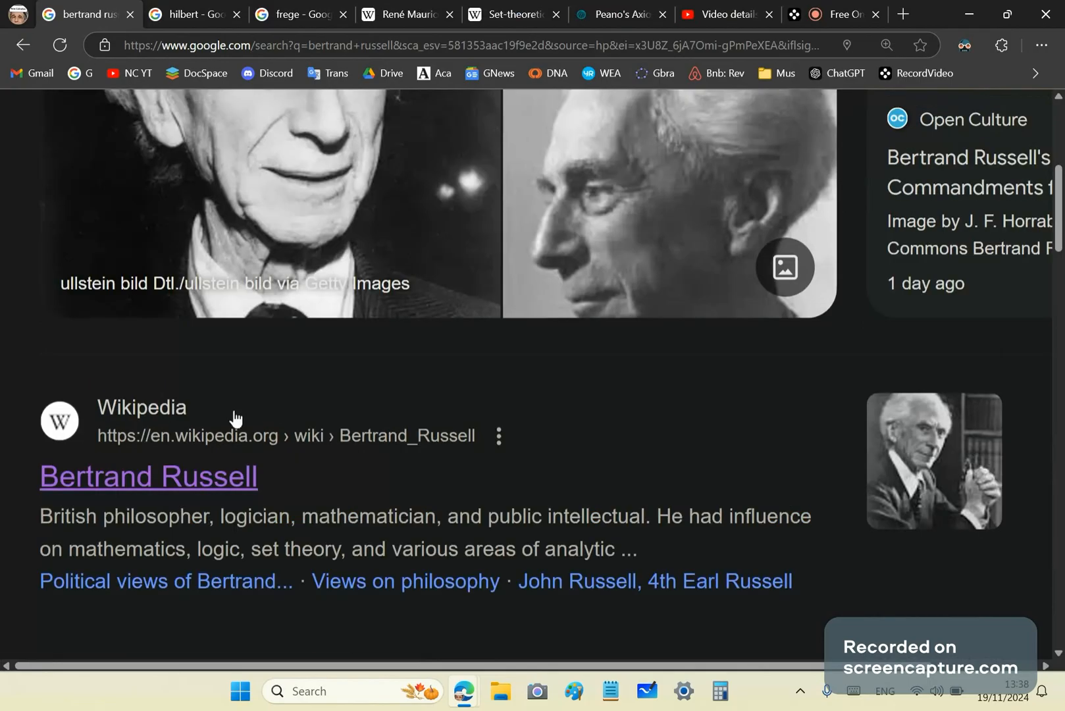
{"action": "mouse_move", "coordinate": [412, 438]}
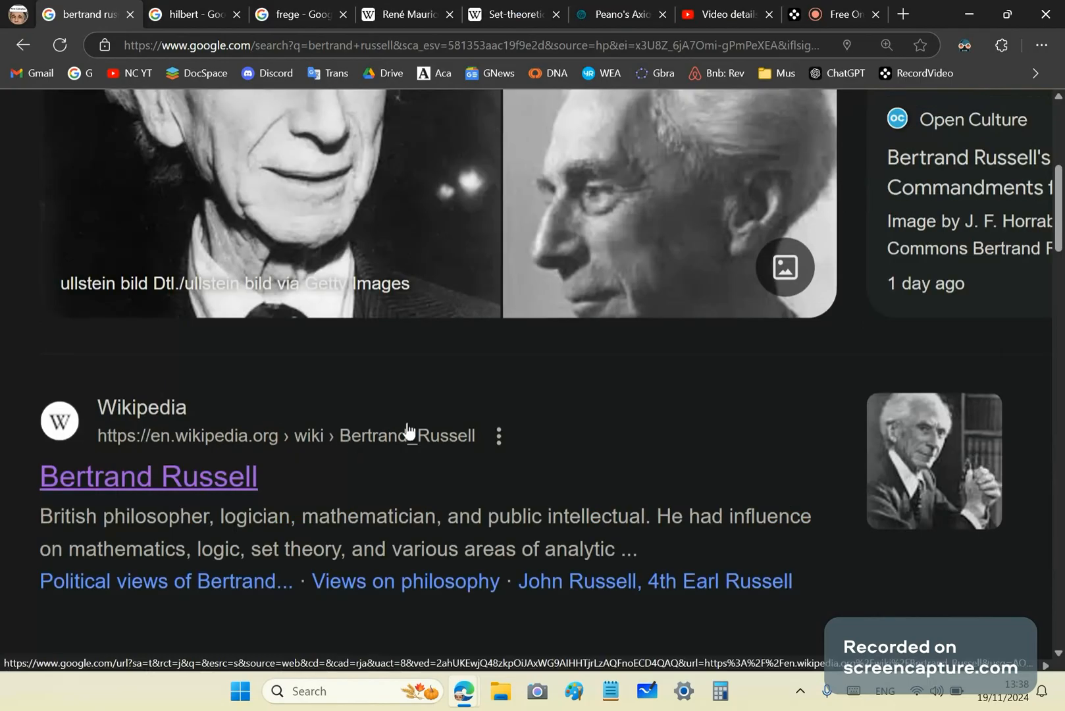
{"action": "mouse_move", "coordinate": [316, 439]}
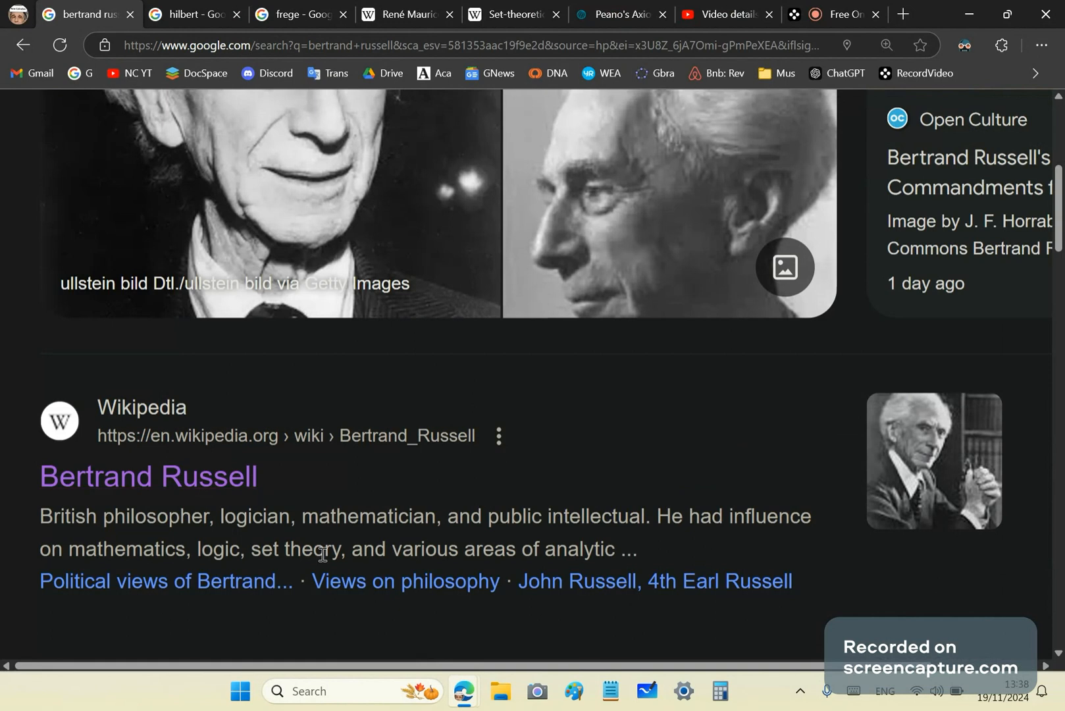
{"action": "mouse_move", "coordinate": [291, 503]}
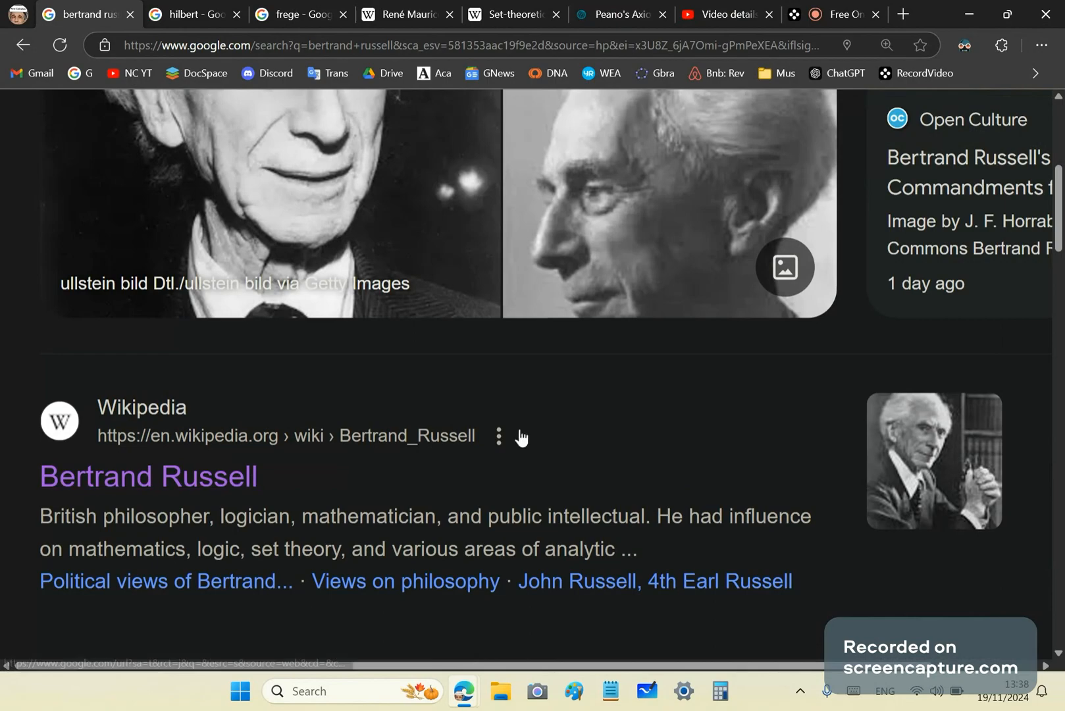
{"action": "mouse_move", "coordinate": [165, 497]}
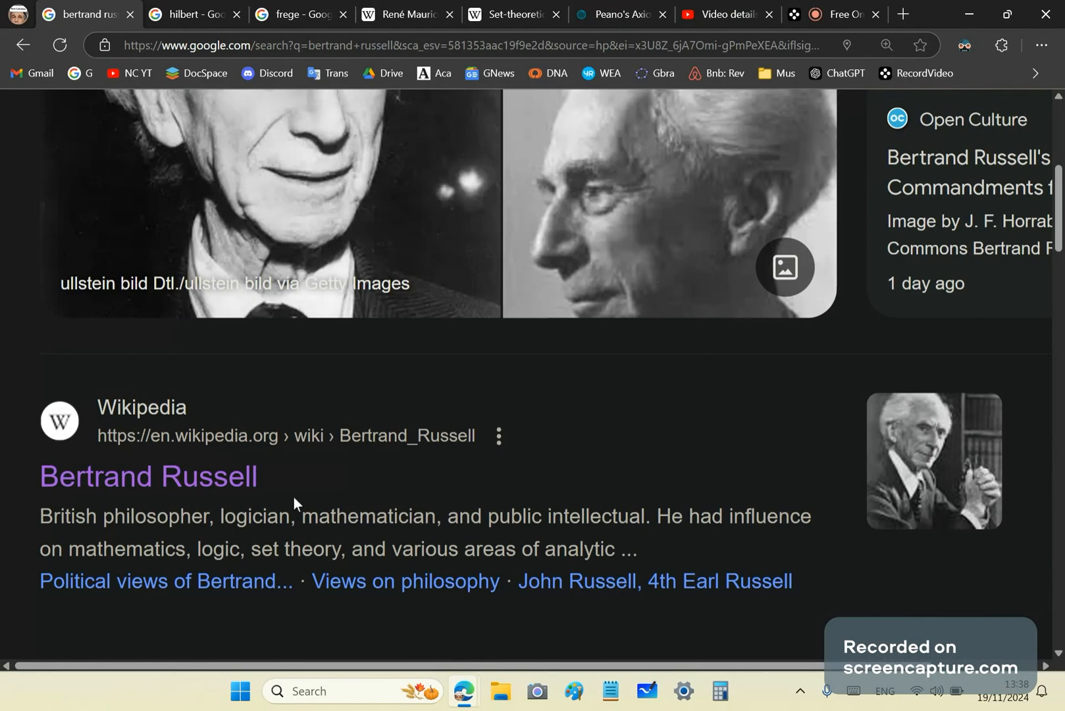
{"action": "mouse_move", "coordinate": [92, 428]}
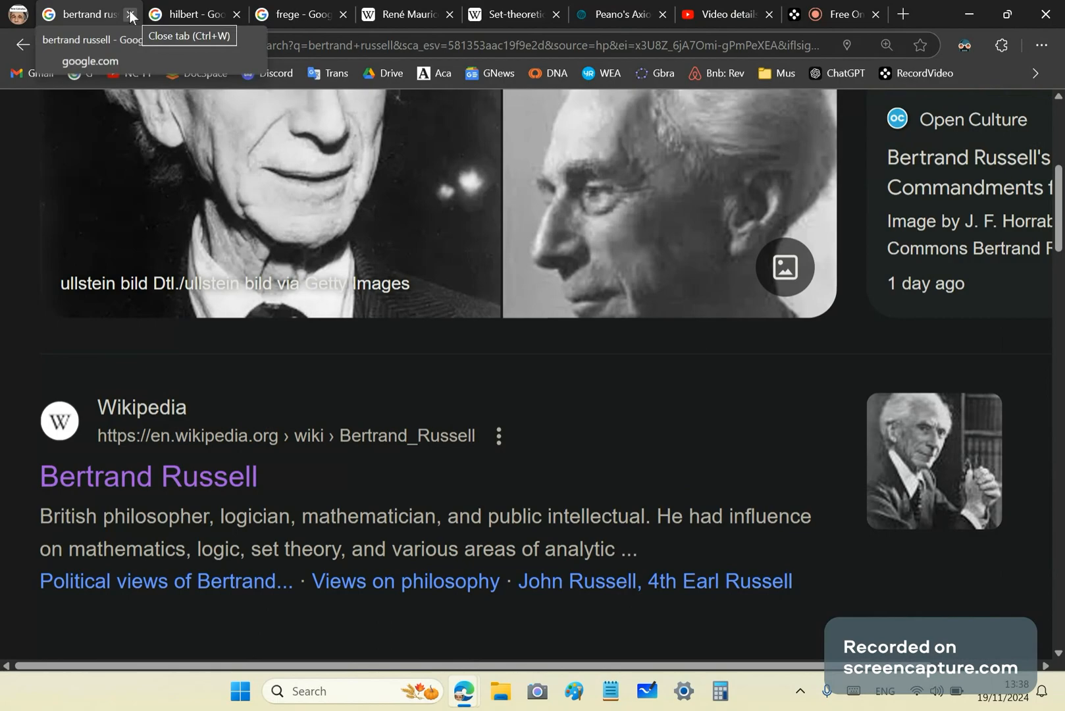
Close the Bertrand Russell results and switch to Wolfram MathWorld's Peano's Axioms page
{"action": "left_click", "coordinate": [129, 15]}
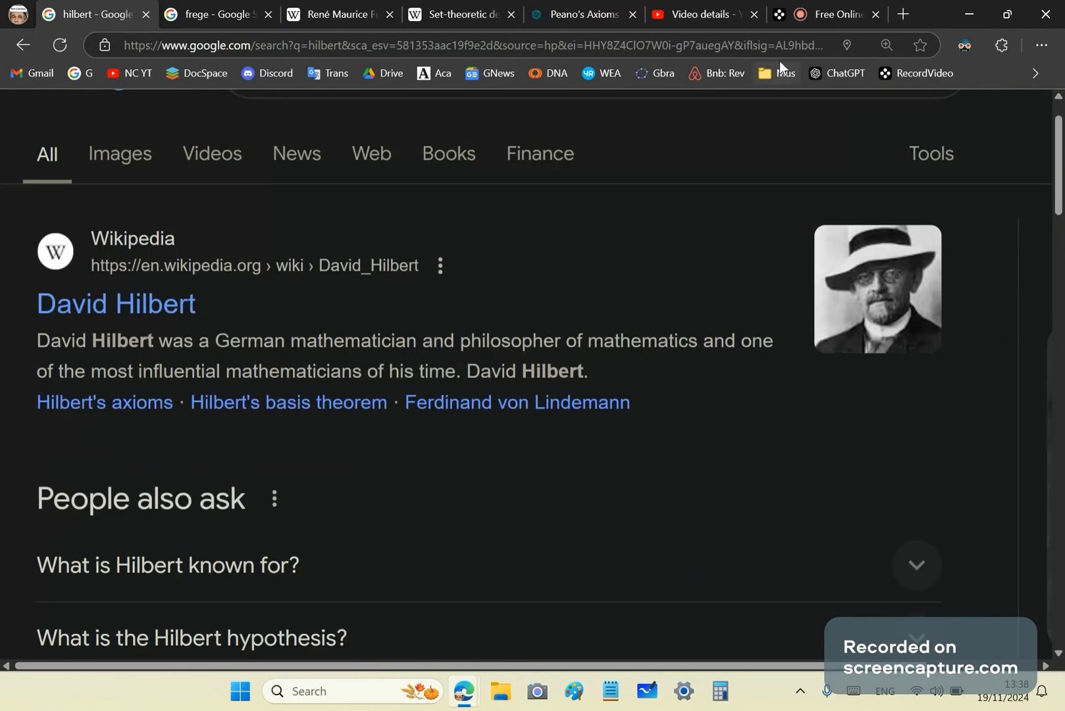
{"action": "mouse_move", "coordinate": [421, 21]}
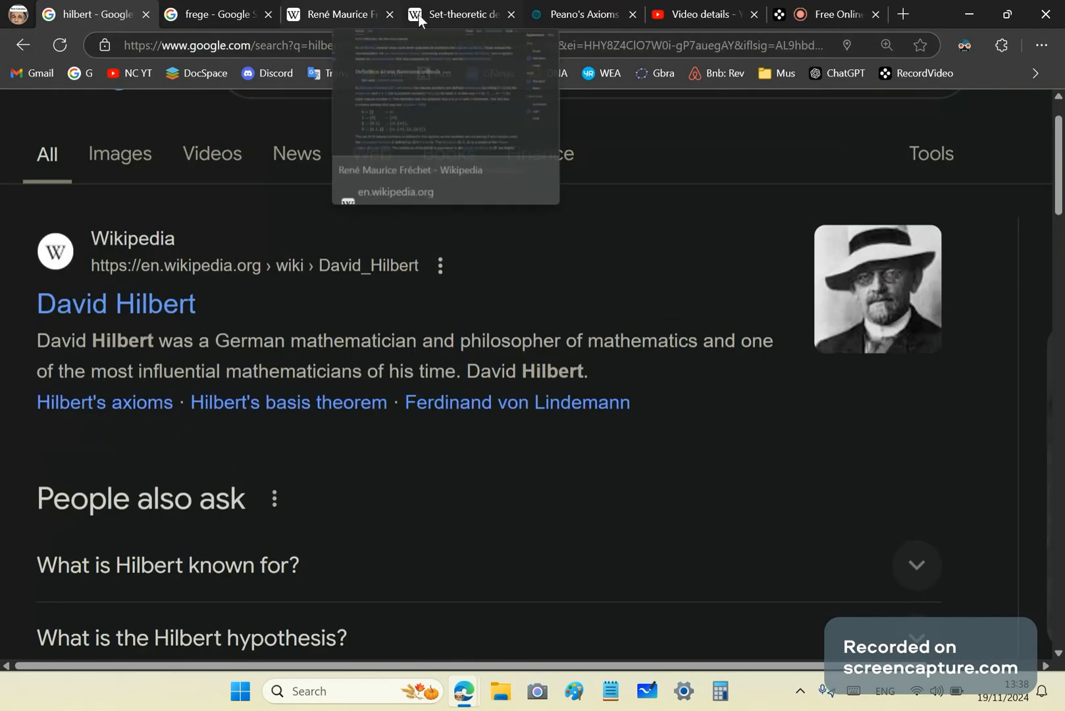
{"action": "mouse_move", "coordinate": [603, 15]}
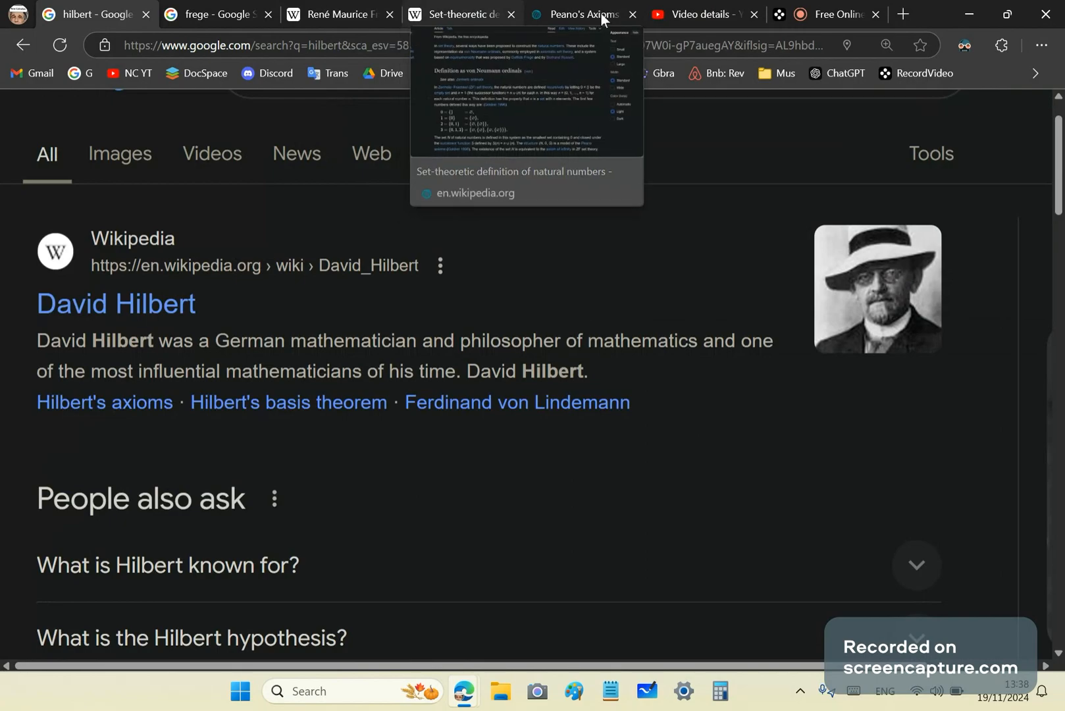
{"action": "left_click", "coordinate": [581, 13]}
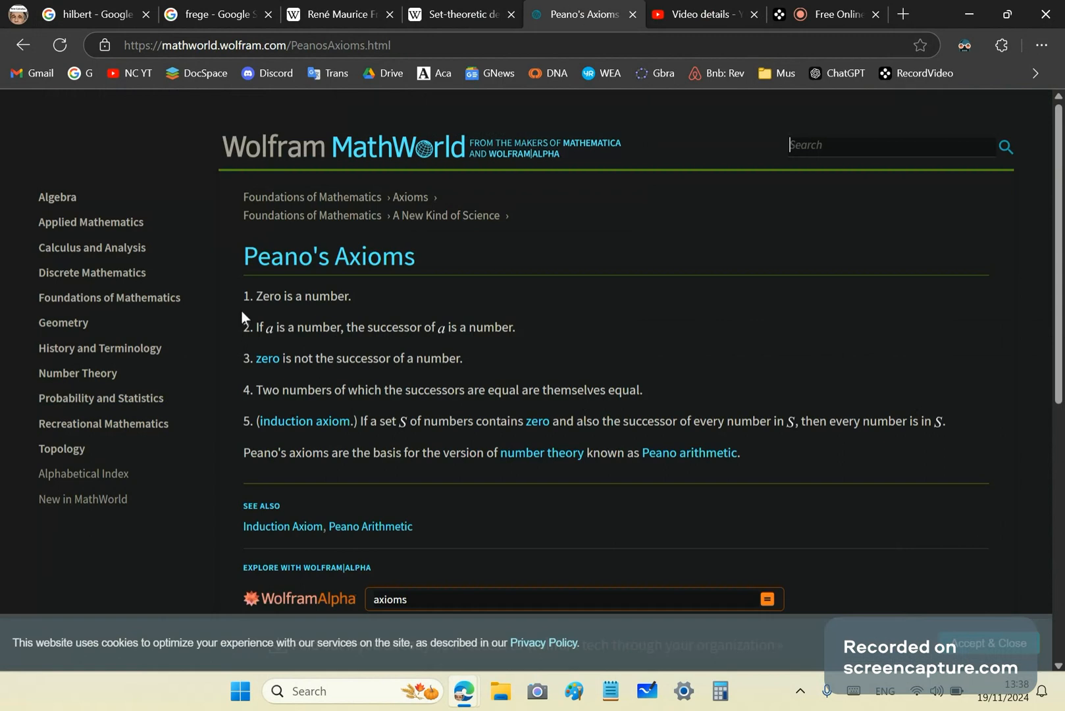
{"action": "mouse_move", "coordinate": [318, 299]}
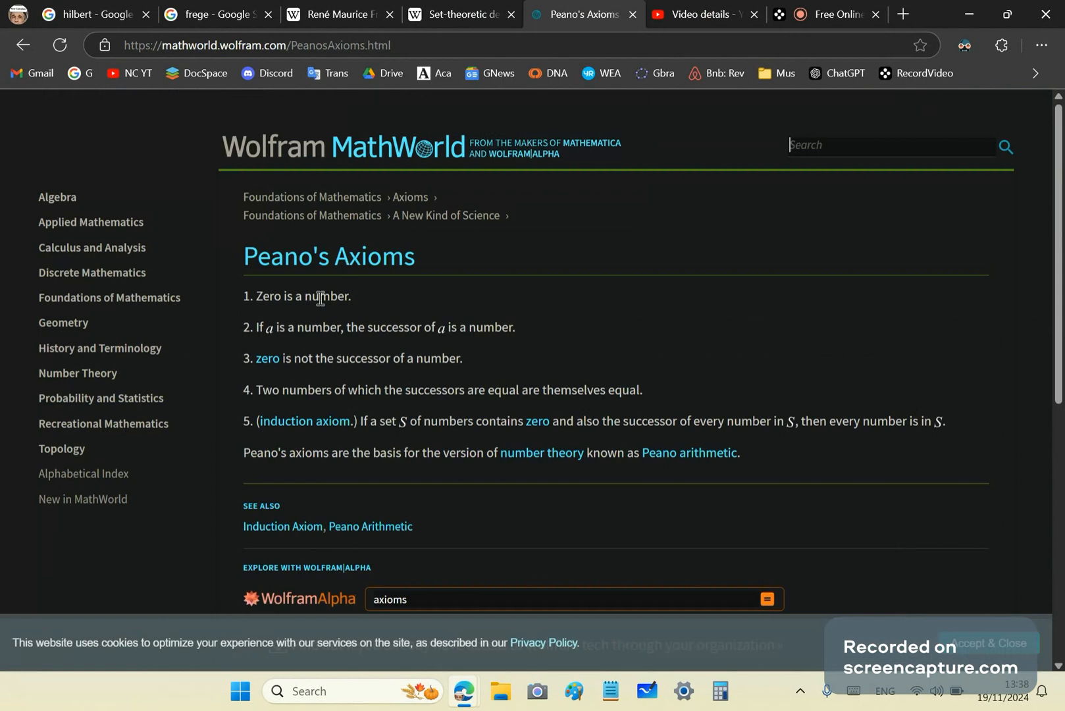
{"action": "mouse_move", "coordinate": [312, 439]}
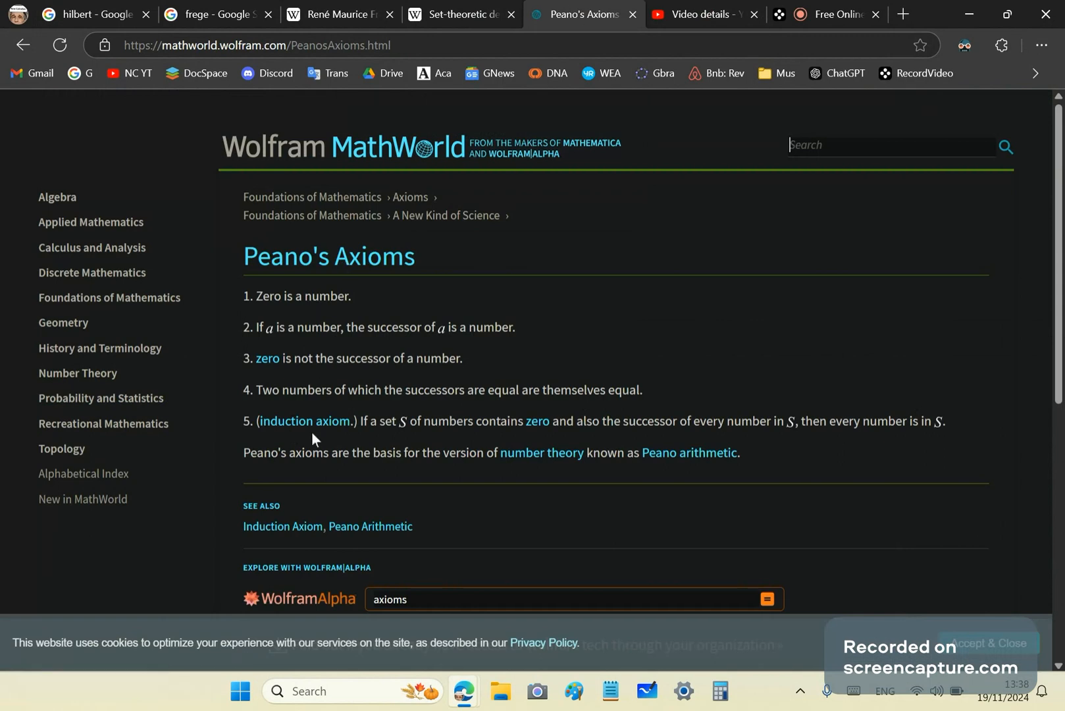
{"action": "mouse_move", "coordinate": [298, 428]}
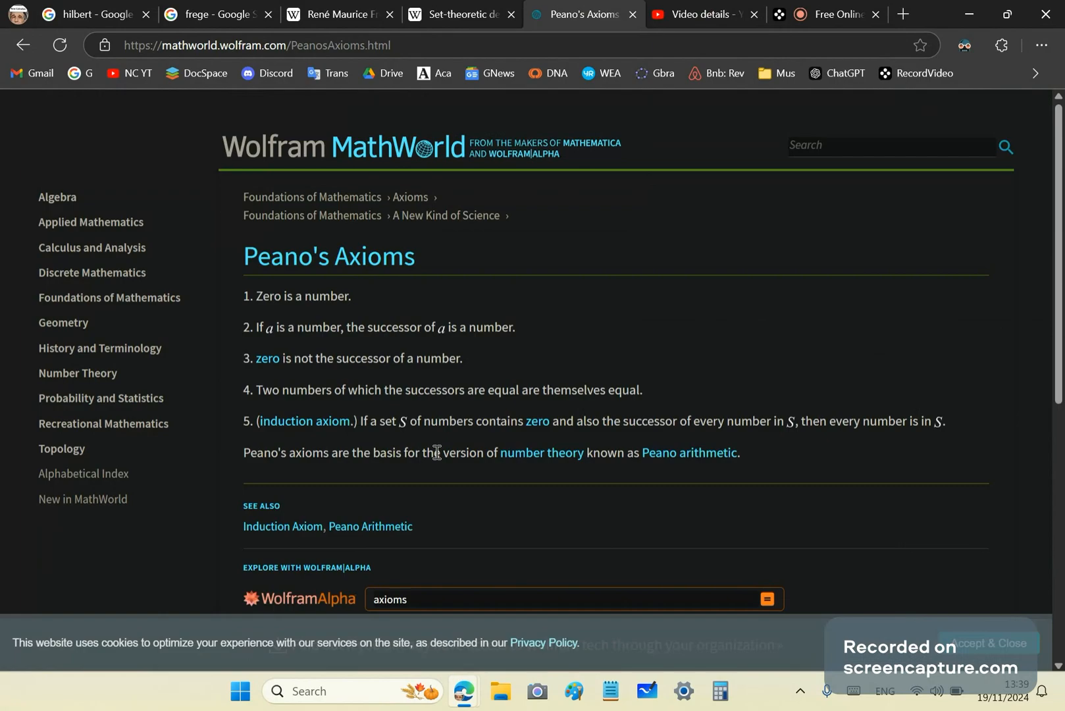
{"action": "mouse_move", "coordinate": [533, 371]}
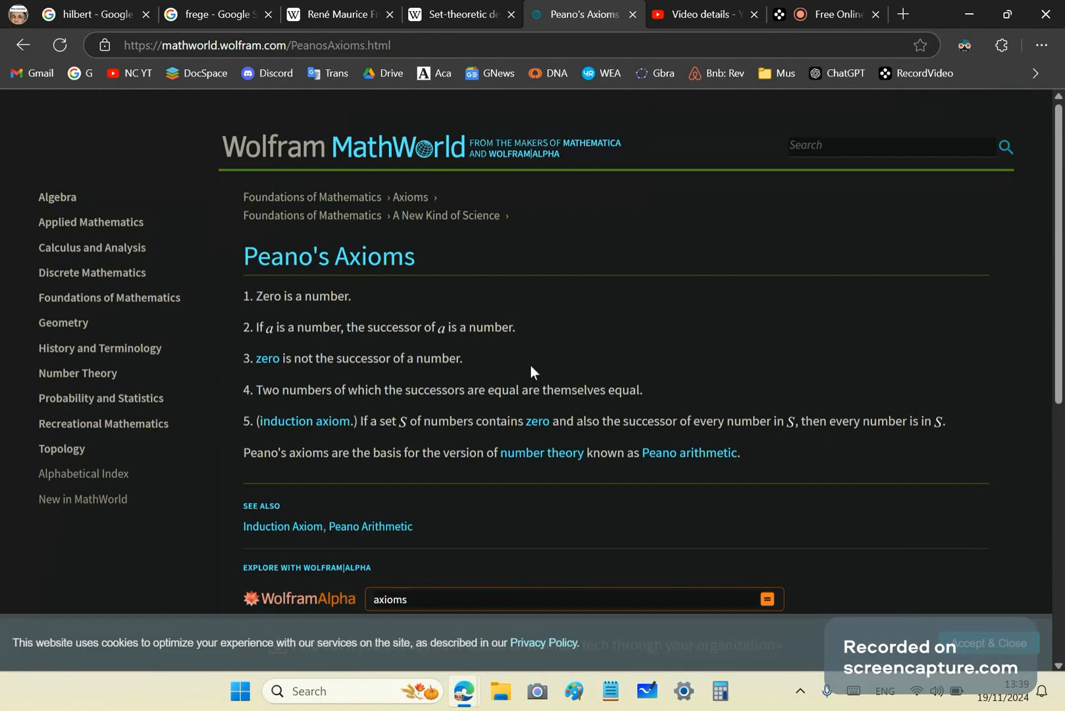
{"action": "mouse_move", "coordinate": [726, 57]}
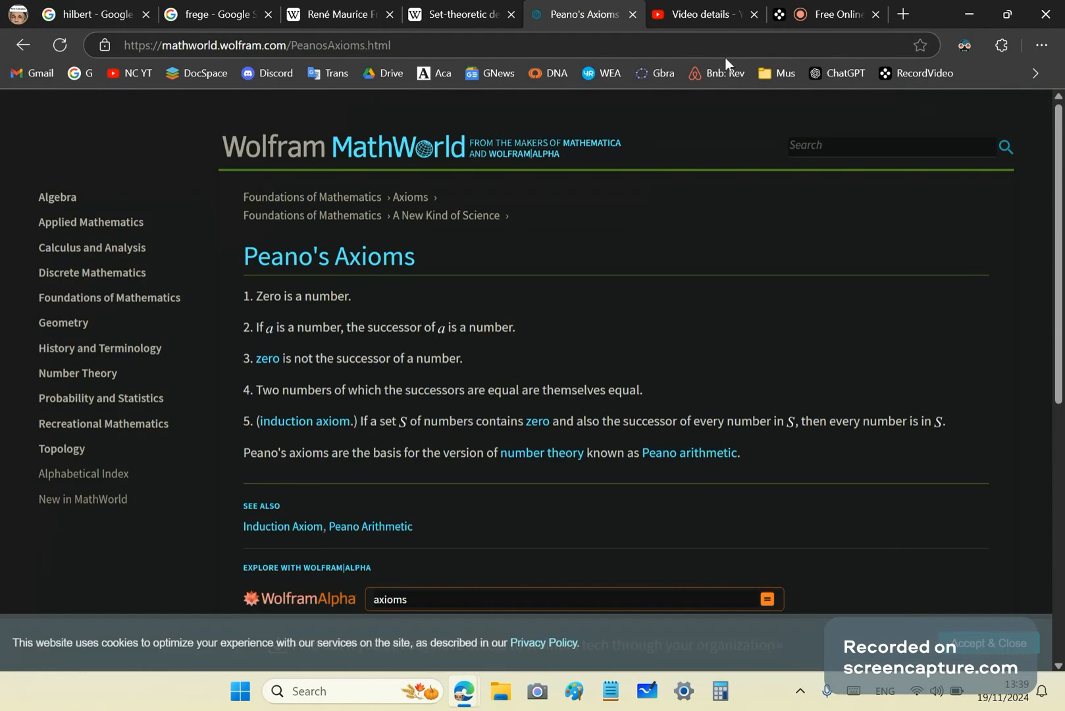
Glance at the video details tab, return to Peano's Axioms, then switch to the hilbert Google results
{"action": "left_click", "coordinate": [700, 15]}
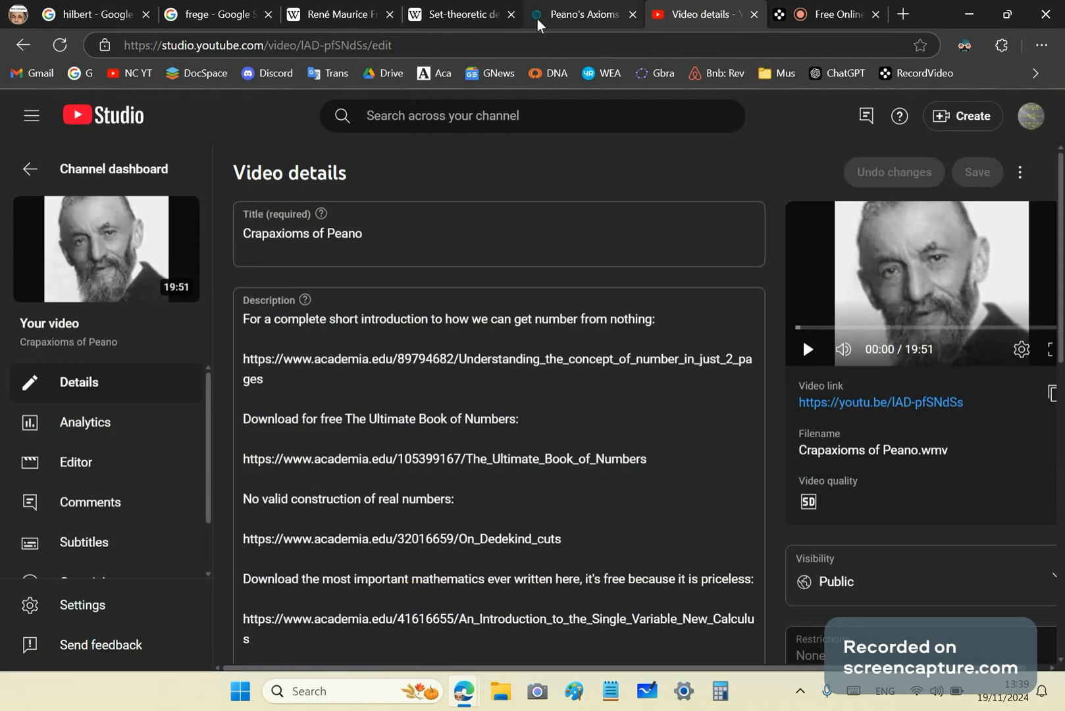
{"action": "left_click", "coordinate": [587, 15]}
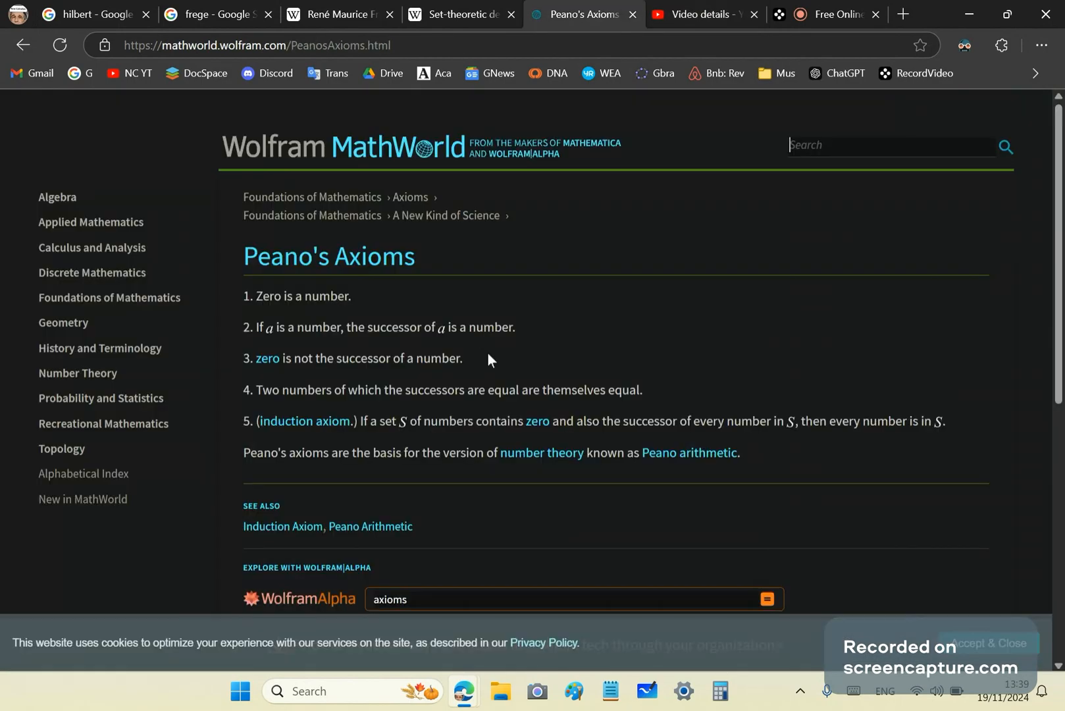
{"action": "mouse_move", "coordinate": [391, 388]}
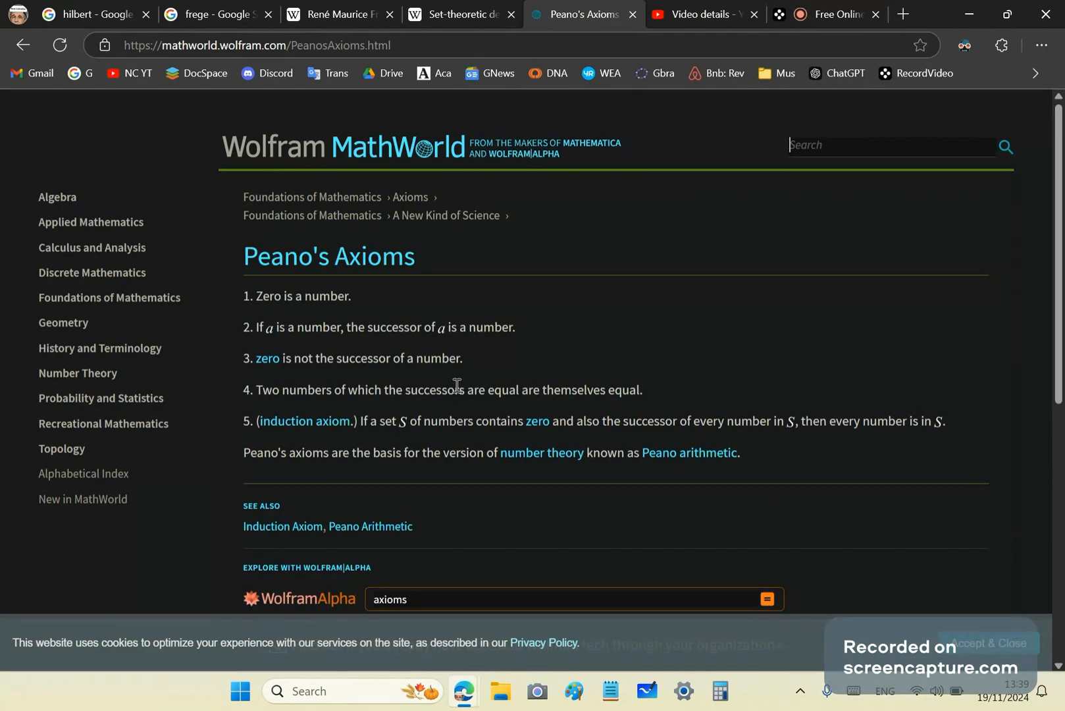
{"action": "mouse_move", "coordinate": [482, 406]}
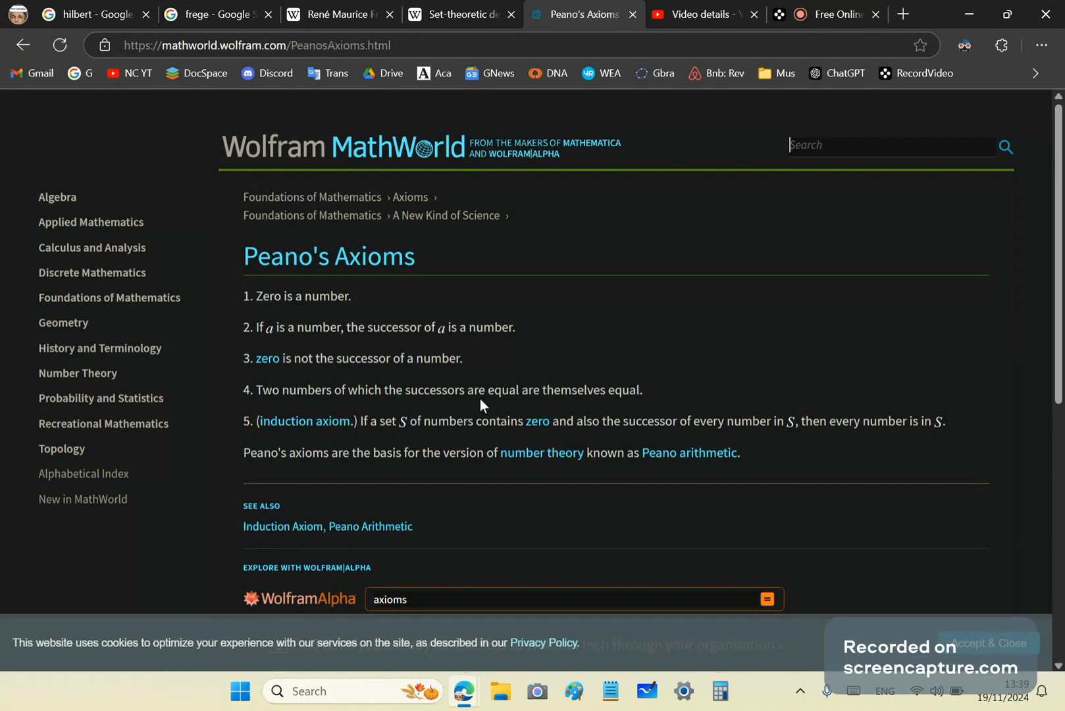
{"action": "mouse_move", "coordinate": [673, 44]}
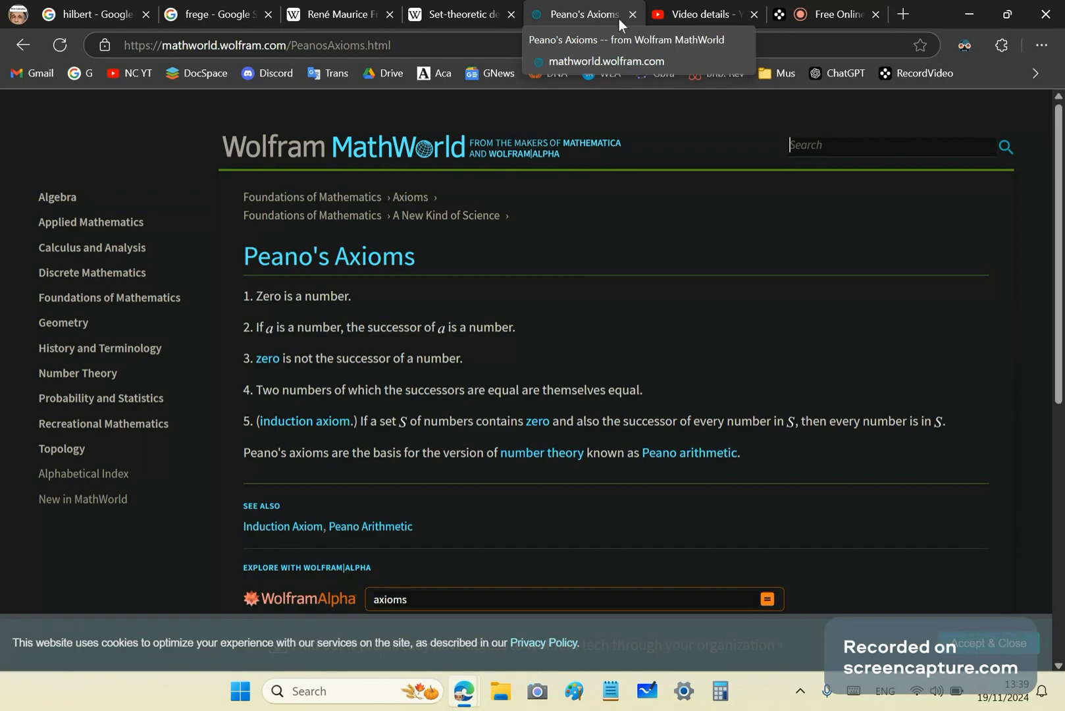
{"action": "mouse_move", "coordinate": [631, 14]}
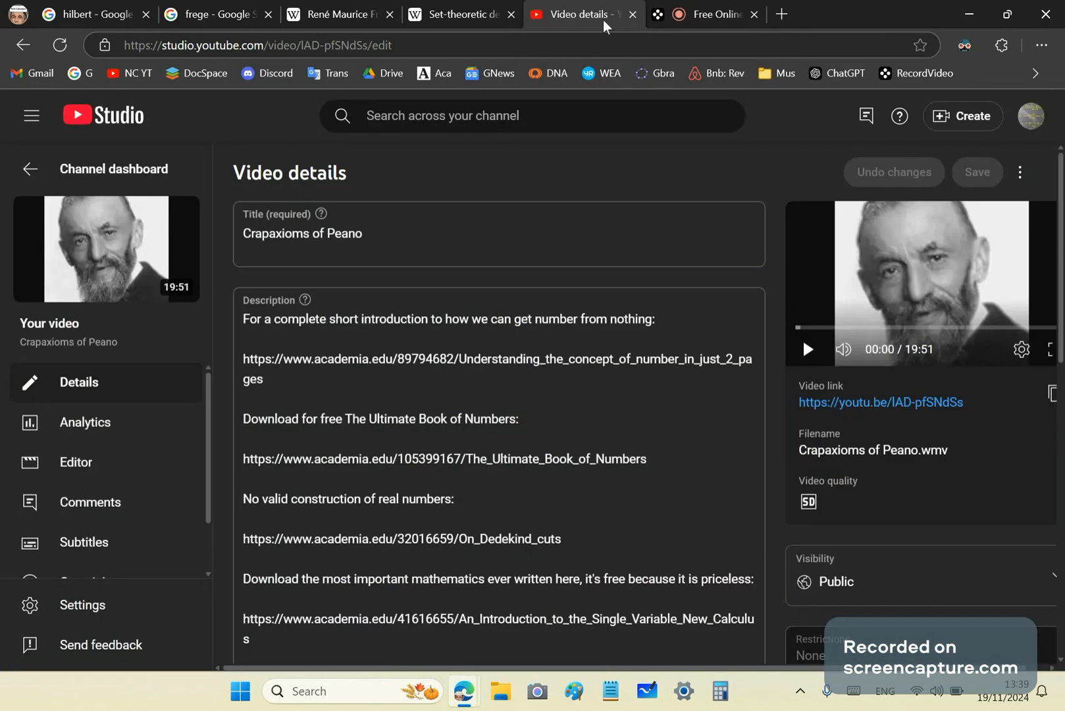
{"action": "left_click", "coordinate": [99, 14]}
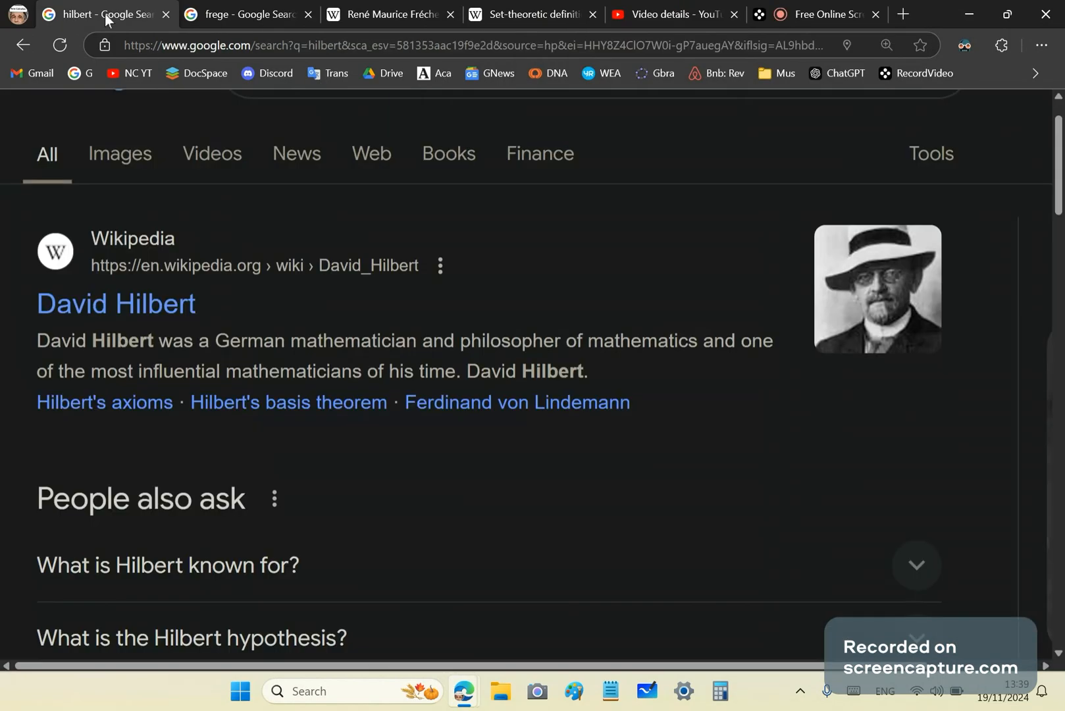
{"action": "mouse_move", "coordinate": [132, 362]}
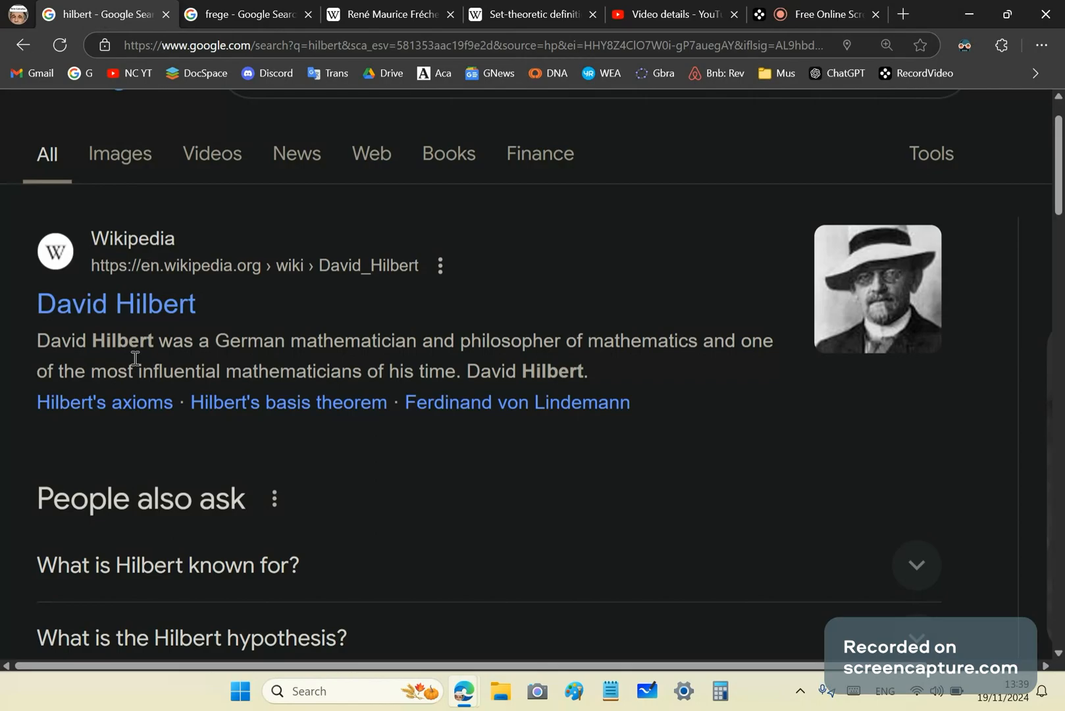
{"action": "mouse_move", "coordinate": [319, 404]}
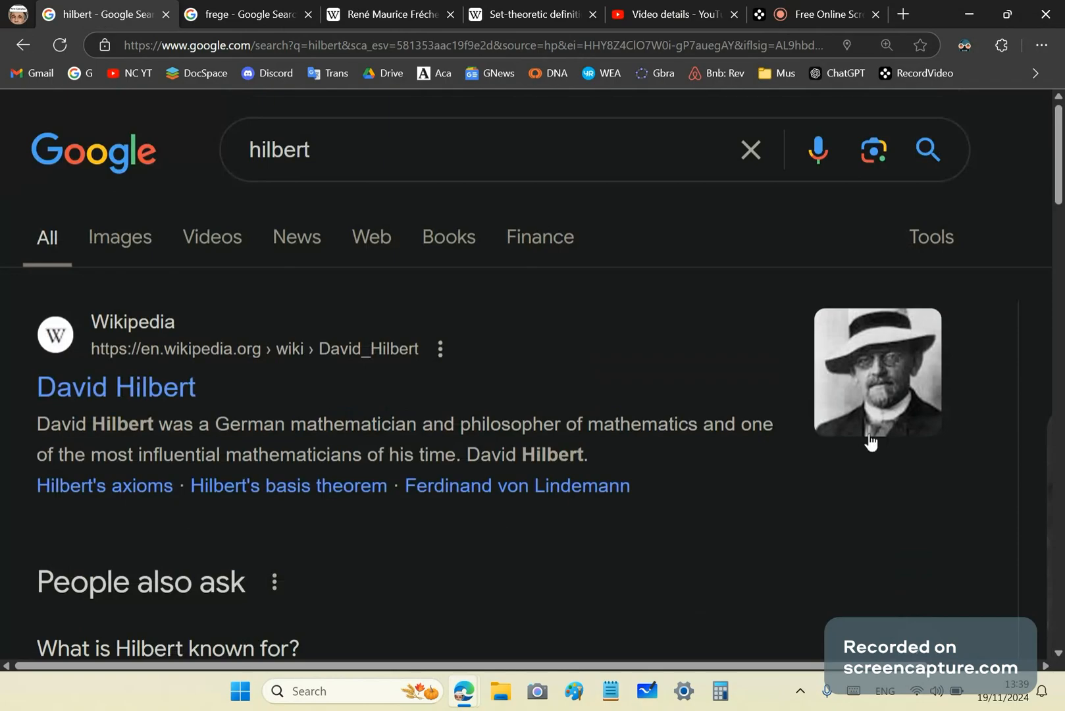
{"action": "mouse_move", "coordinate": [949, 404]}
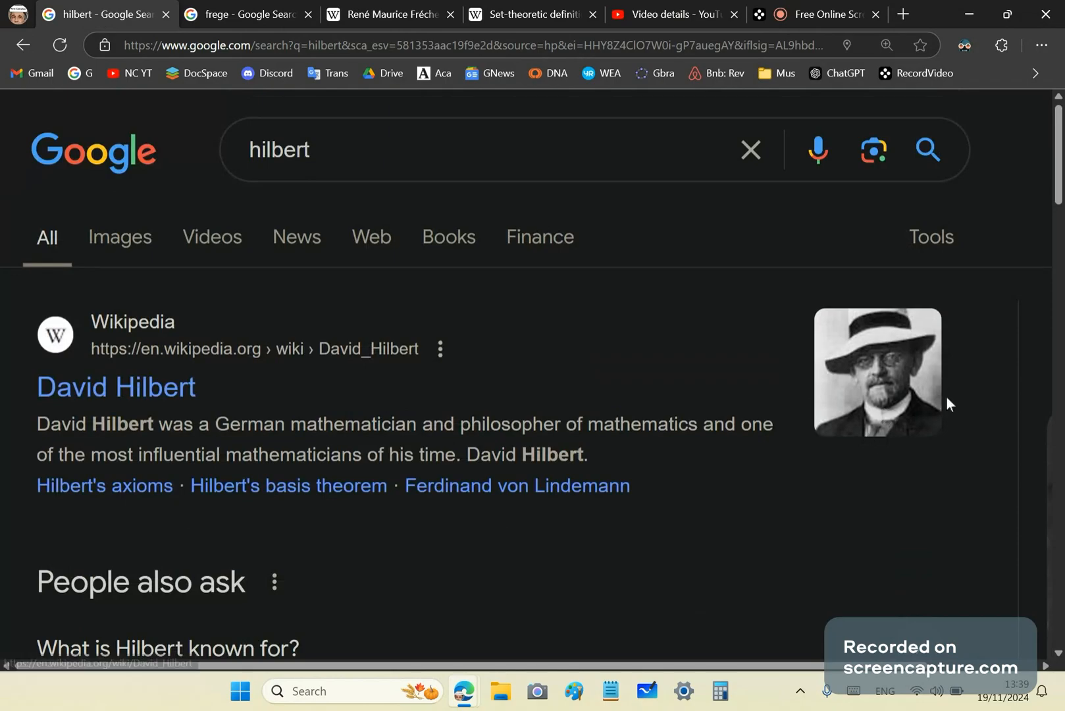
{"action": "scroll", "scroll_direction": "down", "scroll_amount": 3}
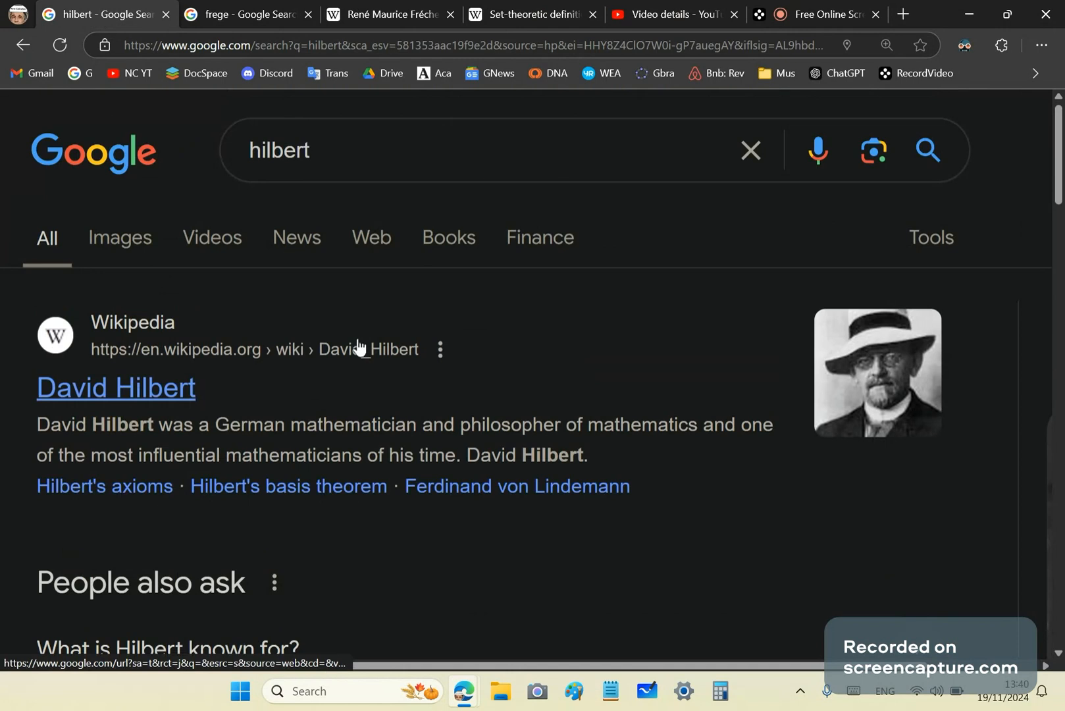
{"action": "scroll", "scroll_direction": "down", "scroll_amount": 3}
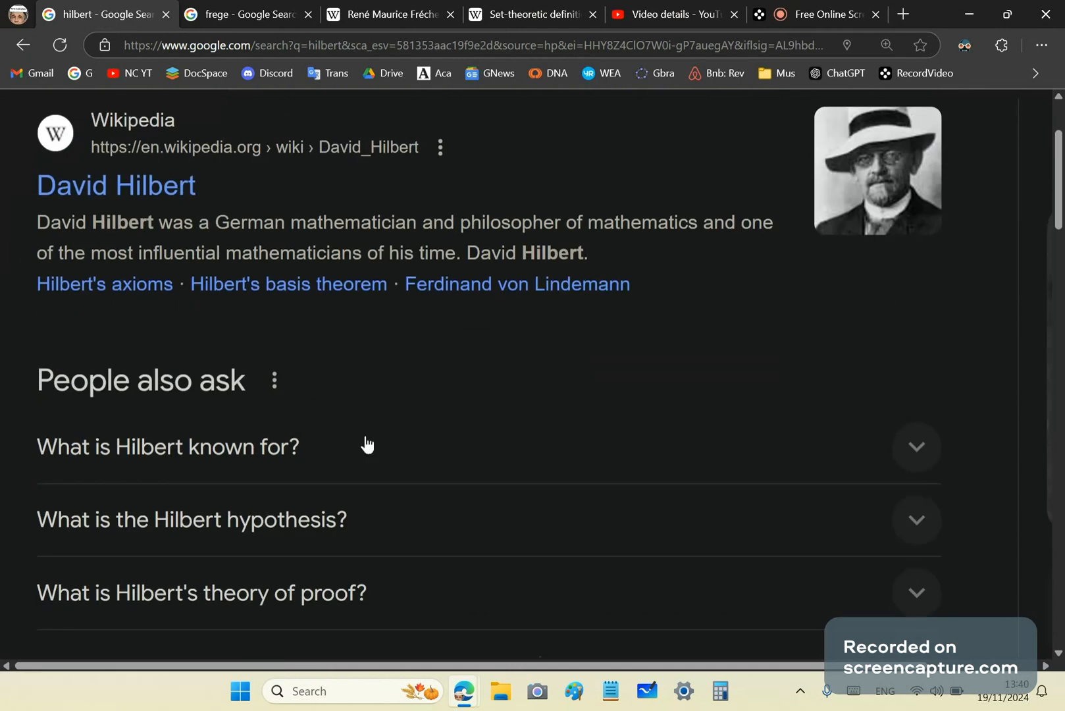
{"action": "scroll", "scroll_direction": "down", "scroll_amount": 3}
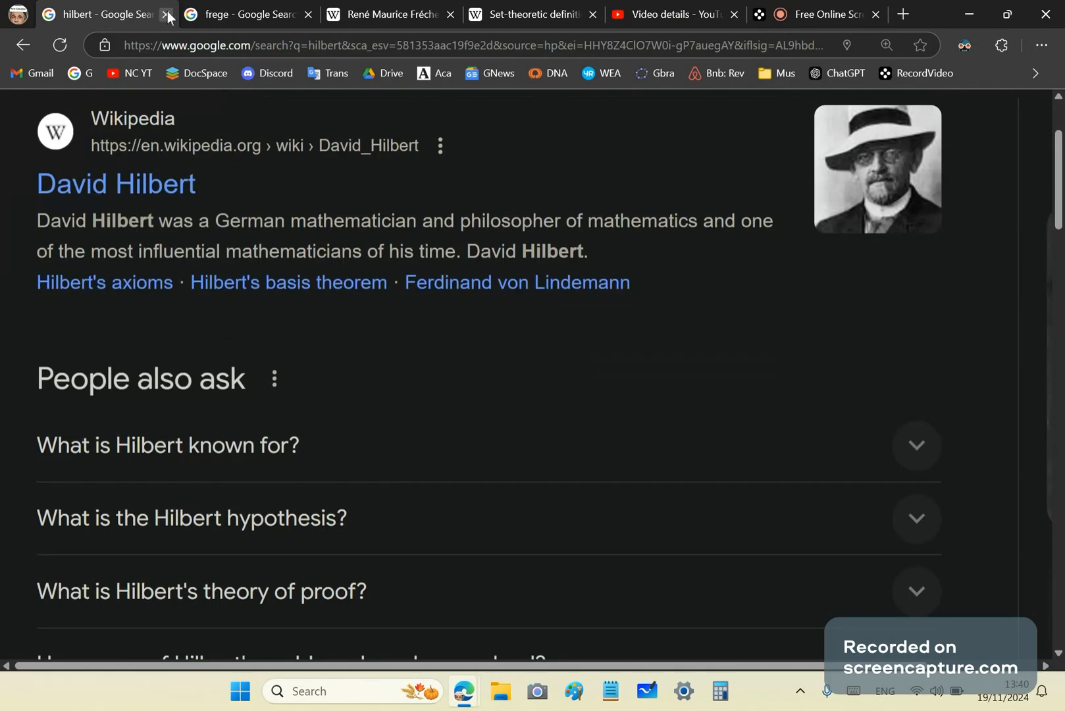
Close the hilbert results tab and look down the frege results to Gottlob Frege's entry
{"action": "left_click", "coordinate": [168, 14]}
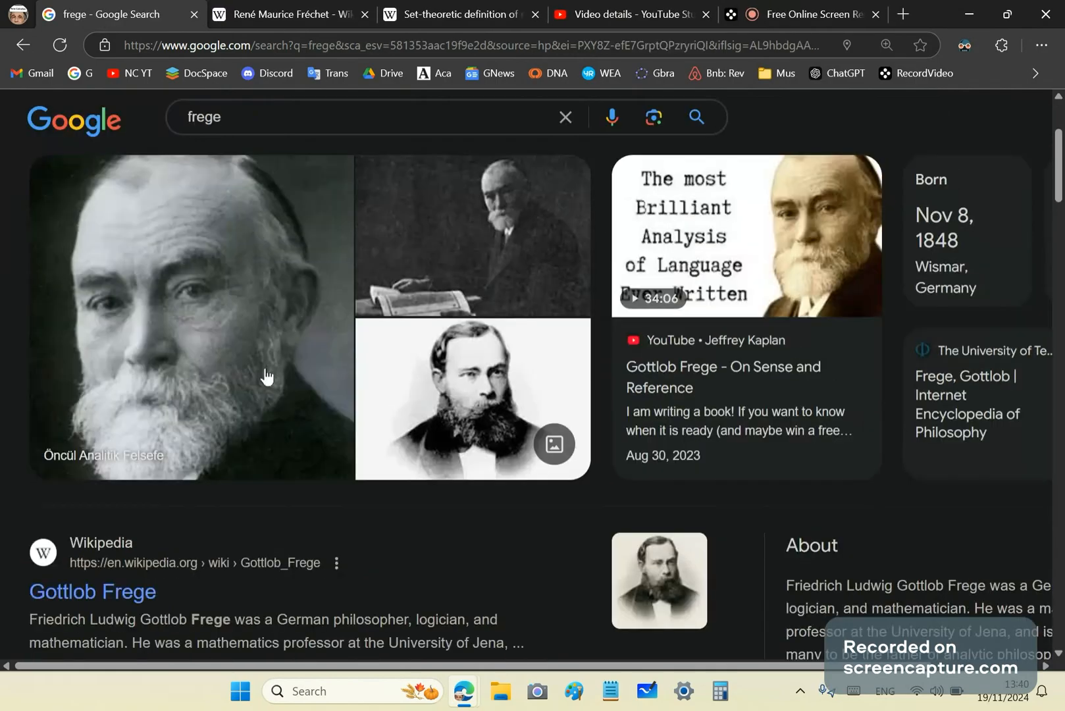
{"action": "scroll", "scroll_direction": "down", "scroll_amount": 3}
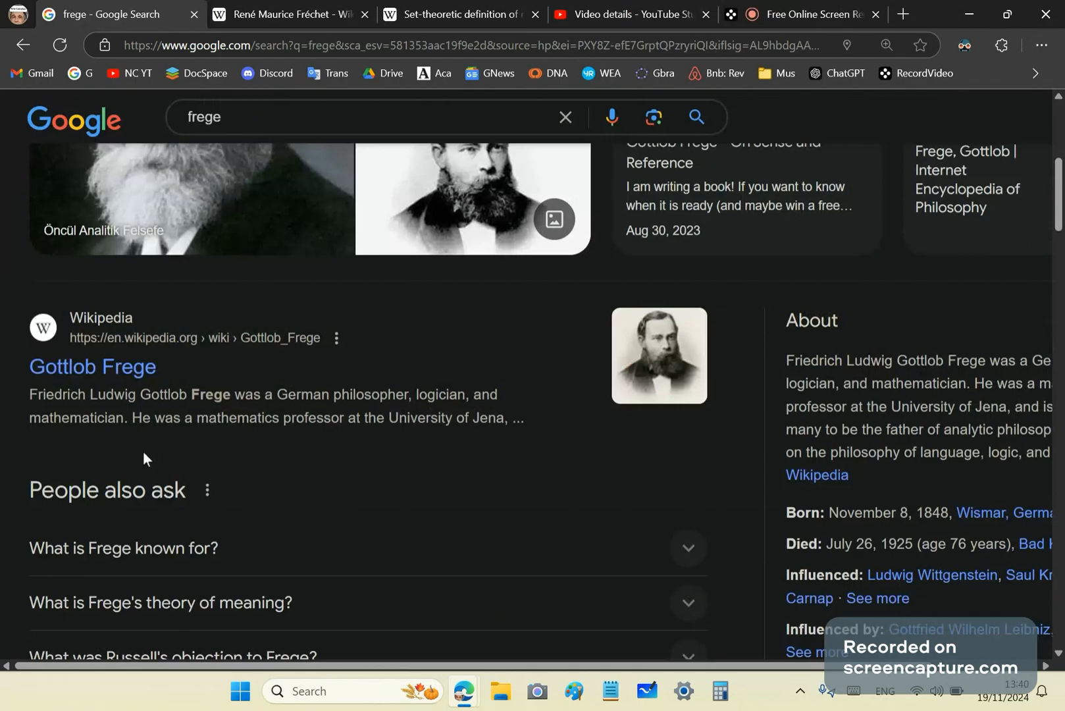
{"action": "mouse_move", "coordinate": [333, 442]}
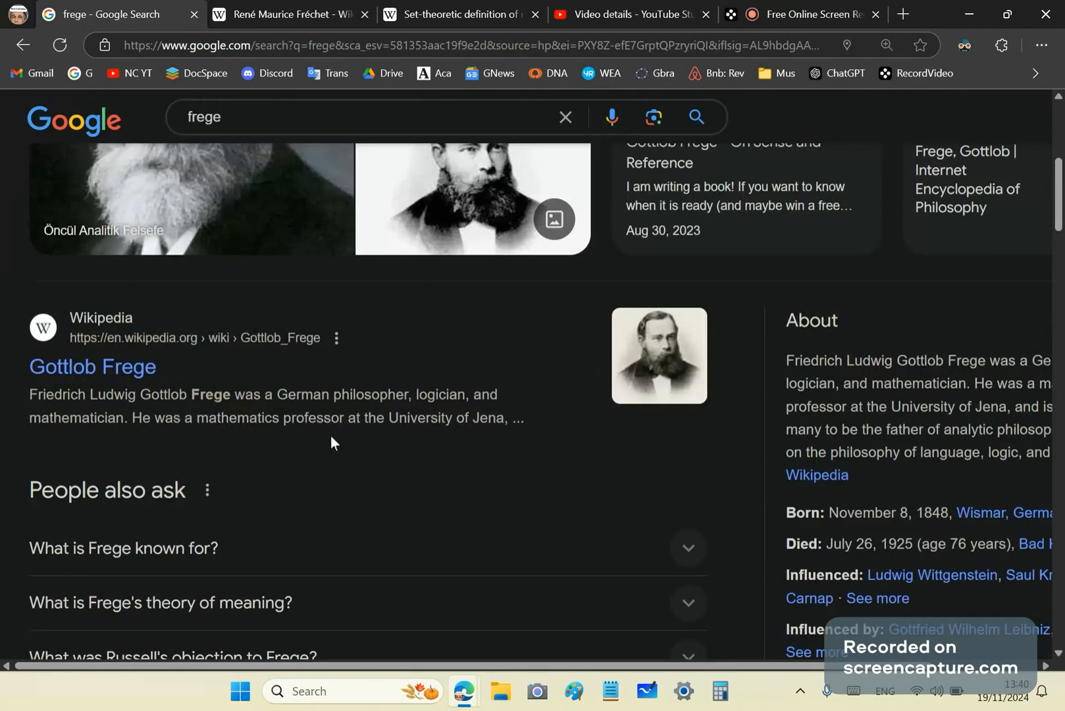
{"action": "mouse_move", "coordinate": [289, 418]}
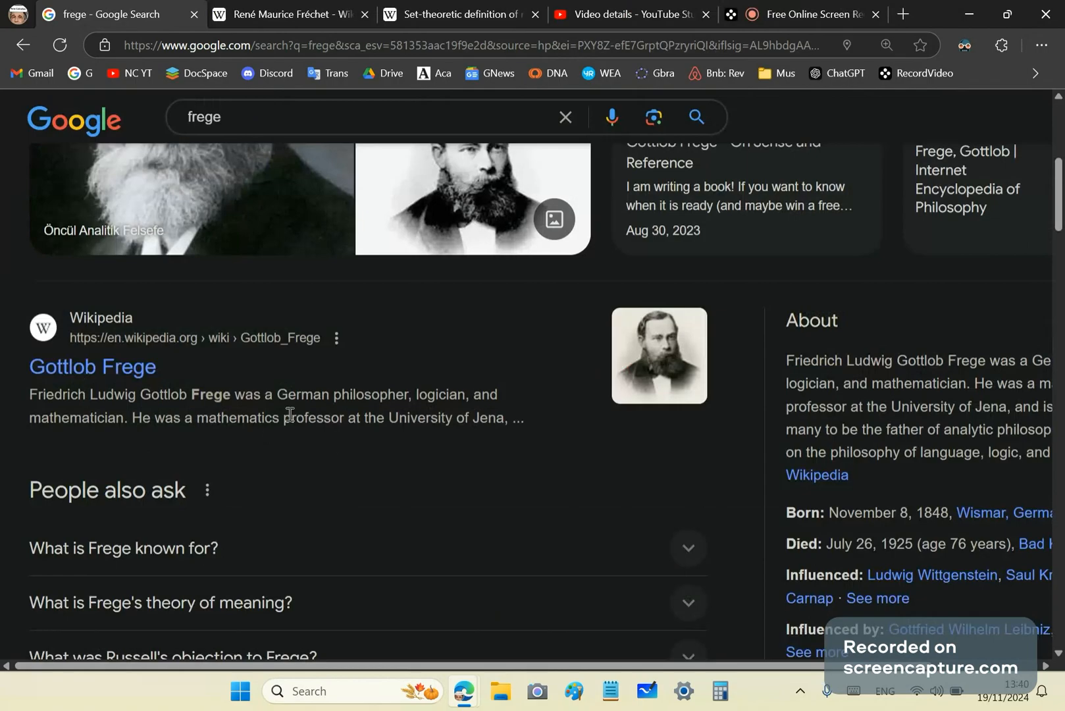
{"action": "scroll", "scroll_direction": "down", "scroll_amount": 3}
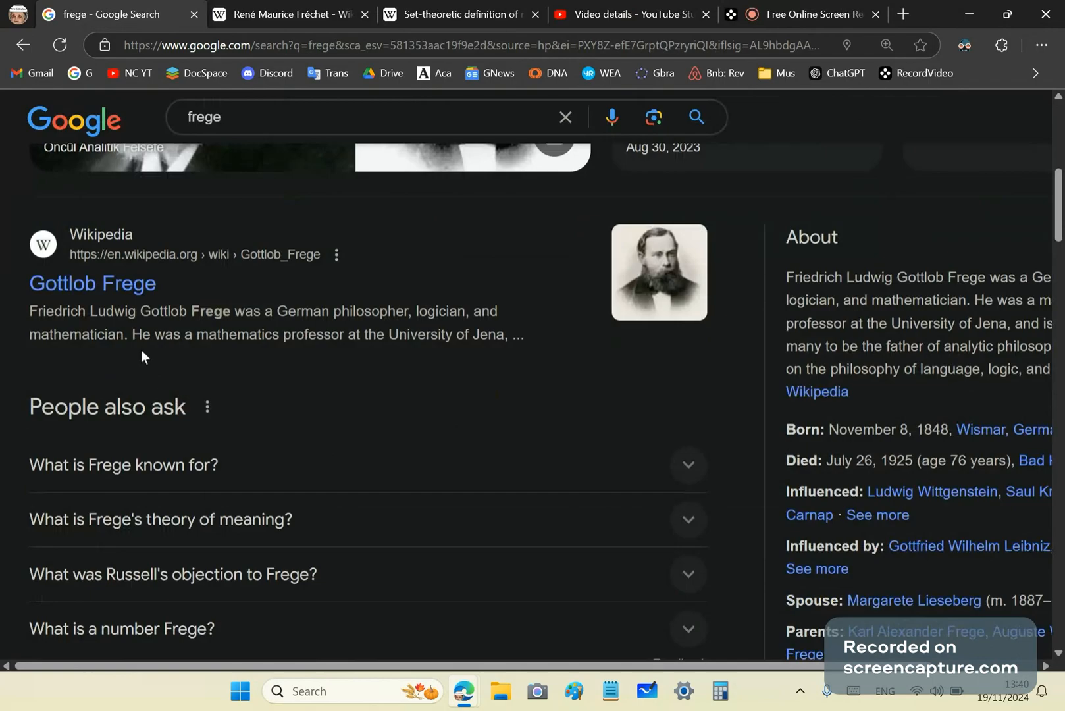
{"action": "mouse_move", "coordinate": [245, 370]}
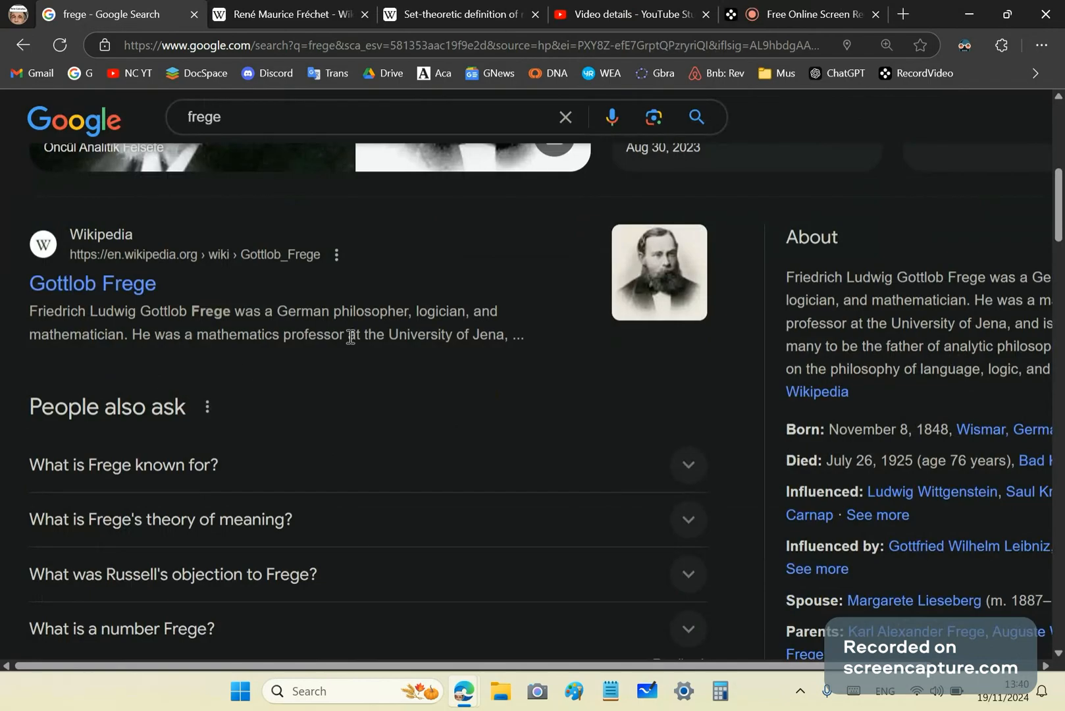
{"action": "scroll", "scroll_direction": "down", "scroll_amount": 3}
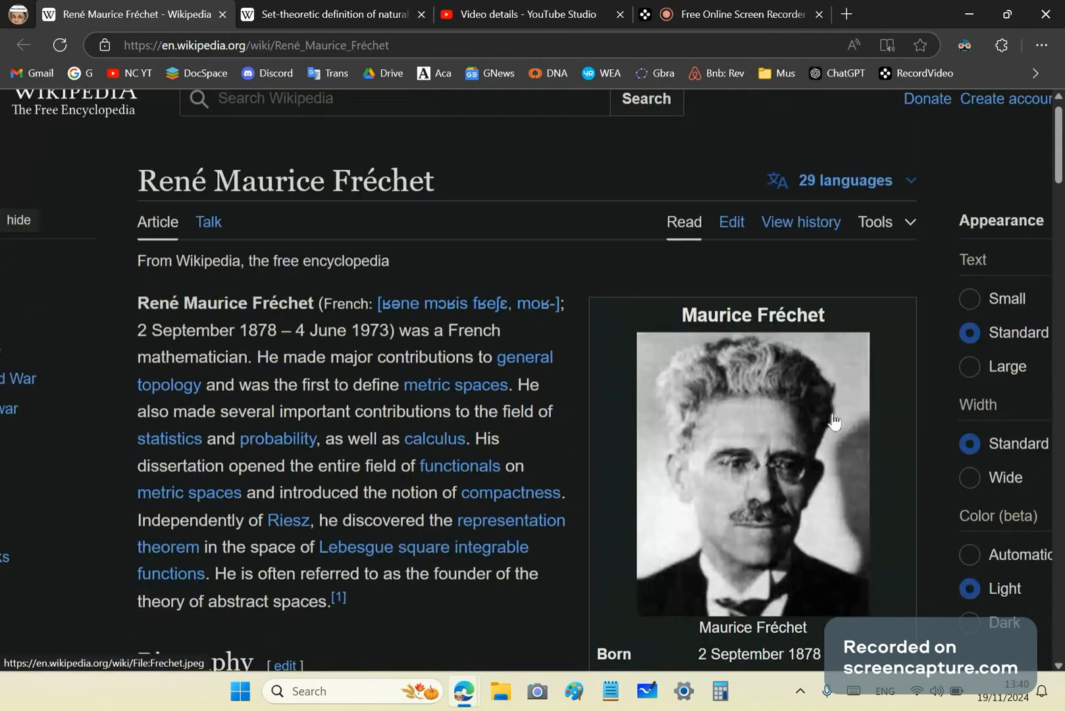
Look over René Maurice Fréchet's biography, then close his Wikipedia tab
{"action": "scroll", "scroll_direction": "down", "scroll_amount": 3}
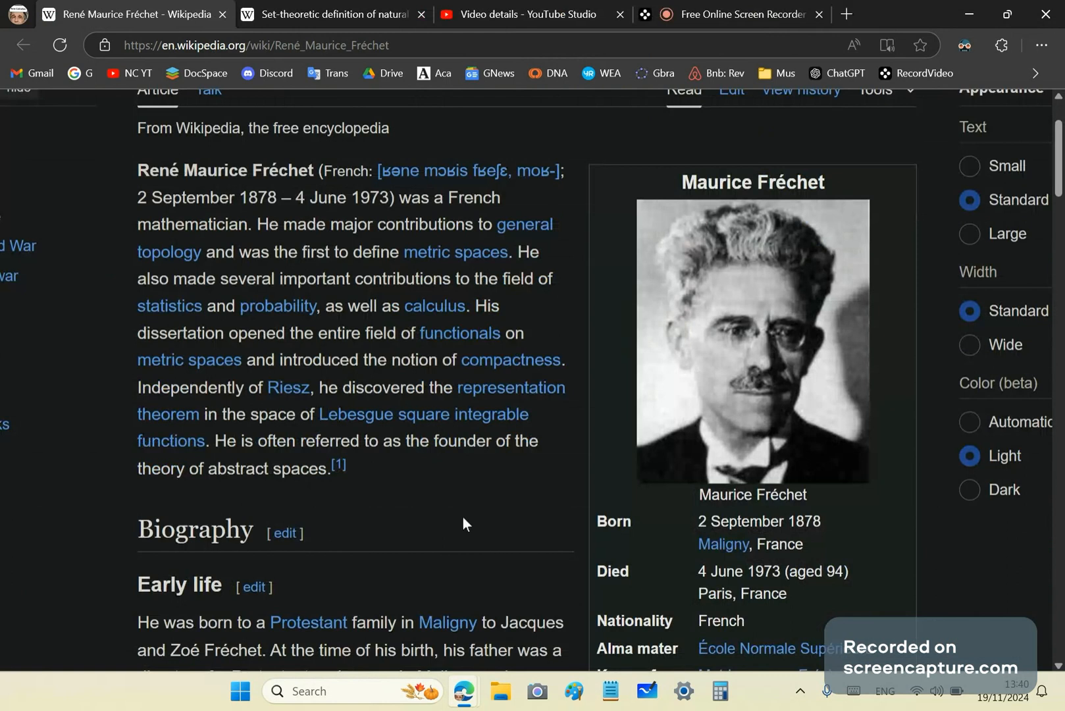
{"action": "mouse_move", "coordinate": [391, 494]}
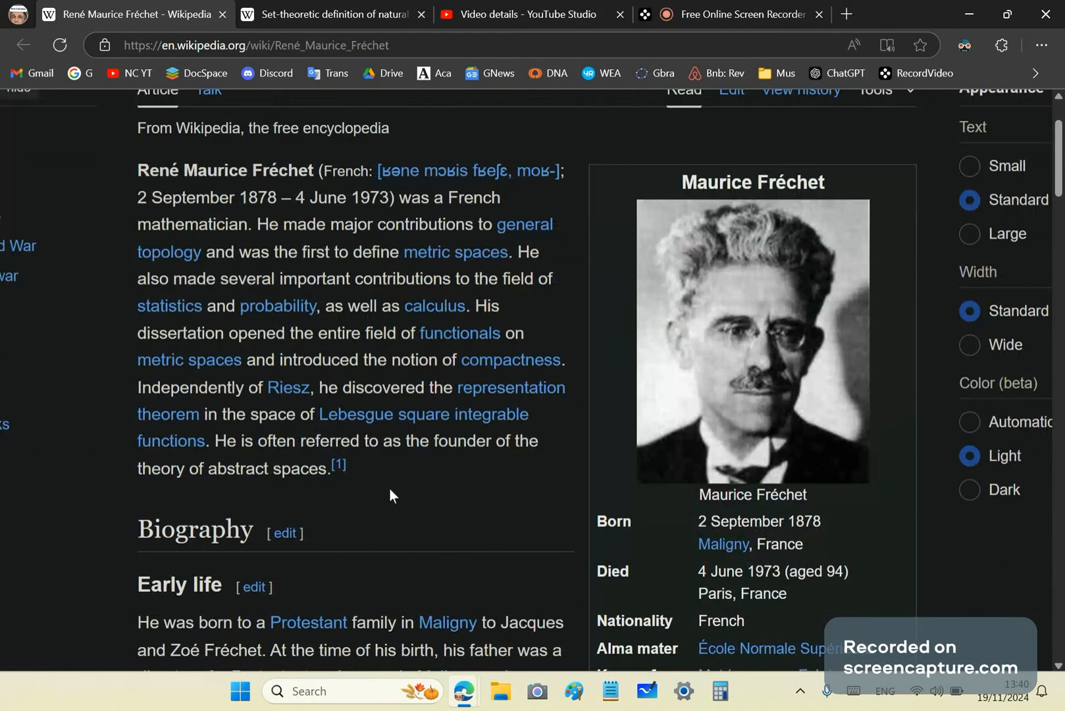
{"action": "scroll", "scroll_direction": "down", "scroll_amount": 3}
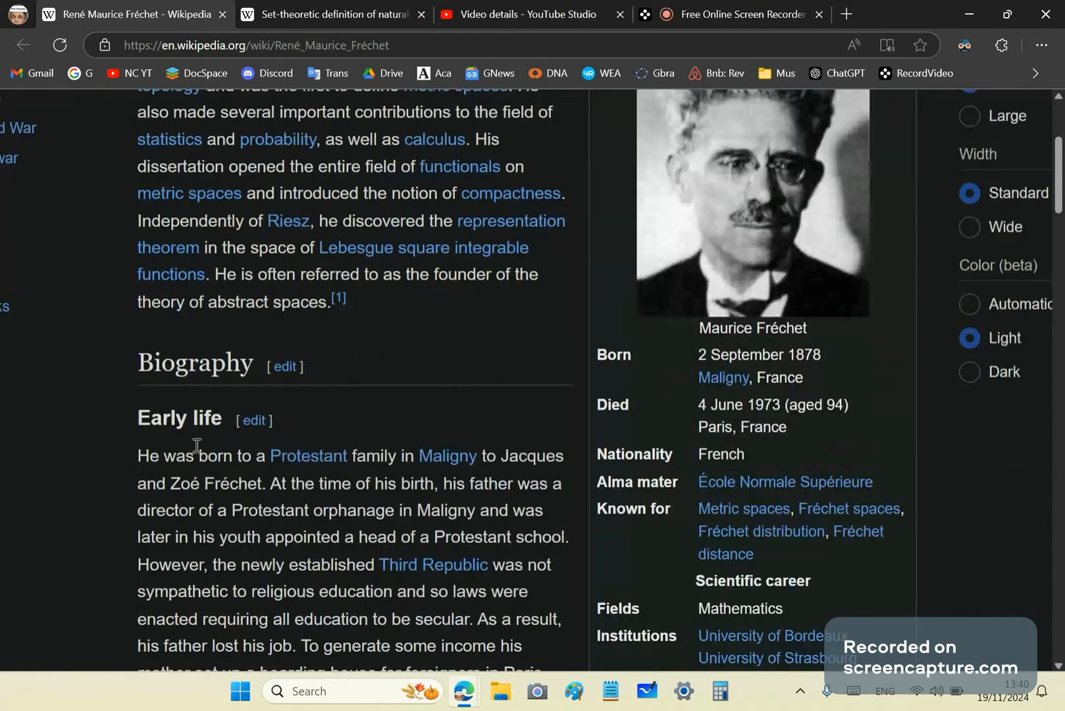
{"action": "scroll", "scroll_direction": "down", "scroll_amount": 3}
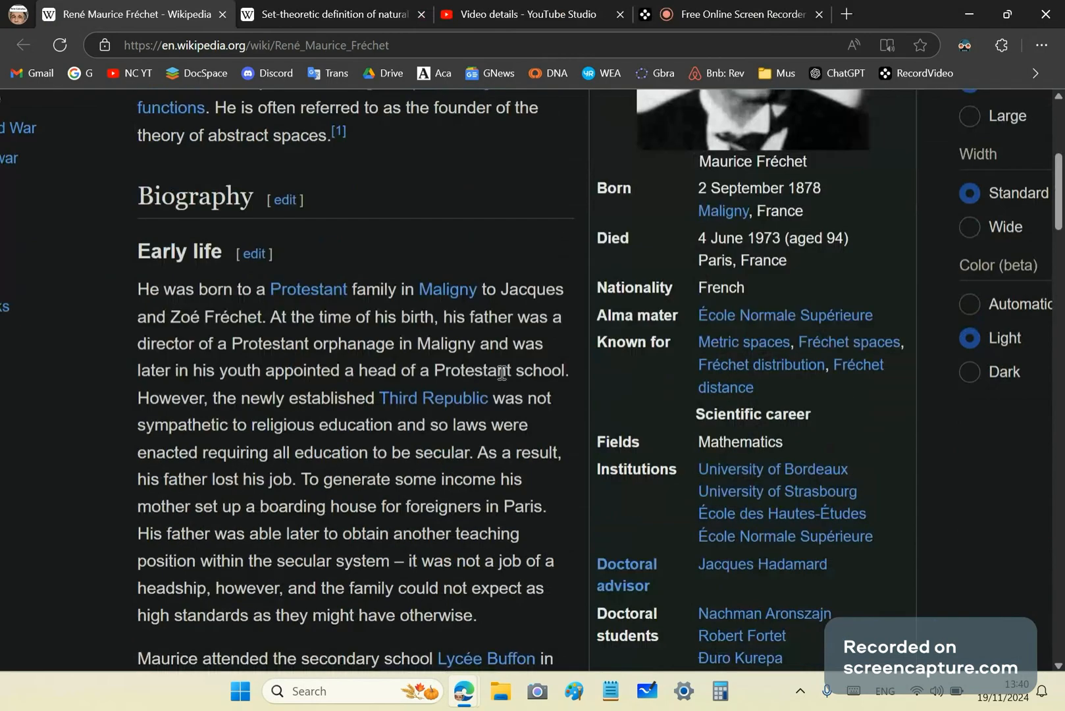
{"action": "mouse_move", "coordinate": [569, 429]}
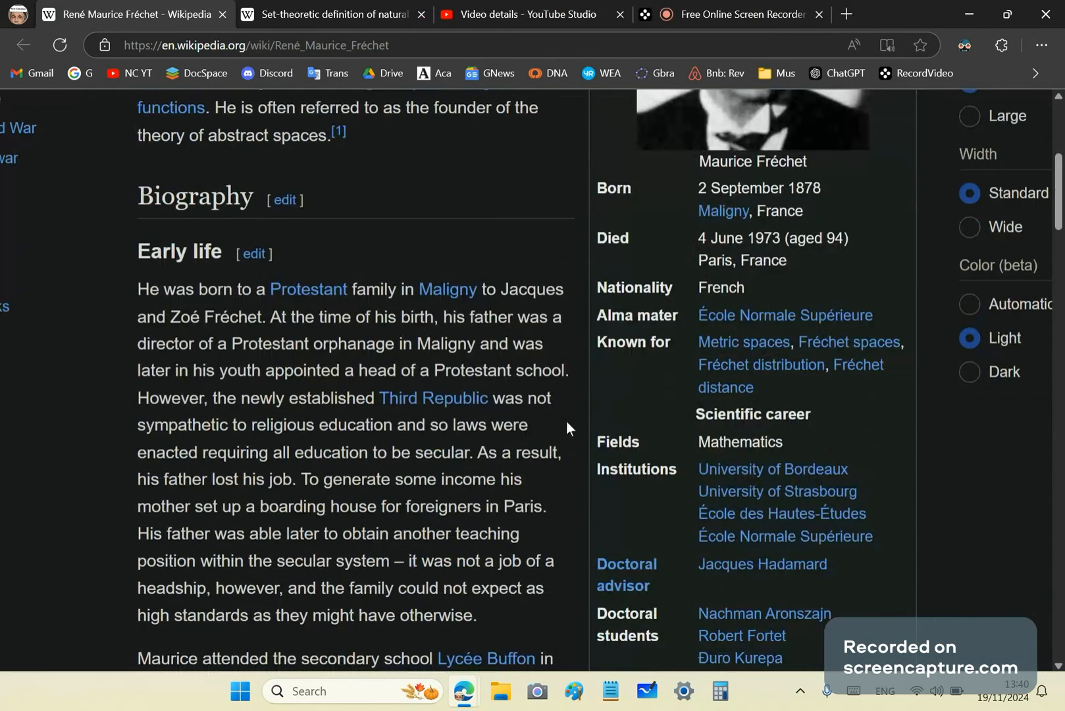
{"action": "mouse_move", "coordinate": [300, 341]}
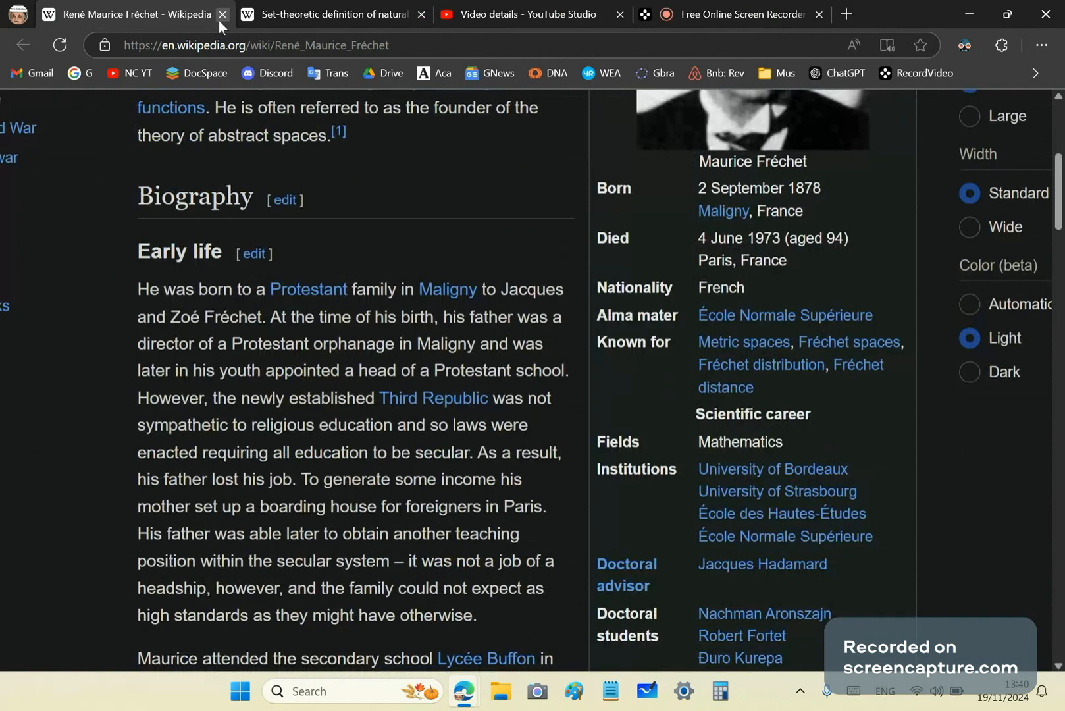
{"action": "left_click", "coordinate": [224, 13]}
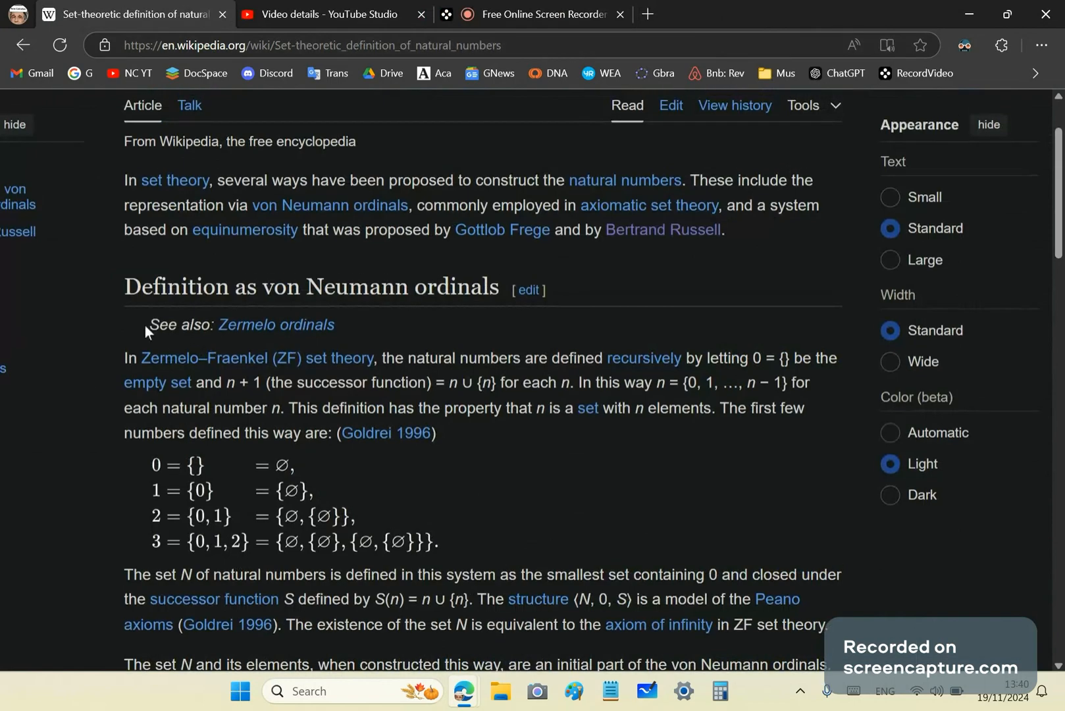
{"action": "mouse_move", "coordinate": [44, 365]}
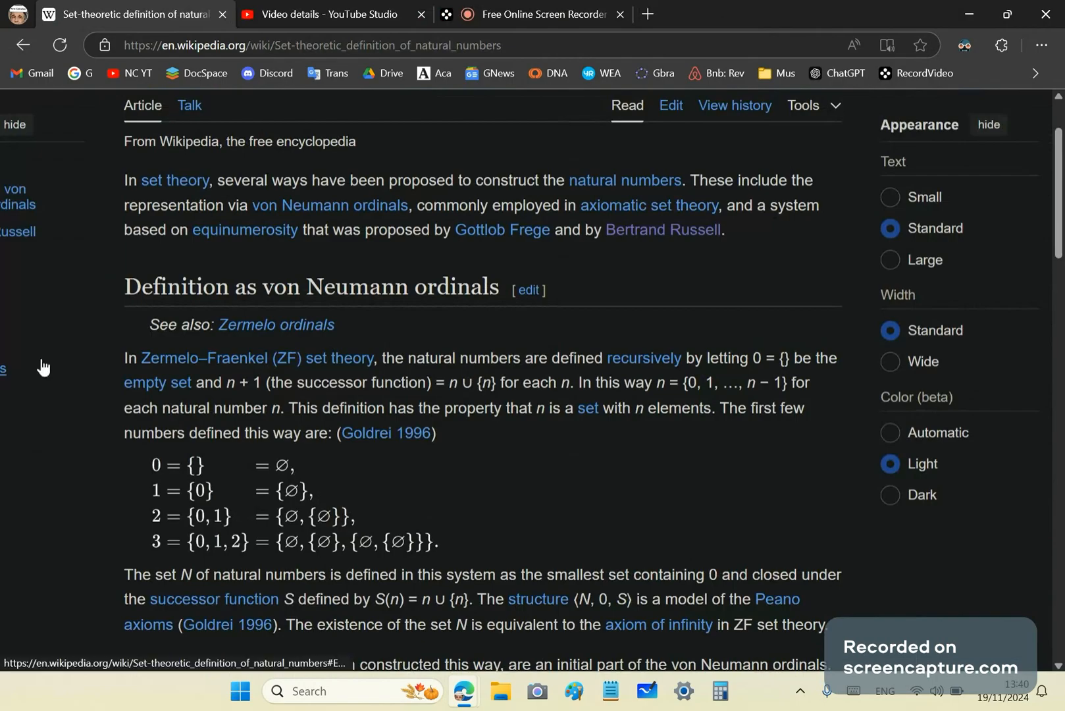
{"action": "mouse_move", "coordinate": [255, 329]}
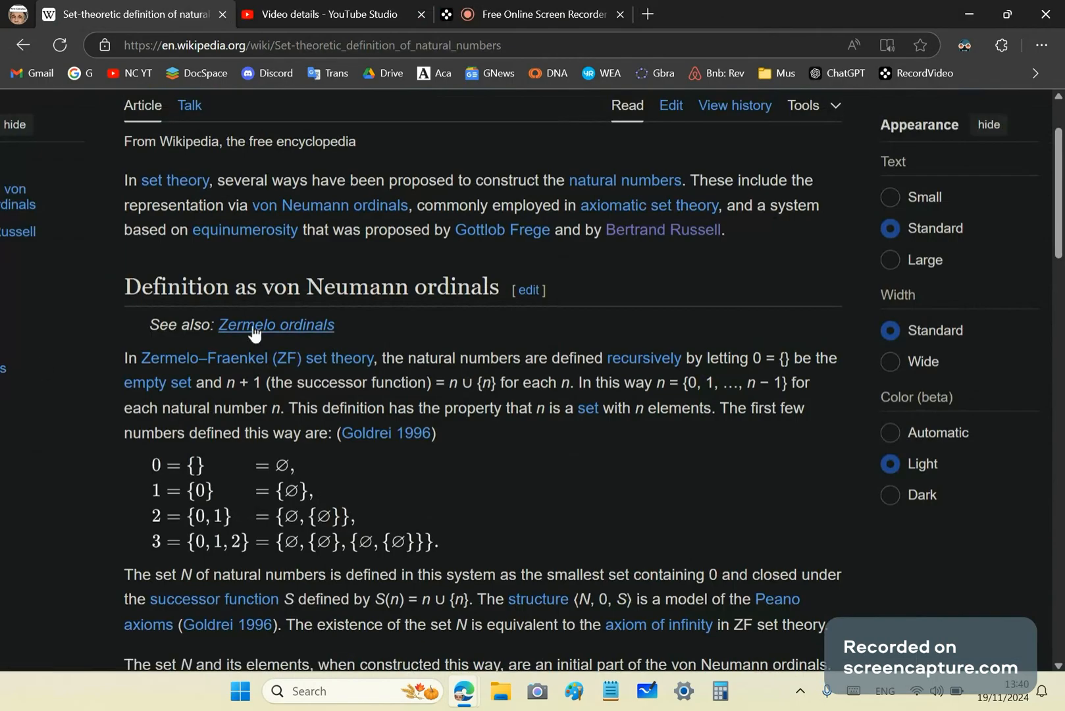
{"action": "mouse_move", "coordinate": [230, 382]}
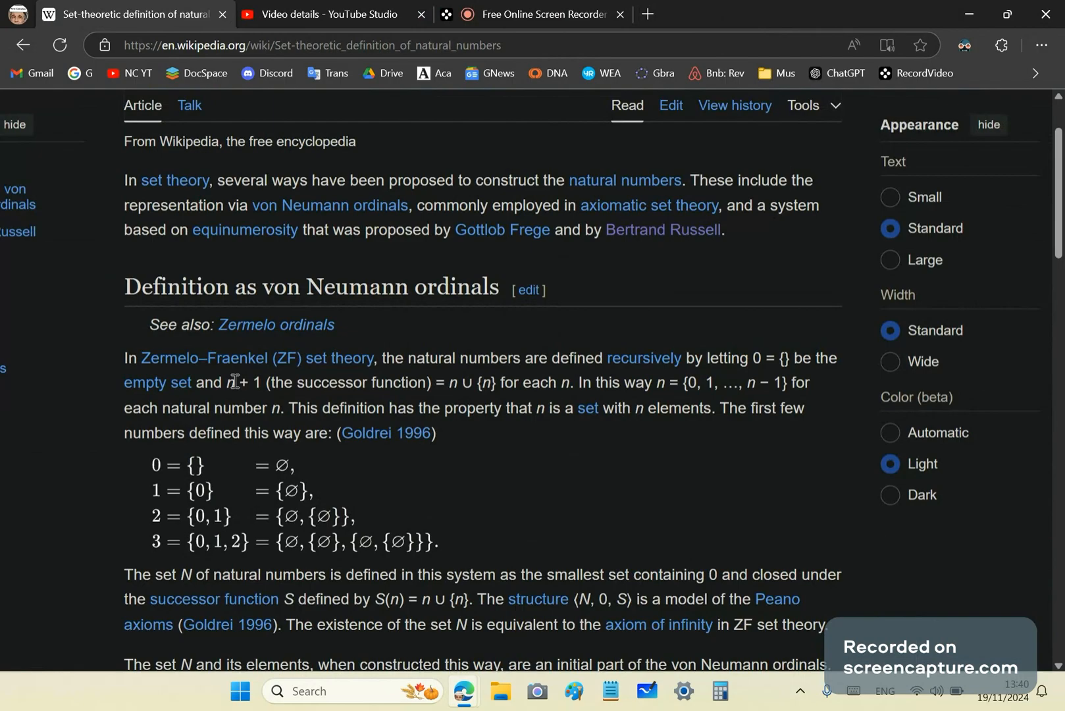
{"action": "scroll", "scroll_direction": "down", "scroll_amount": 3}
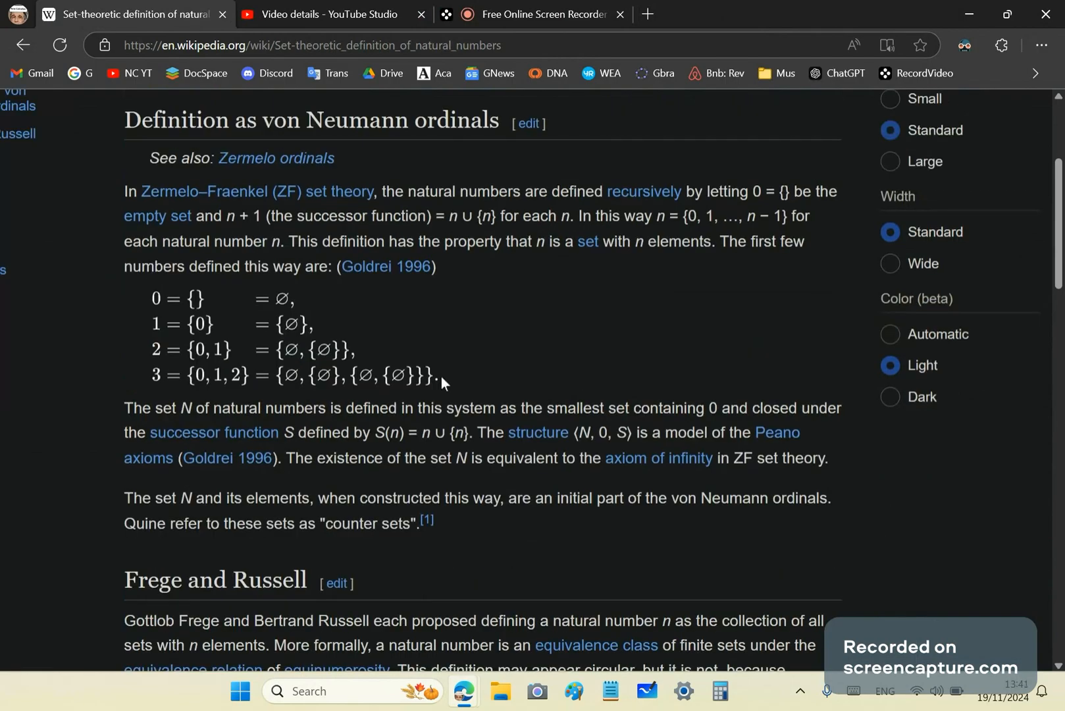
{"action": "mouse_move", "coordinate": [128, 198]}
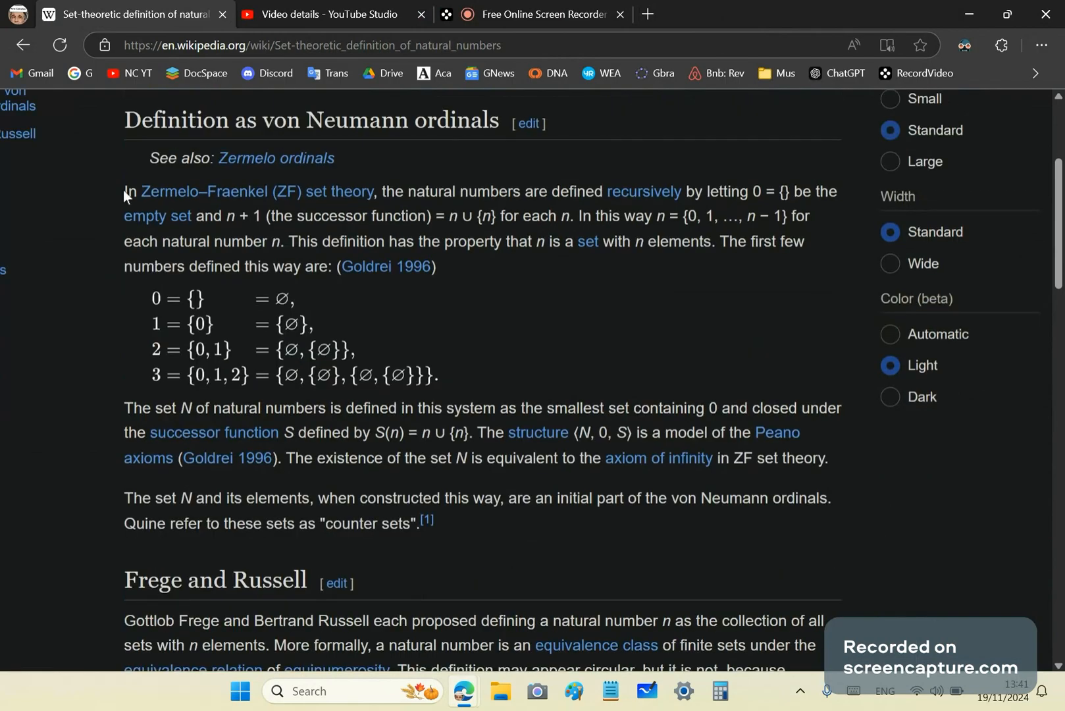
{"action": "left_click_drag", "start_coordinate": [123, 191], "coordinate": [436, 266]}
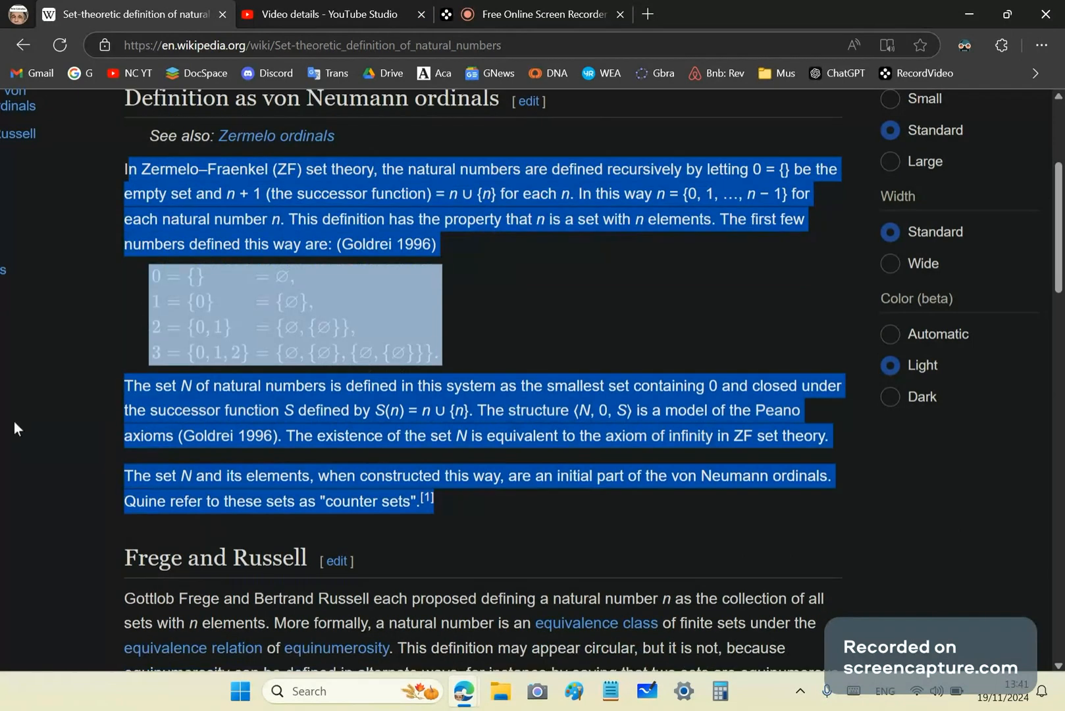
{"action": "scroll", "scroll_direction": "down", "scroll_amount": 3}
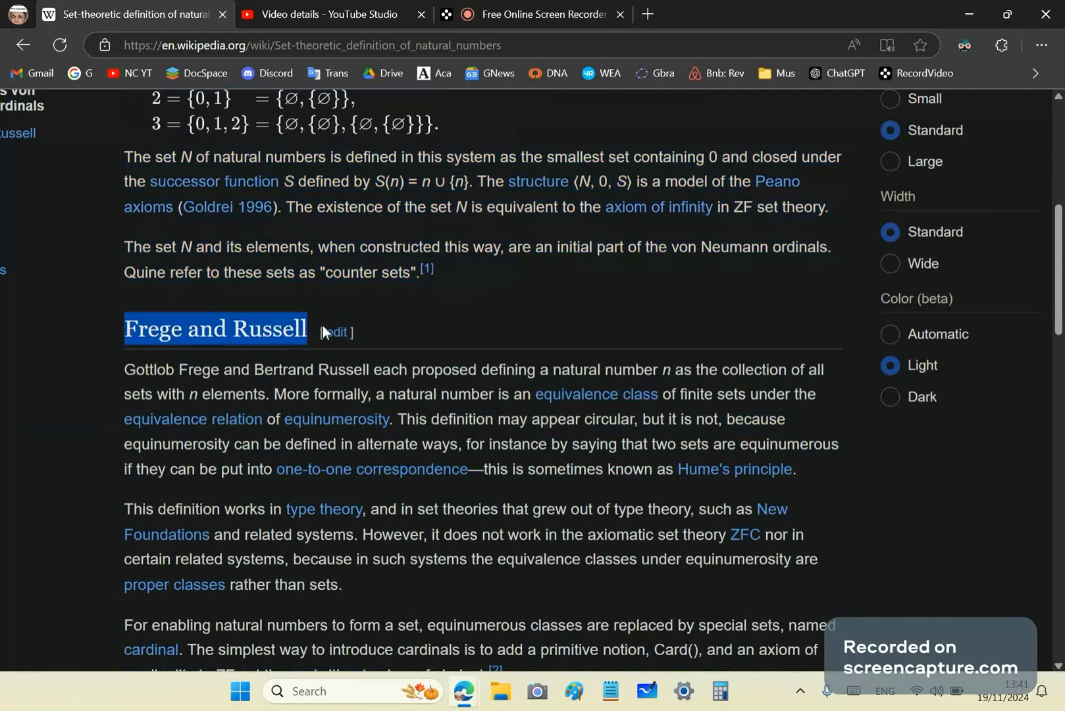
{"action": "mouse_move", "coordinate": [298, 325]}
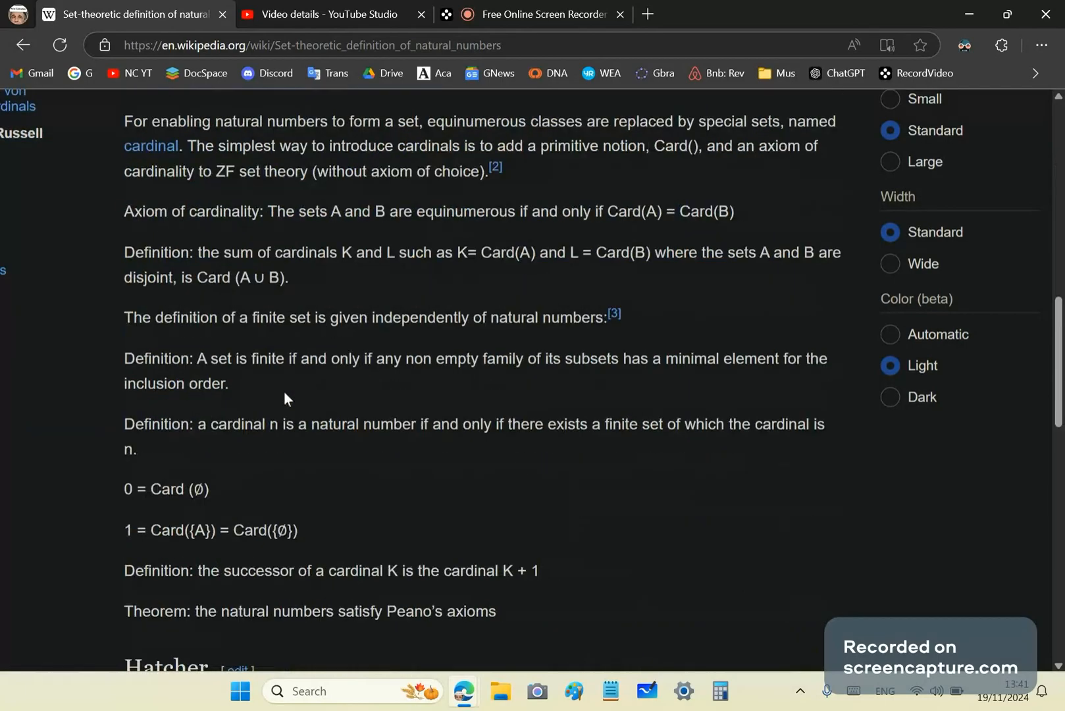
{"action": "scroll", "scroll_direction": "down", "scroll_amount": 3}
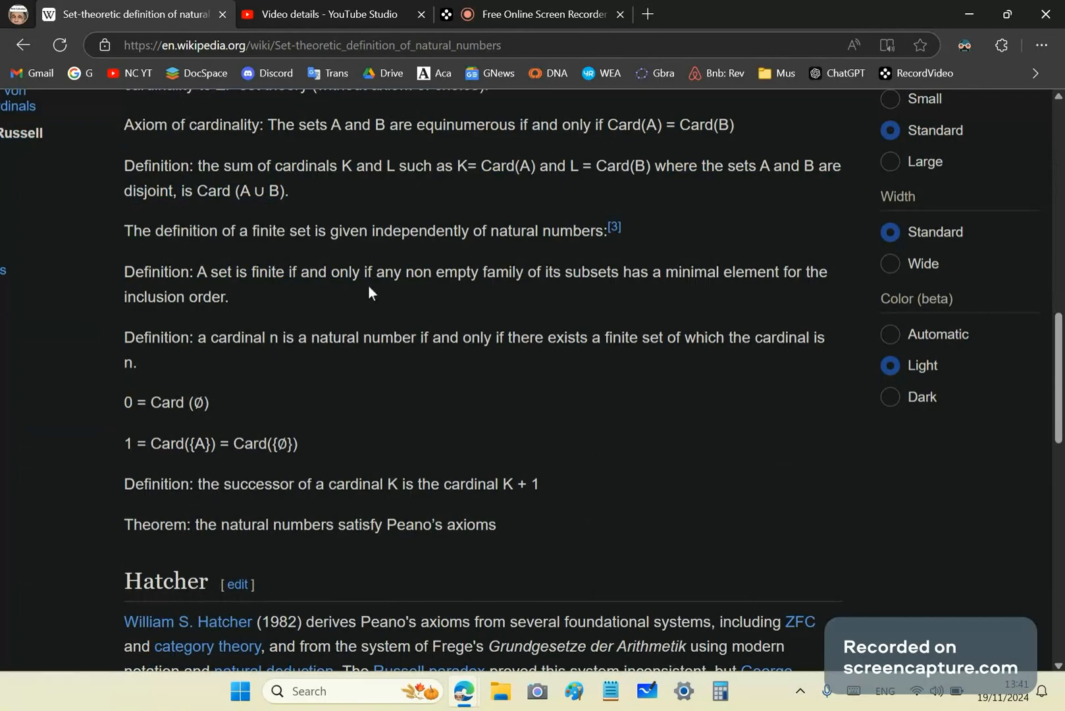
{"action": "mouse_move", "coordinate": [846, 297]}
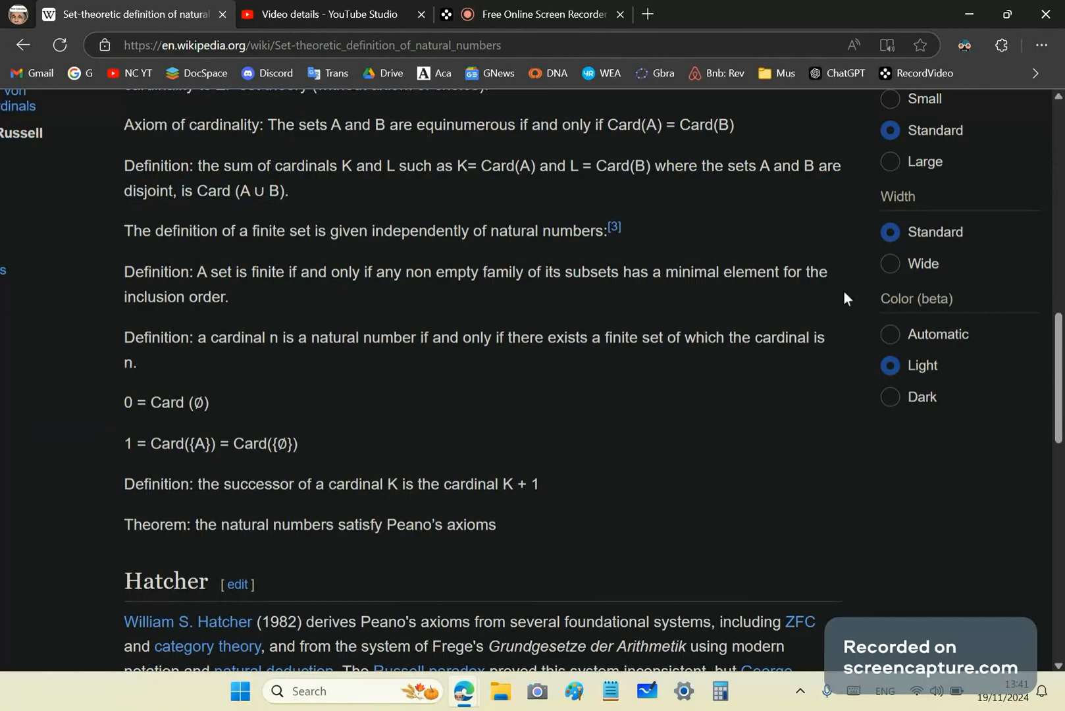
{"action": "mouse_move", "coordinate": [442, 74]}
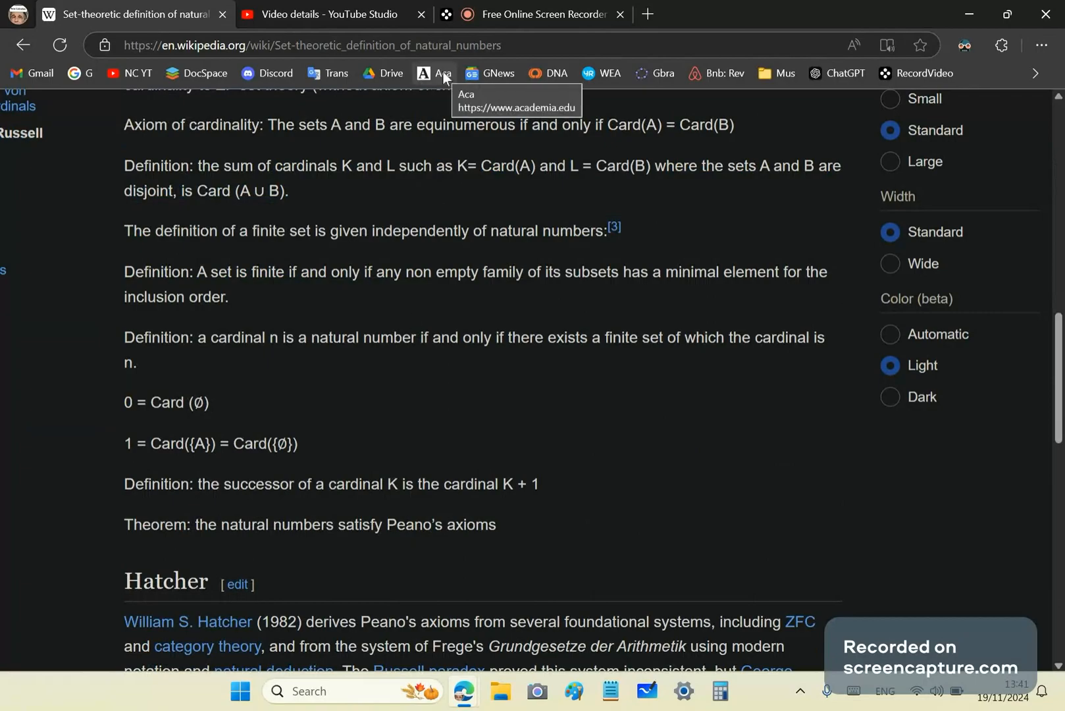
Go to Academia.edu via the Aca bookmark and open My Profile from the account menu
{"action": "left_click", "coordinate": [431, 72]}
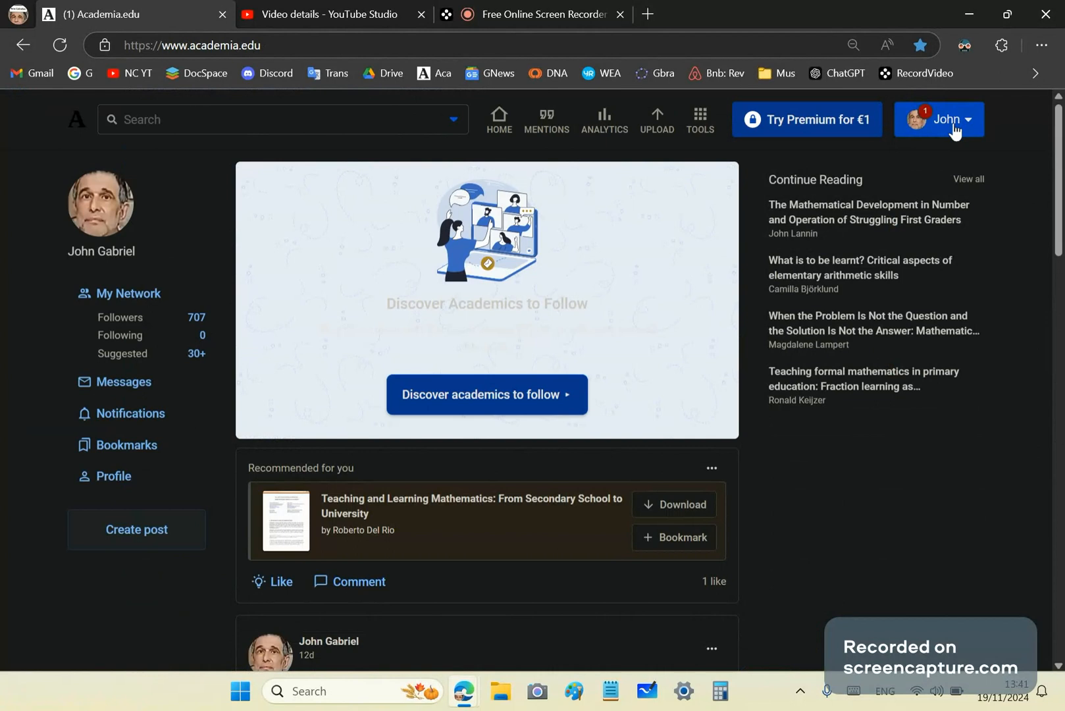
{"action": "left_click", "coordinate": [945, 119]}
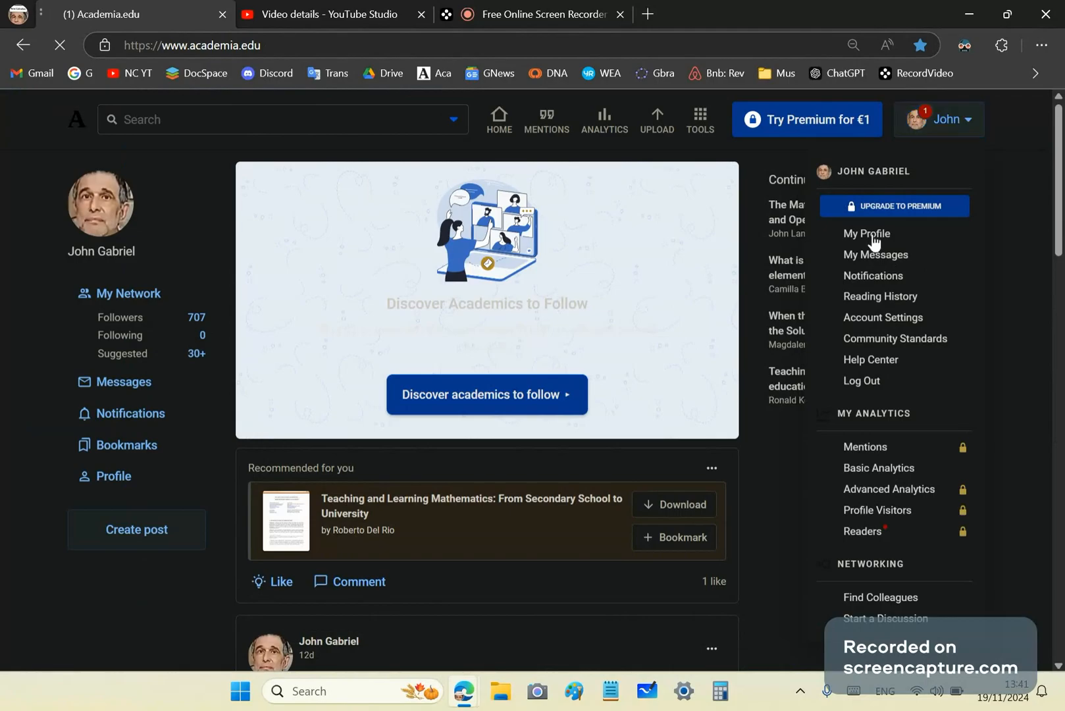
{"action": "mouse_move", "coordinate": [573, 368]}
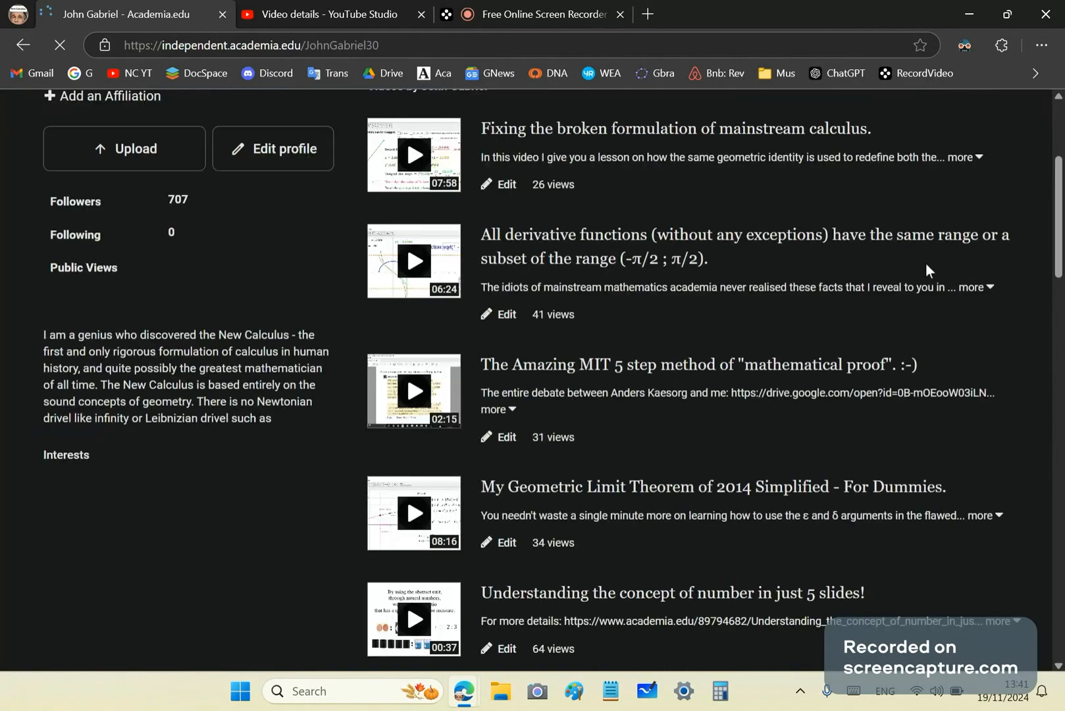
{"action": "scroll", "scroll_direction": "down", "scroll_amount": 3}
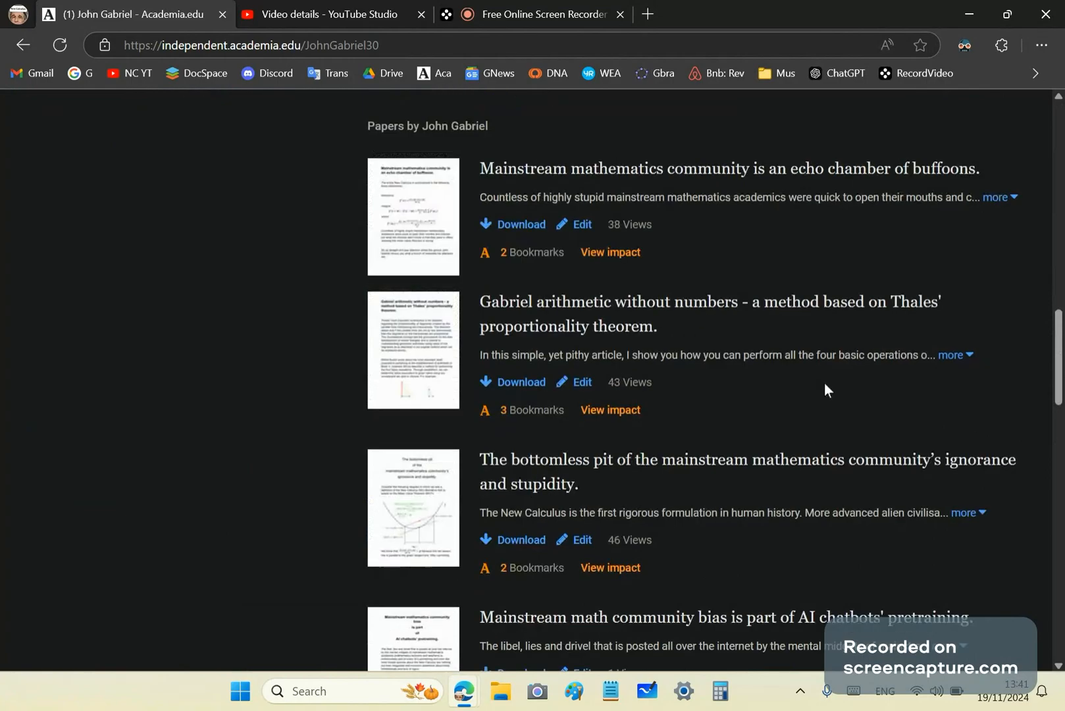
{"action": "mouse_move", "coordinate": [585, 329]}
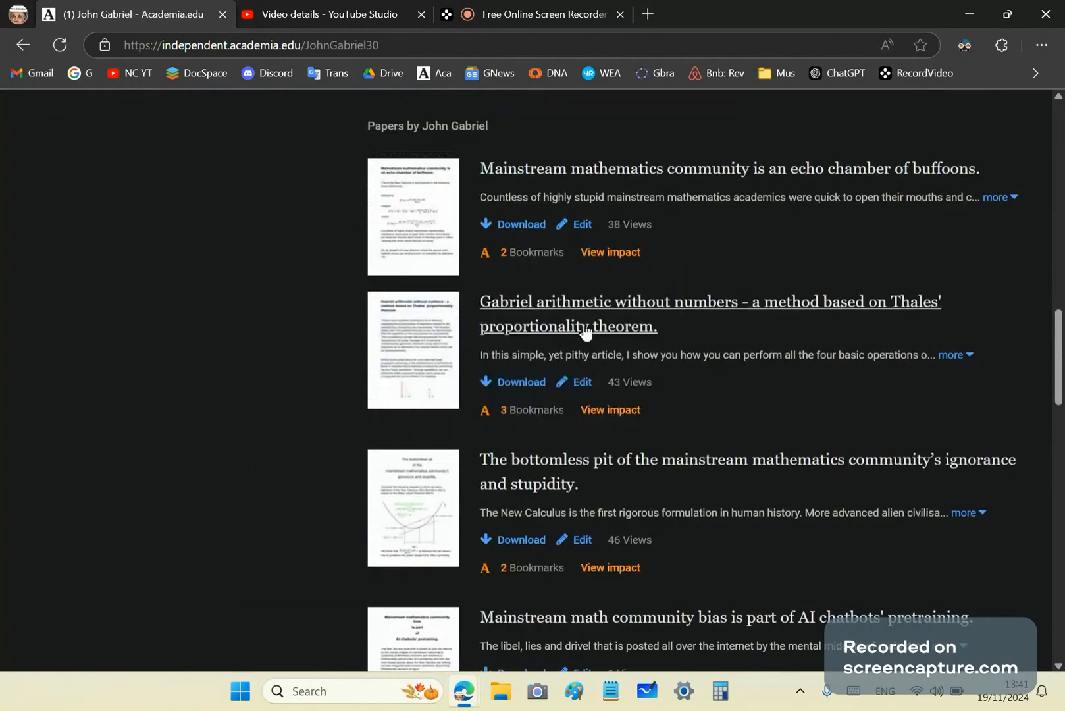
{"action": "mouse_move", "coordinate": [840, 192]}
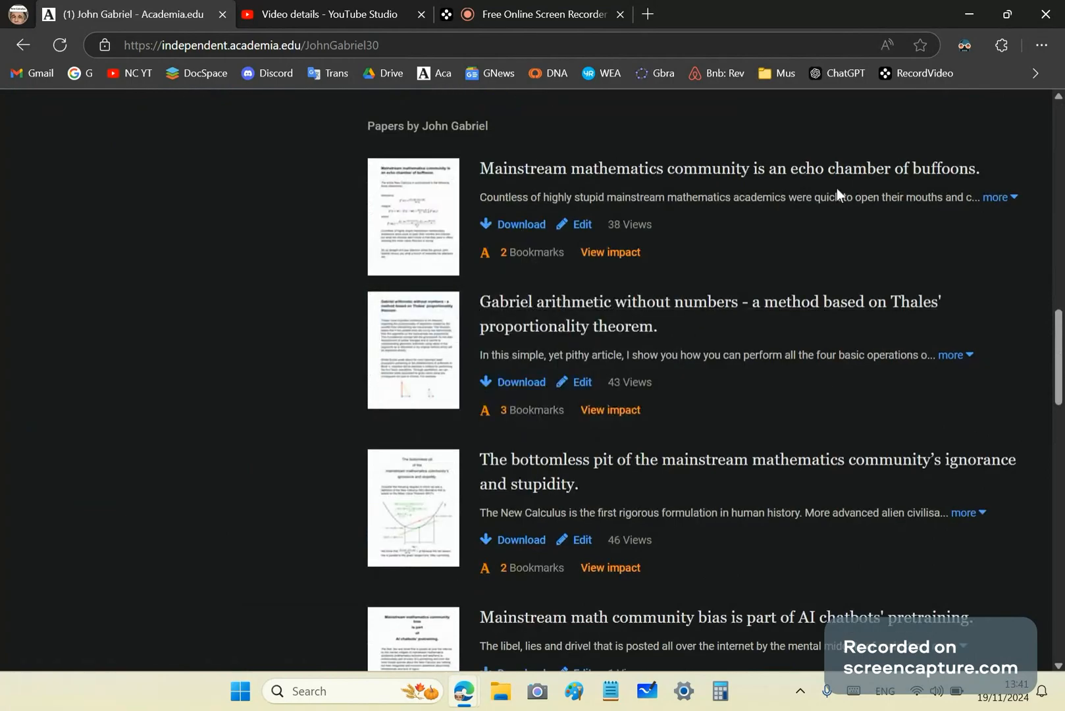
{"action": "mouse_move", "coordinate": [666, 312]}
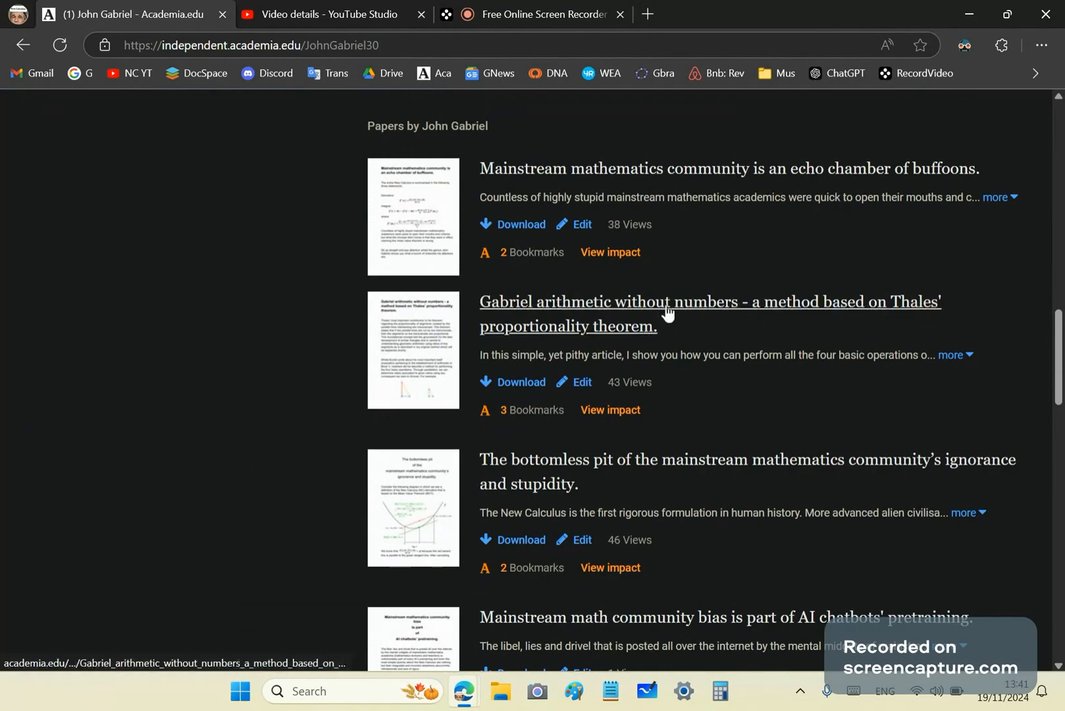
{"action": "mouse_move", "coordinate": [829, 318]}
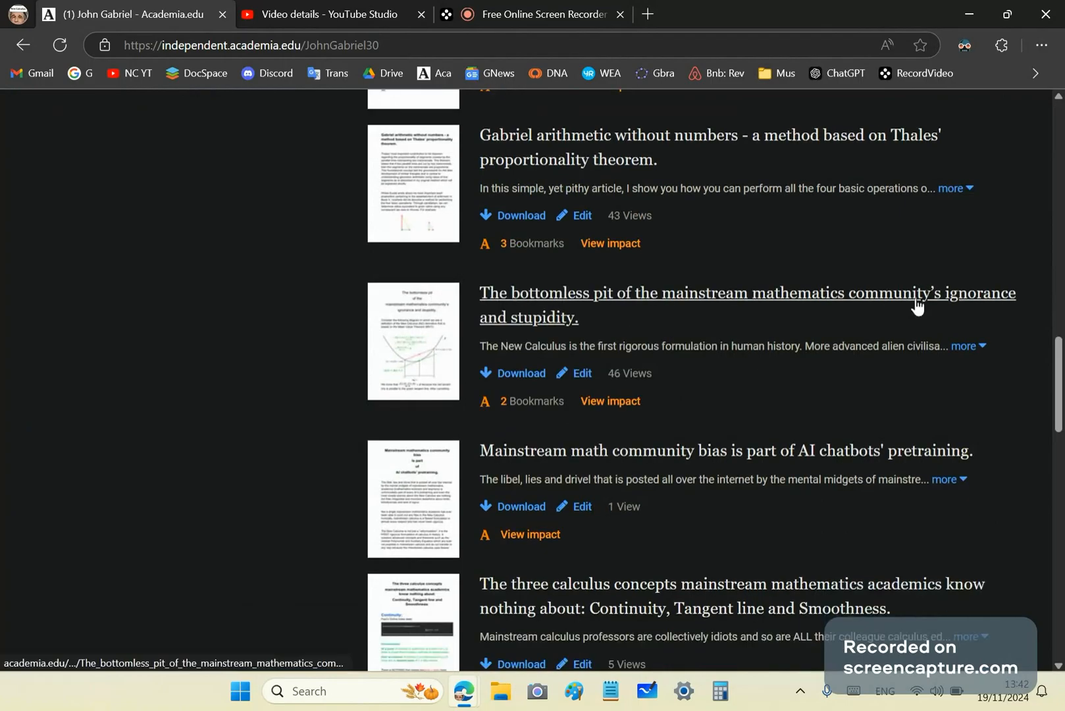
{"action": "scroll", "scroll_direction": "down", "scroll_amount": 3}
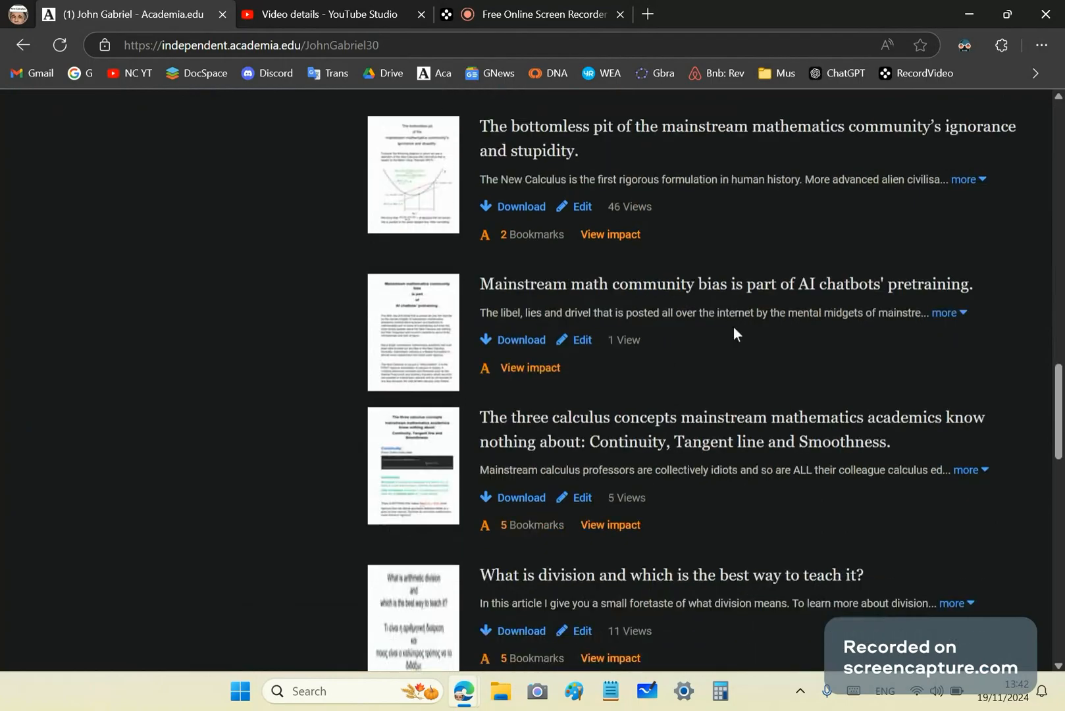
{"action": "mouse_move", "coordinate": [899, 321]}
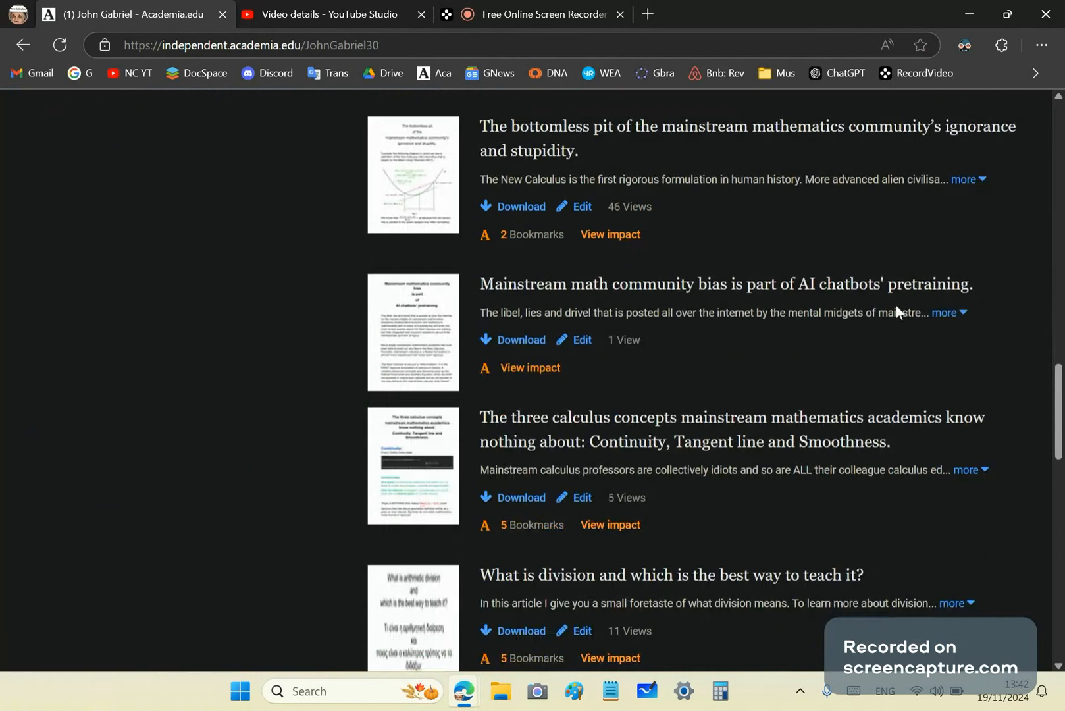
{"action": "mouse_move", "coordinate": [798, 311]}
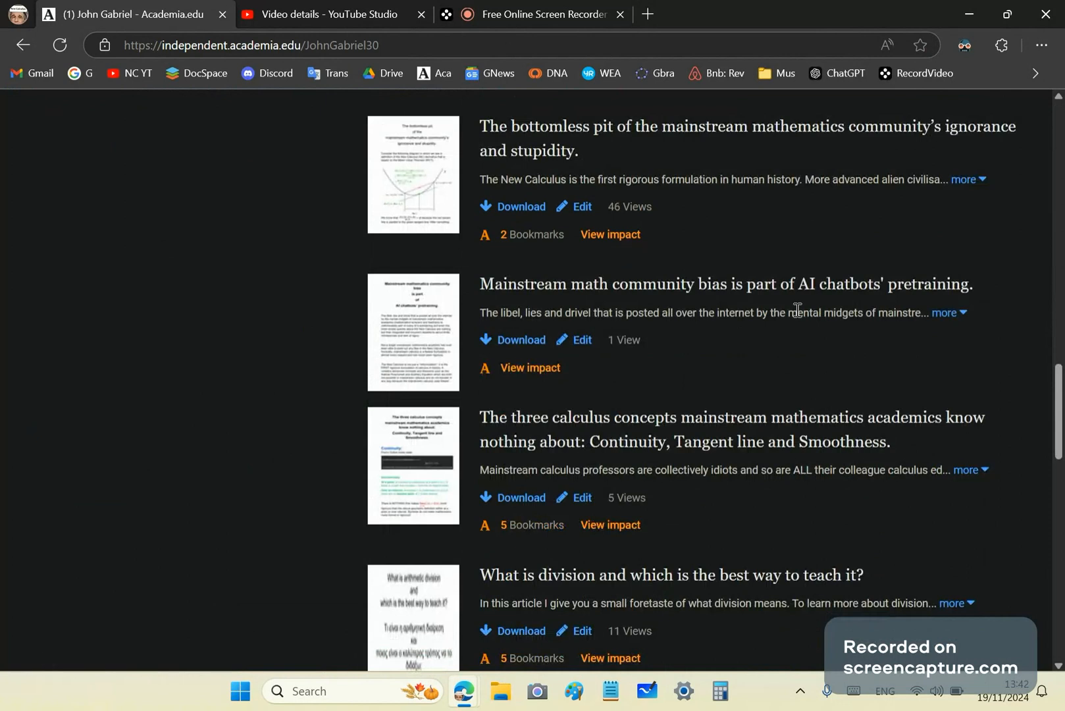
{"action": "mouse_move", "coordinate": [674, 320]}
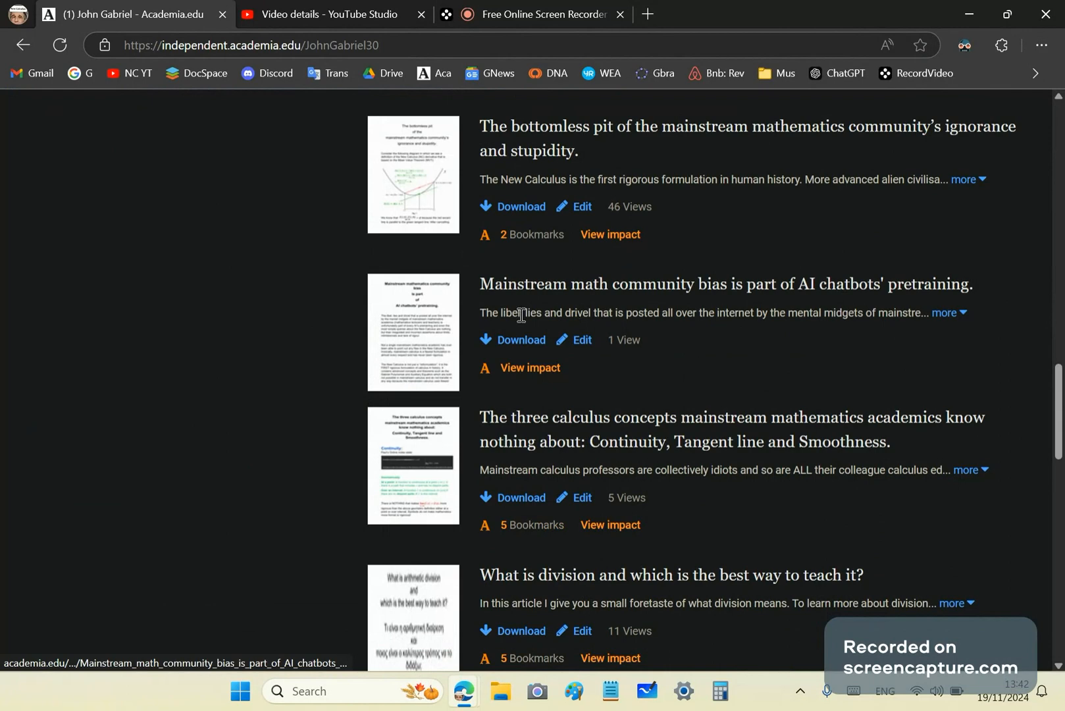
Scroll the Papers list past the division and product log articles to ratio and proportion
{"action": "scroll", "scroll_direction": "down", "scroll_amount": 3}
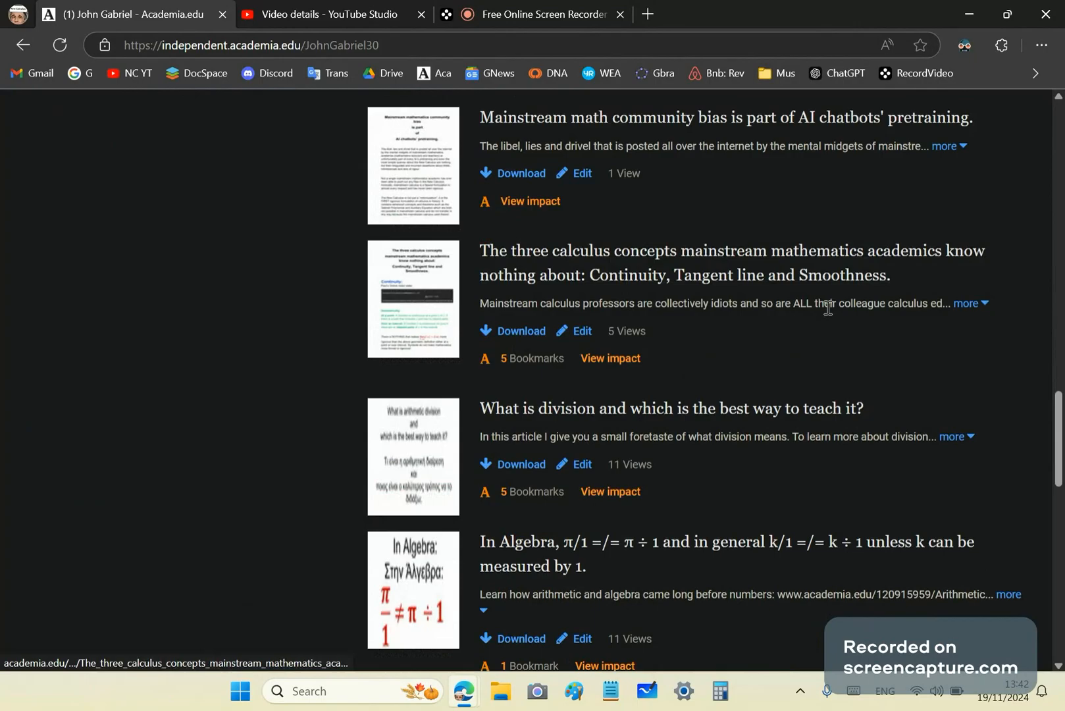
{"action": "scroll", "scroll_direction": "down", "scroll_amount": 3}
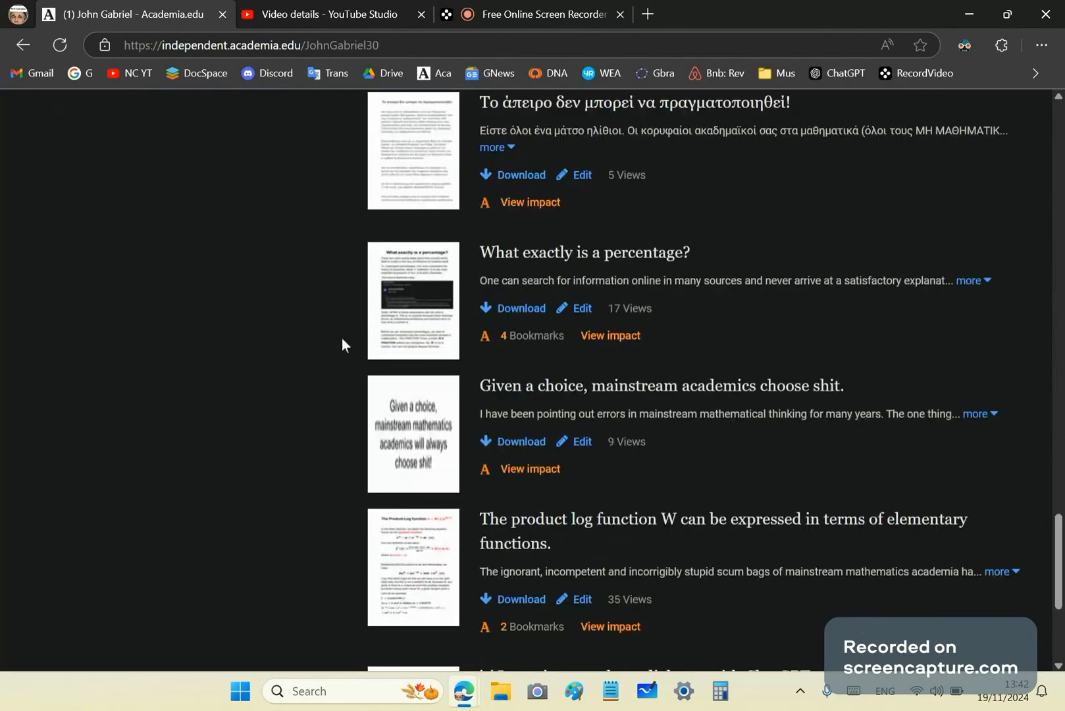
{"action": "scroll", "scroll_direction": "down", "scroll_amount": 3}
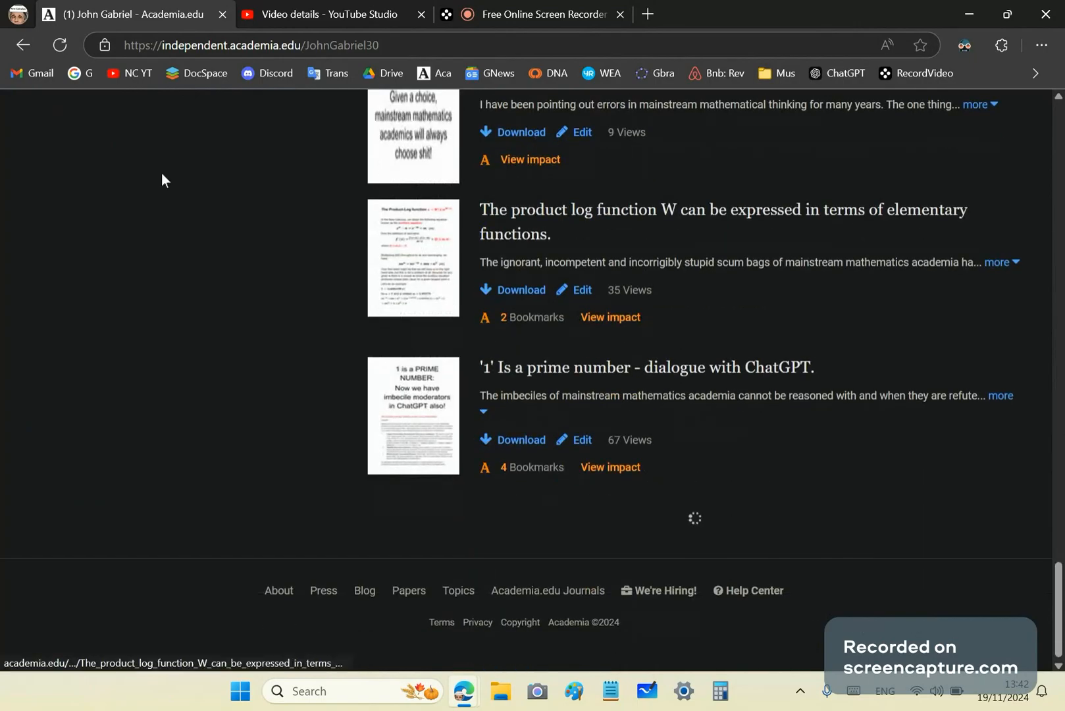
{"action": "scroll", "scroll_direction": "down", "scroll_amount": 3}
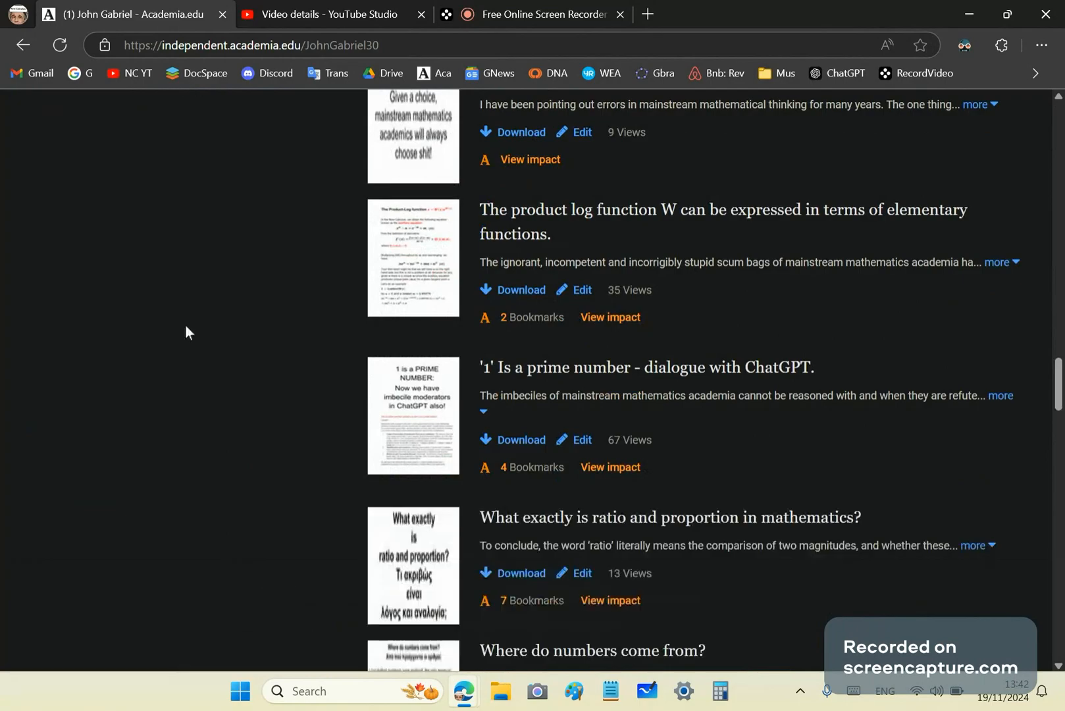
{"action": "mouse_move", "coordinate": [130, 219]}
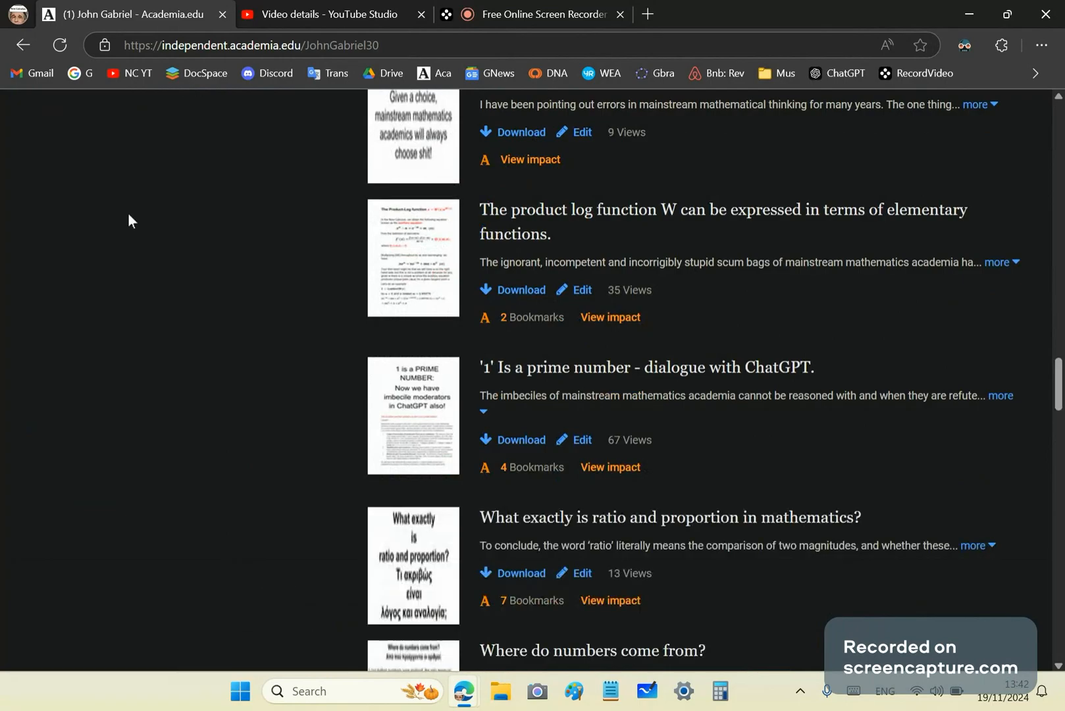
{"action": "mouse_move", "coordinate": [181, 319]}
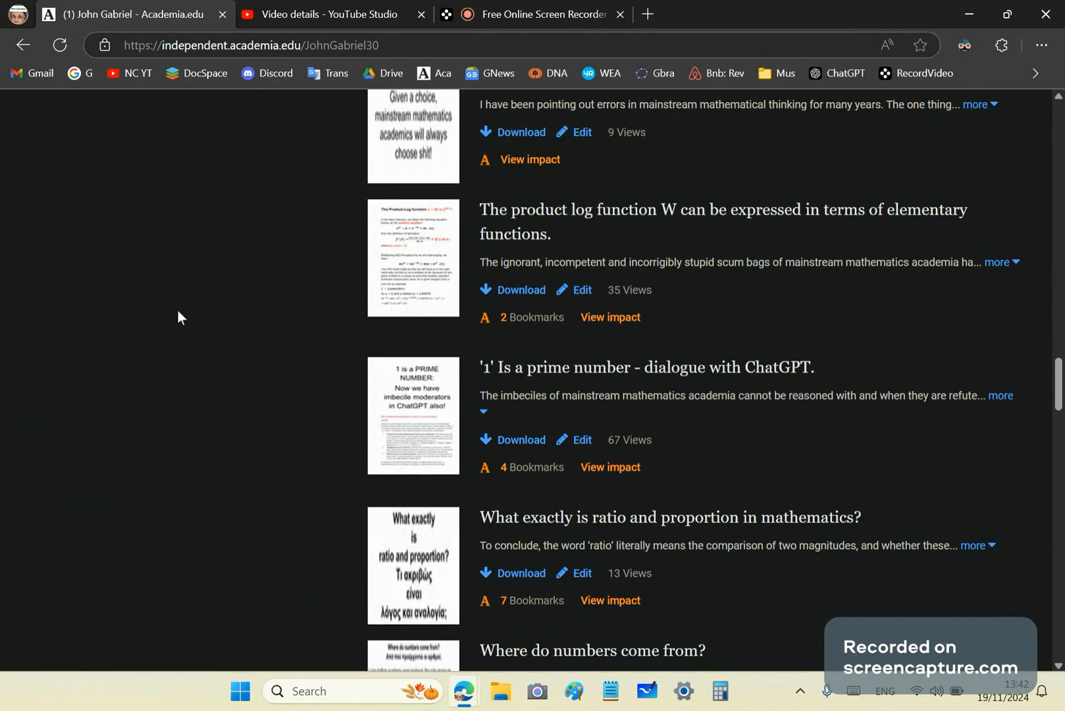
{"action": "mouse_move", "coordinate": [1013, 60]}
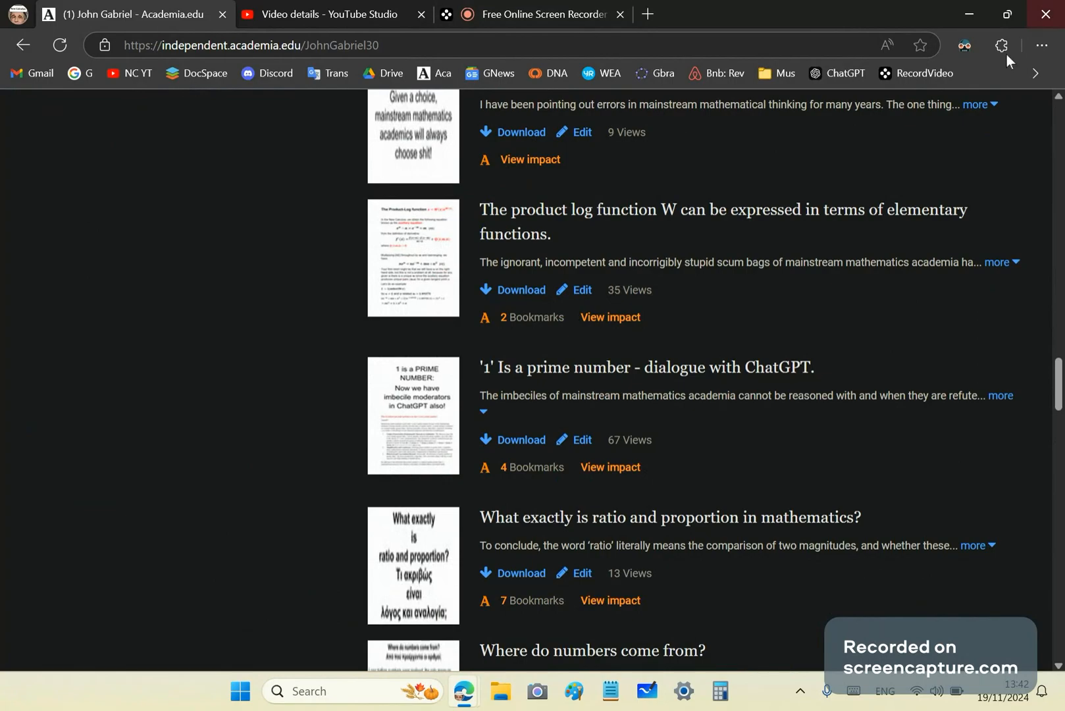
{"action": "mouse_move", "coordinate": [647, 13]}
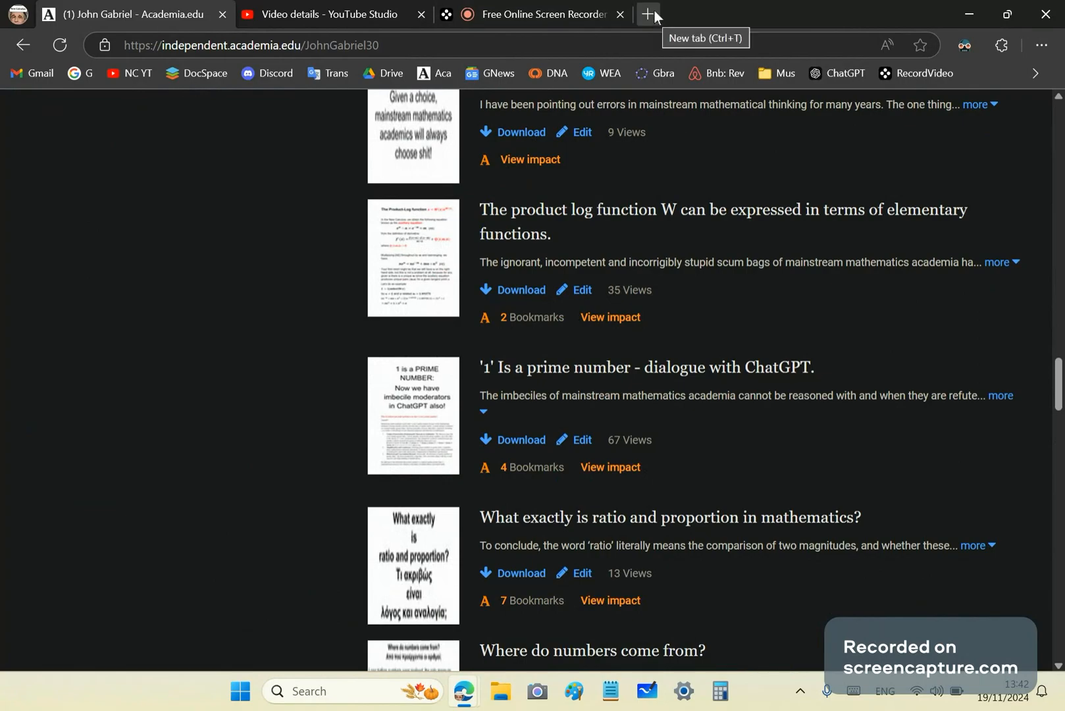
Open the Amazon Kindle Direct Publishing bookshelf from the bookmarks overflow
{"action": "left_click", "coordinate": [647, 13]}
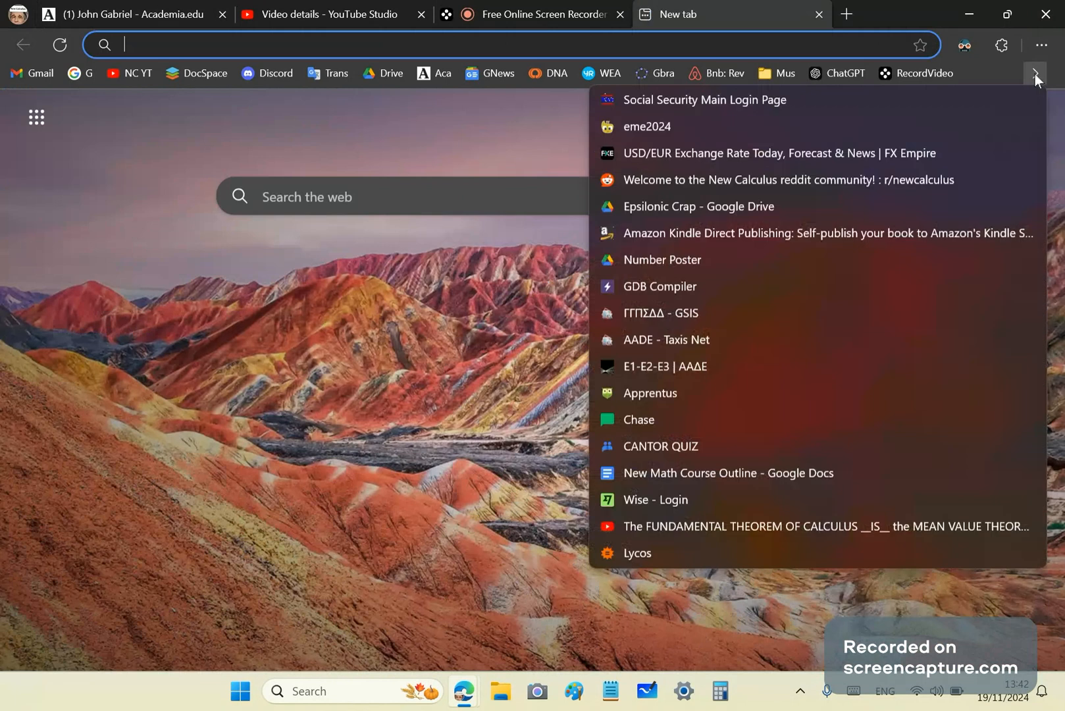
{"action": "left_click", "coordinate": [826, 233]}
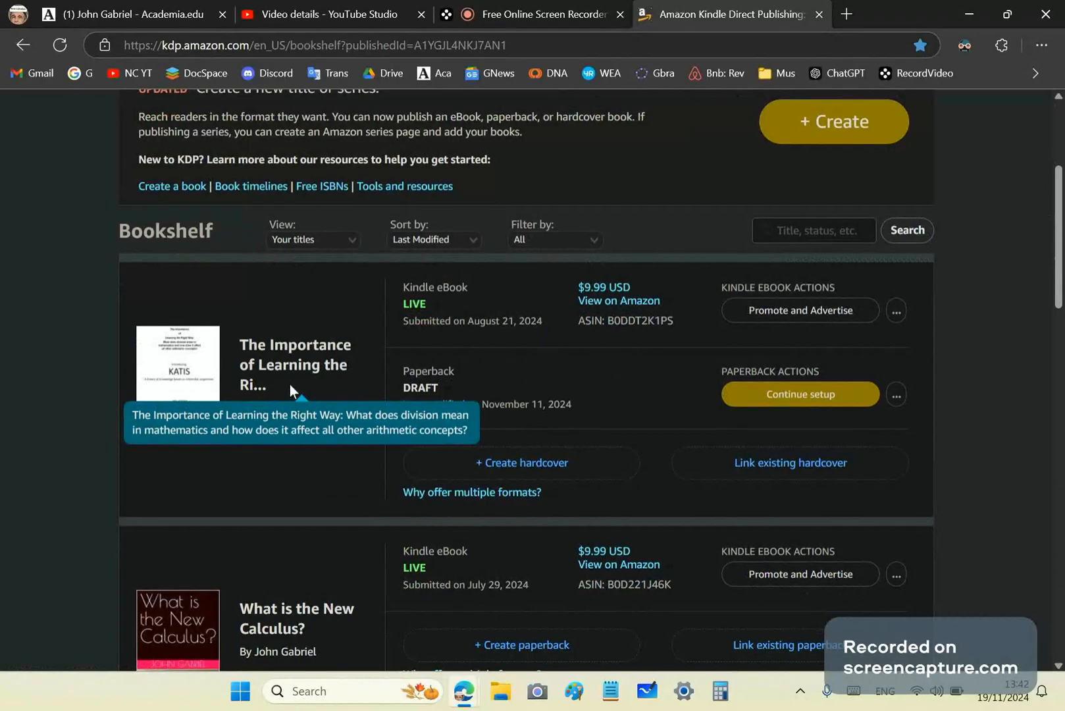
{"action": "mouse_move", "coordinate": [595, 301]}
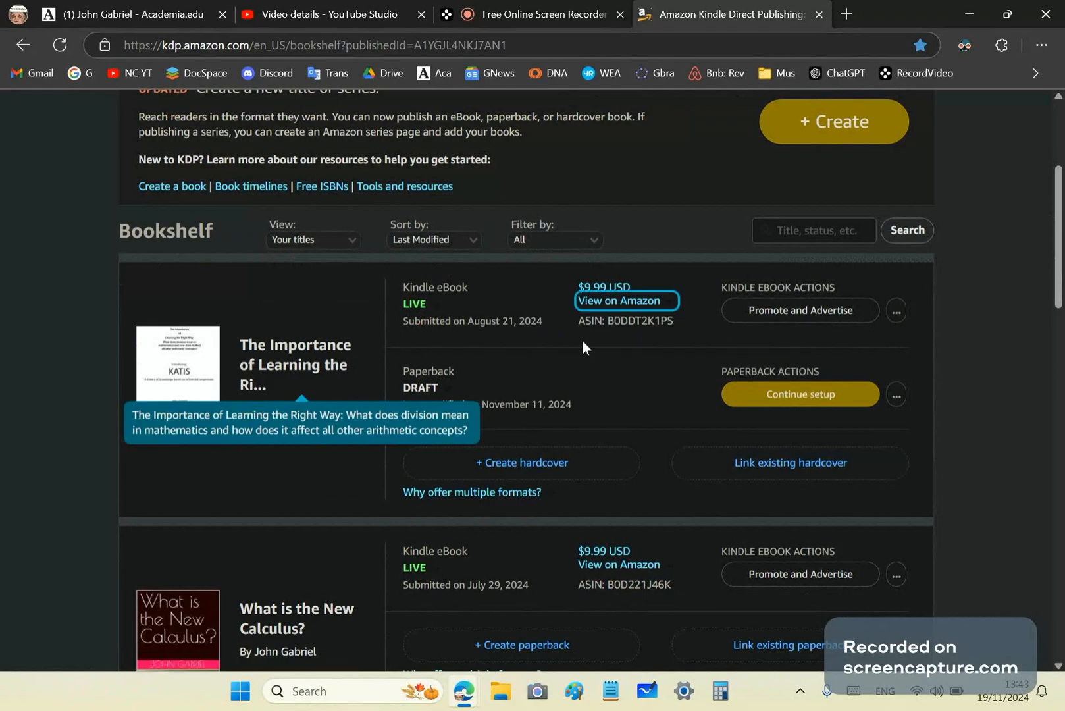
Scroll the KDP bookshelf down past the ebooks toward The Ultimate Book of Numbers
{"action": "scroll", "scroll_direction": "down", "scroll_amount": 3}
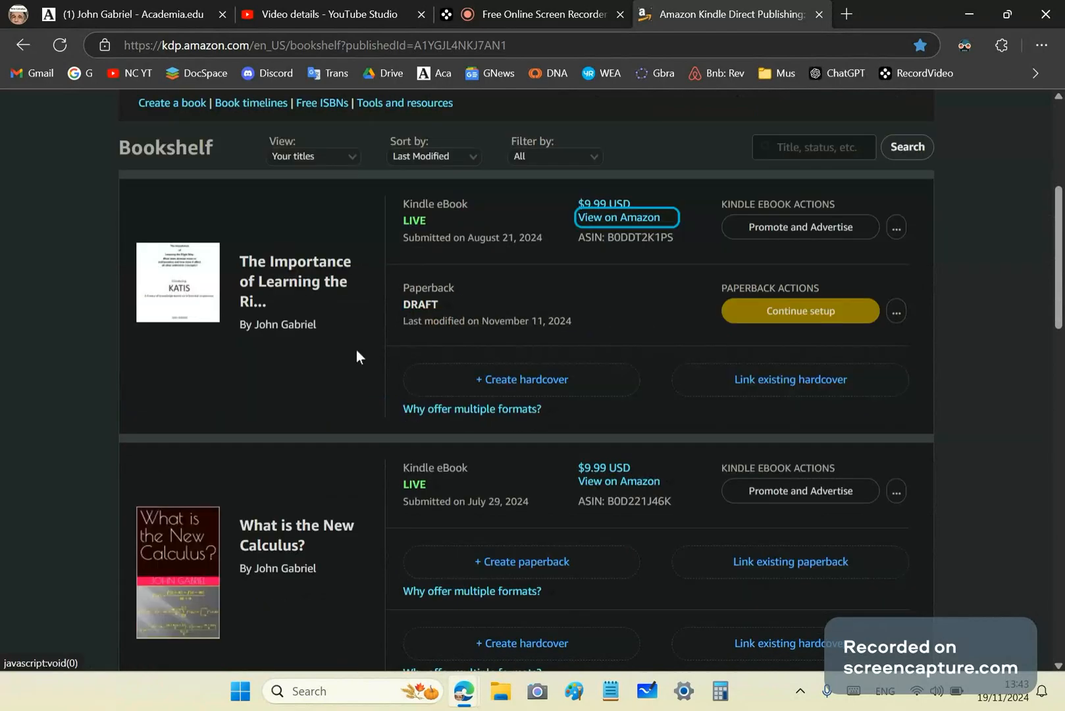
{"action": "scroll", "scroll_direction": "down", "scroll_amount": 3}
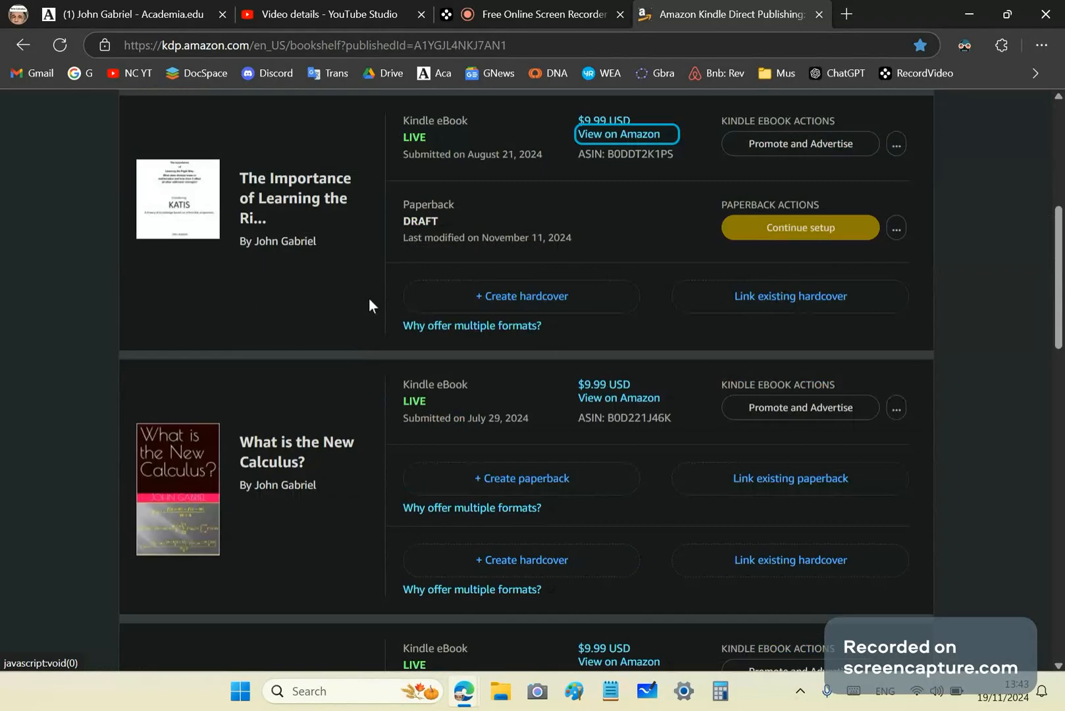
{"action": "mouse_move", "coordinate": [662, 485]}
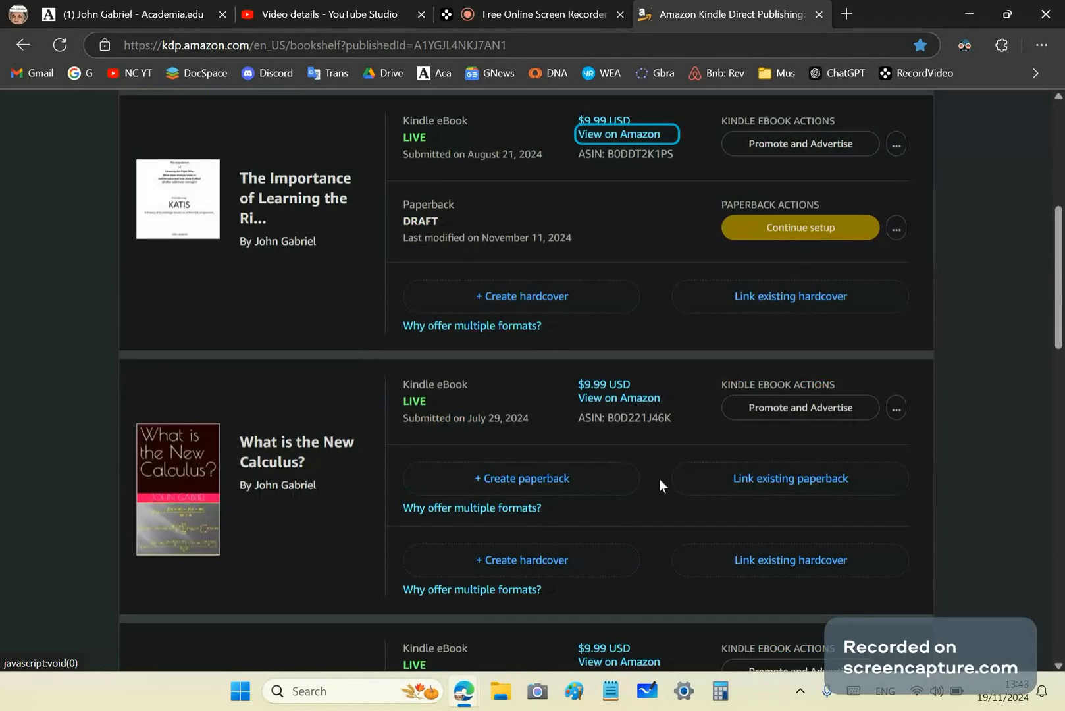
{"action": "mouse_move", "coordinate": [301, 238]}
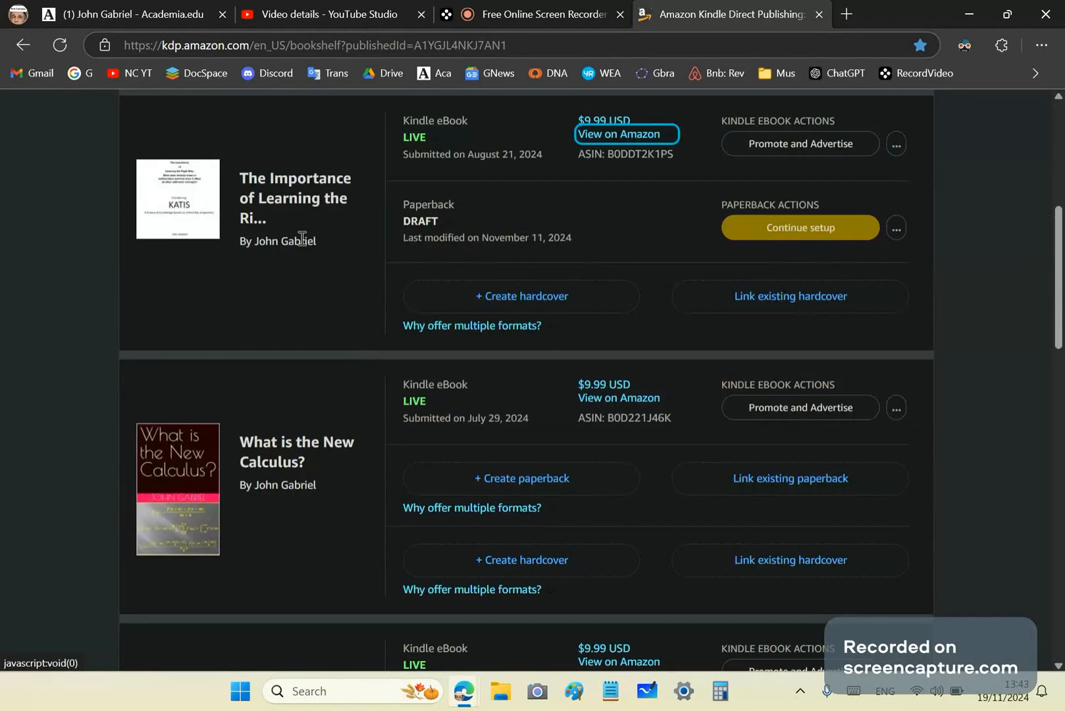
{"action": "scroll", "scroll_direction": "down", "scroll_amount": 3}
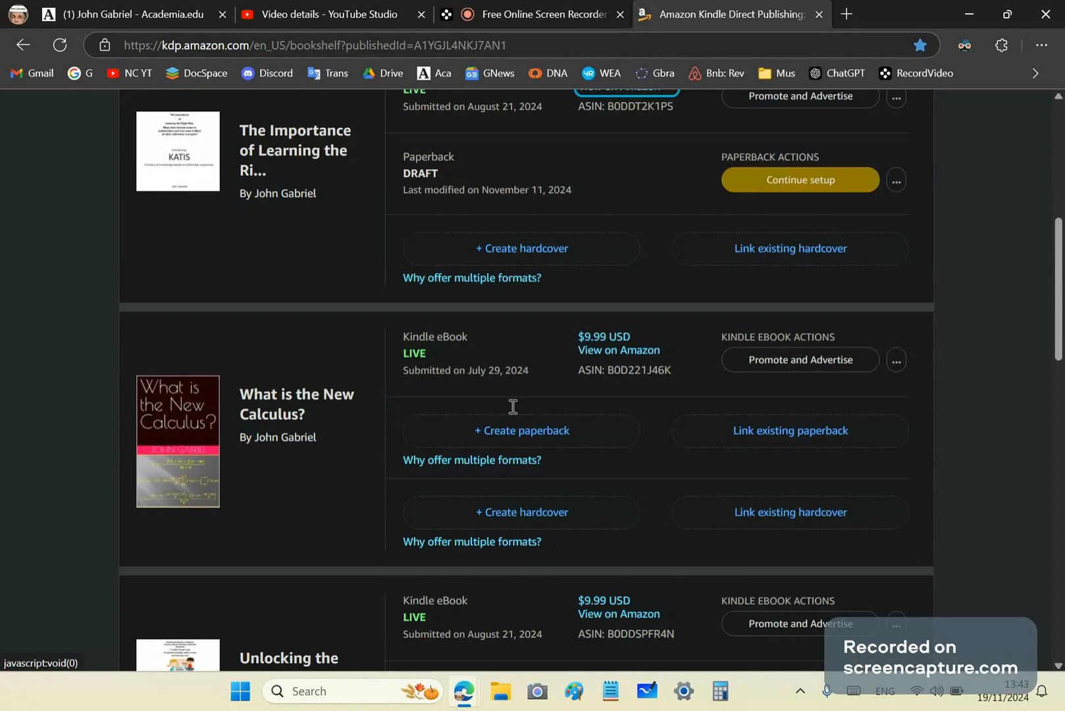
{"action": "scroll", "scroll_direction": "down", "scroll_amount": 3}
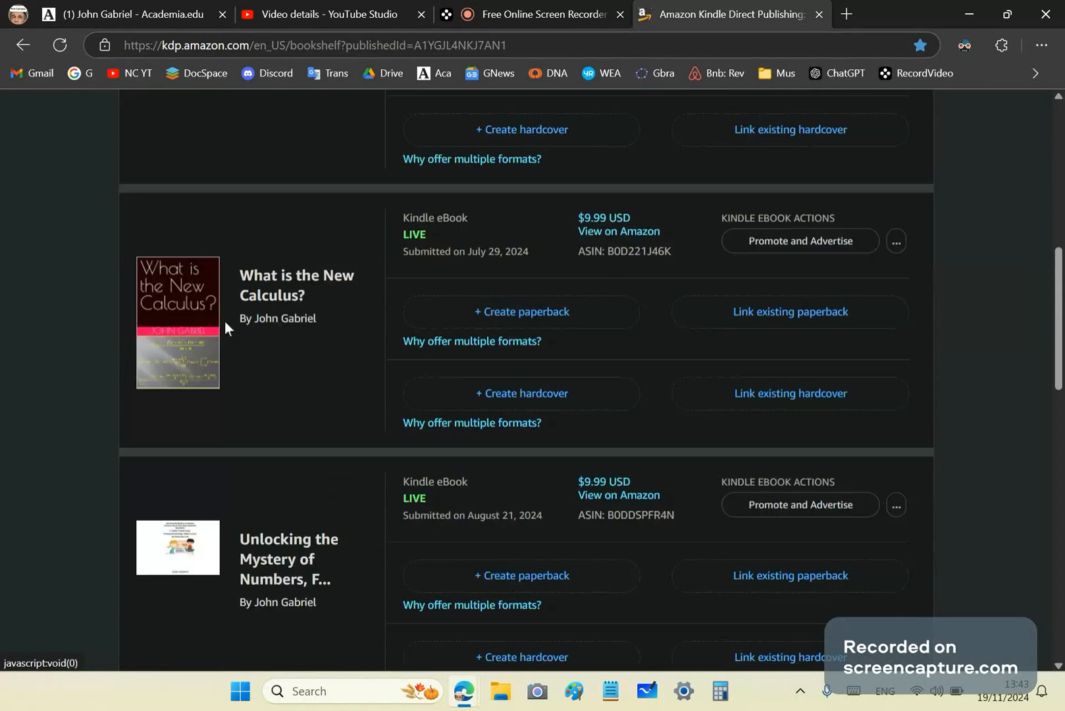
{"action": "scroll", "scroll_direction": "down", "scroll_amount": 3}
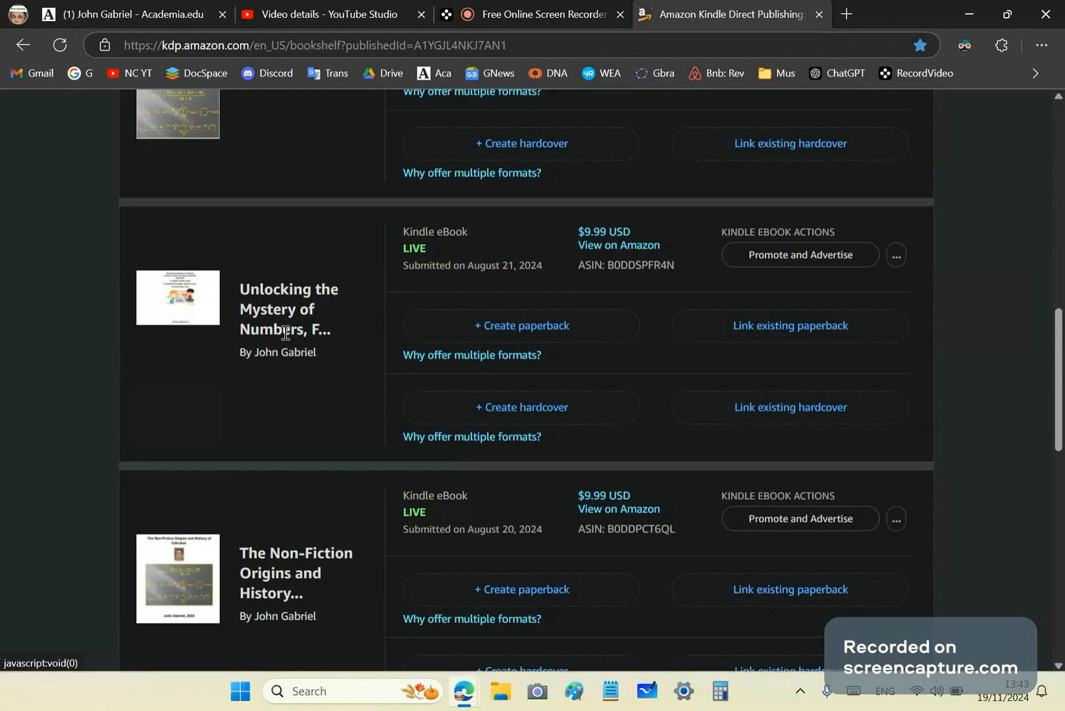
{"action": "mouse_move", "coordinate": [271, 335]}
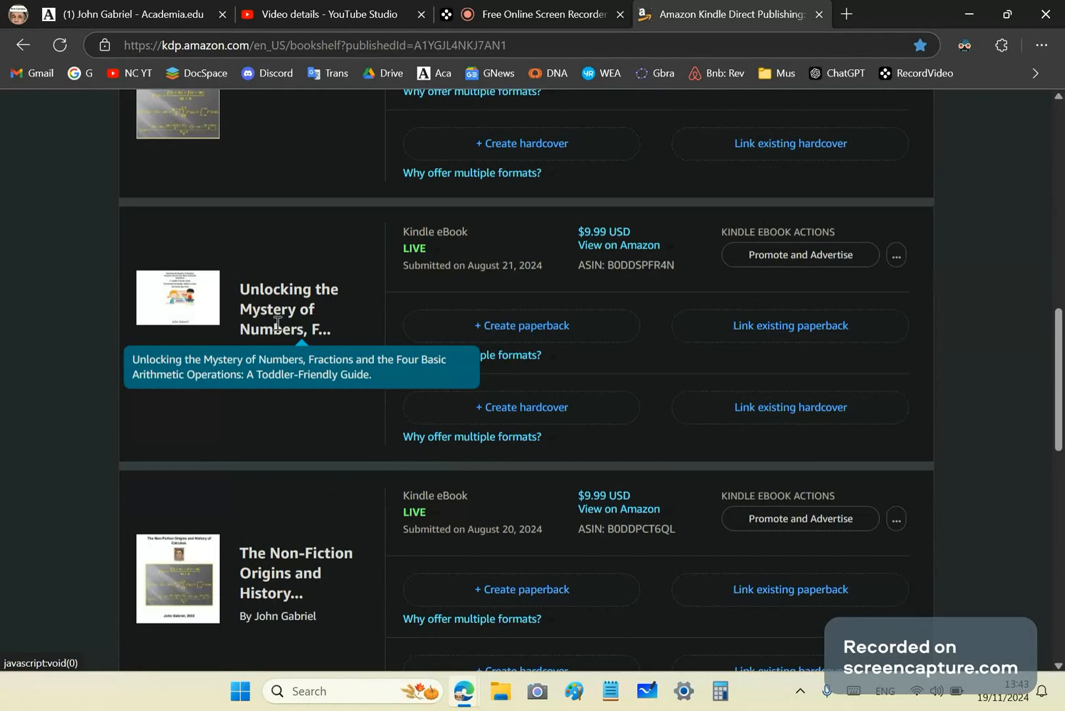
{"action": "scroll", "scroll_direction": "down", "scroll_amount": 3}
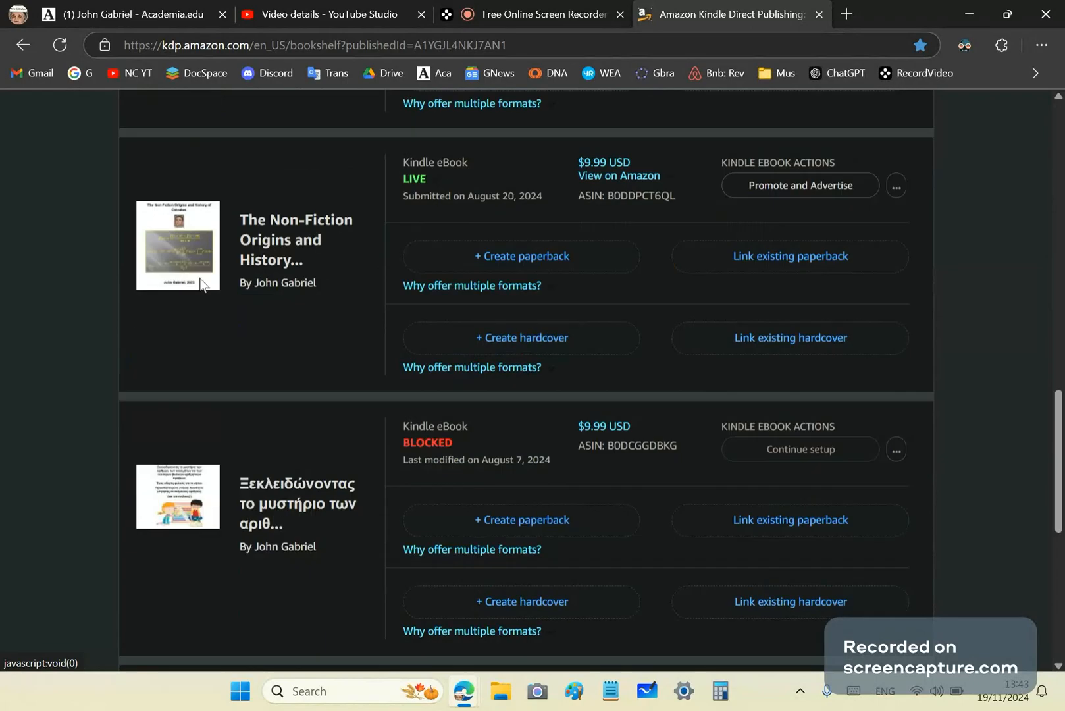
{"action": "mouse_move", "coordinate": [276, 261]}
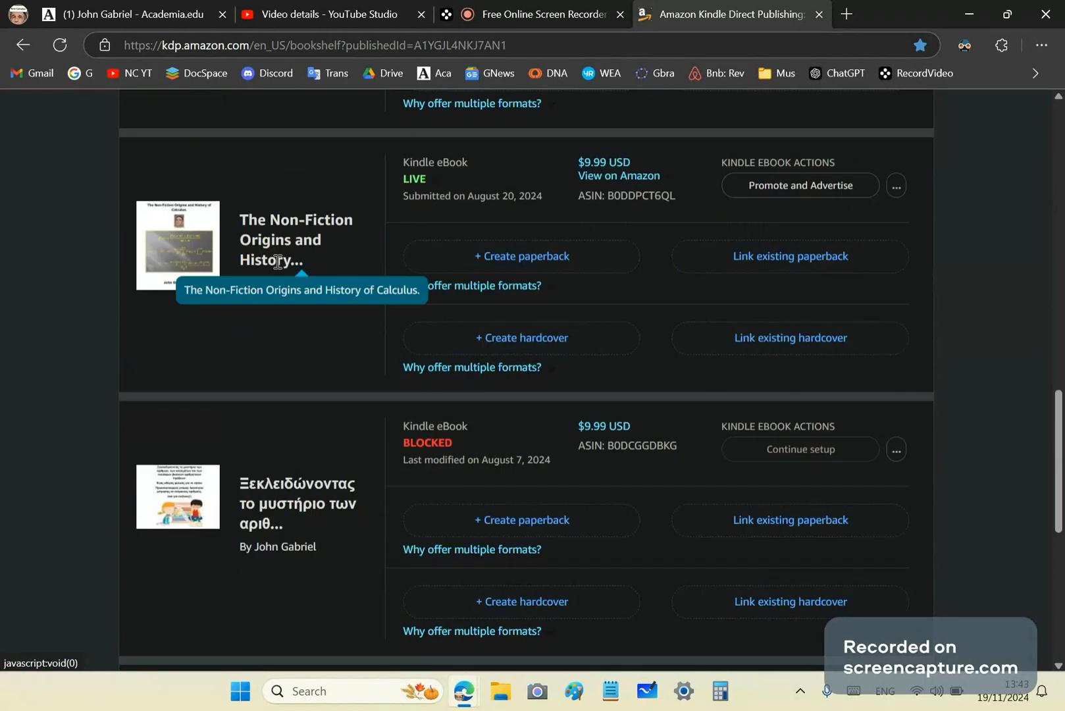
{"action": "mouse_move", "coordinate": [274, 310]}
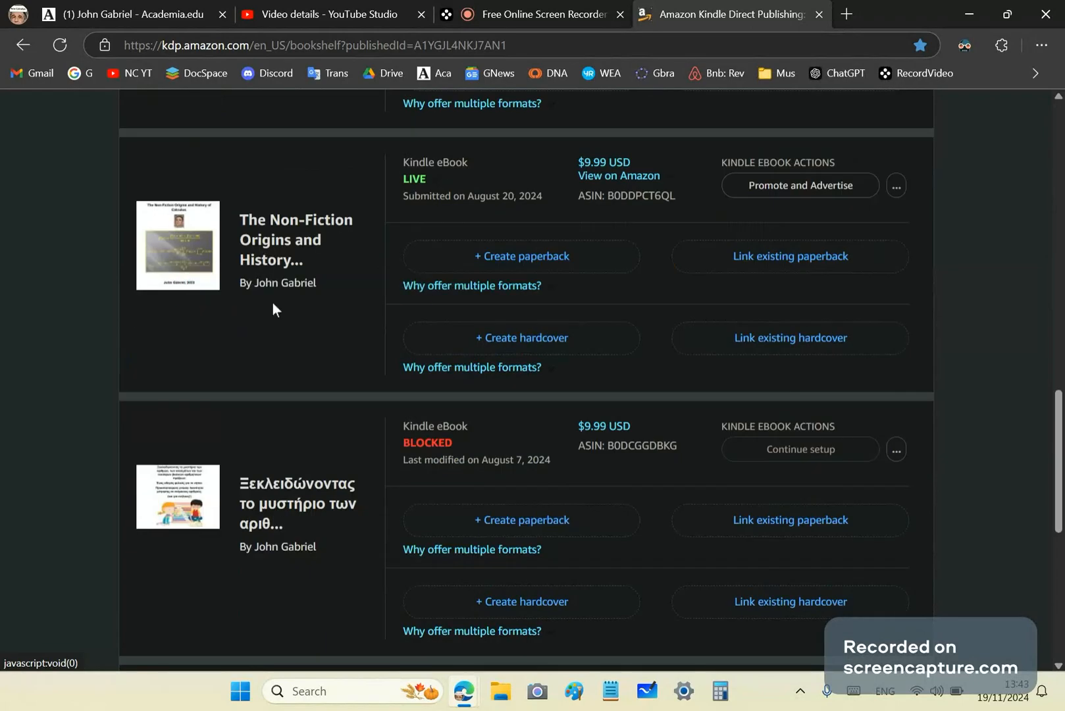
{"action": "mouse_move", "coordinate": [54, 539]}
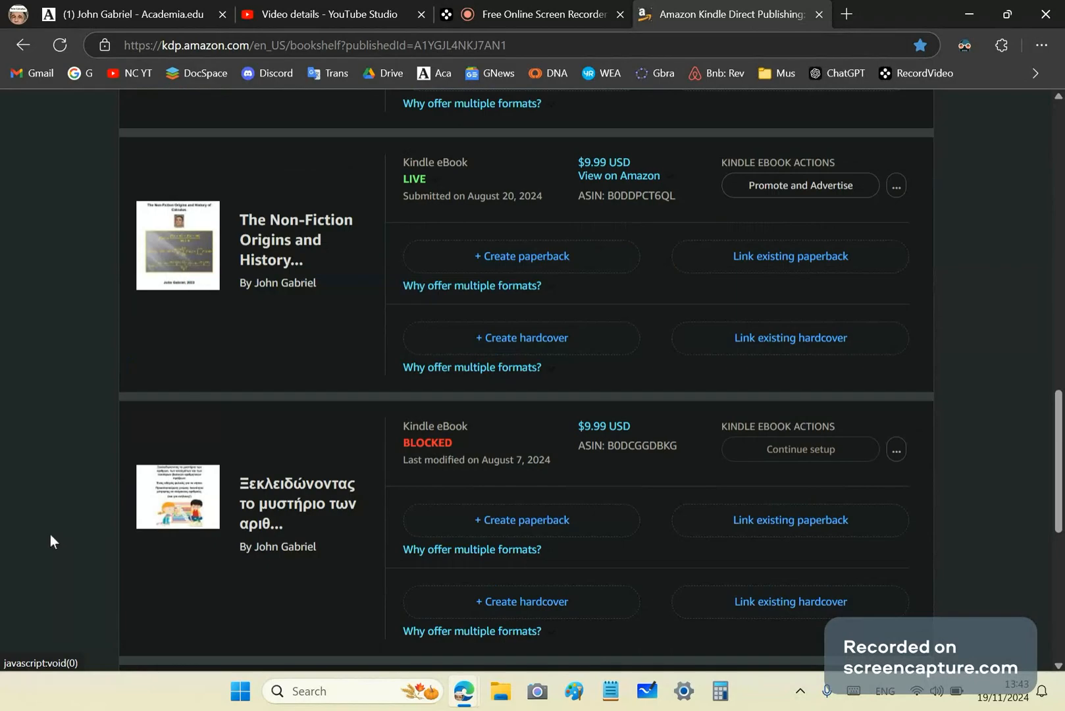
{"action": "scroll", "scroll_direction": "down", "scroll_amount": 3}
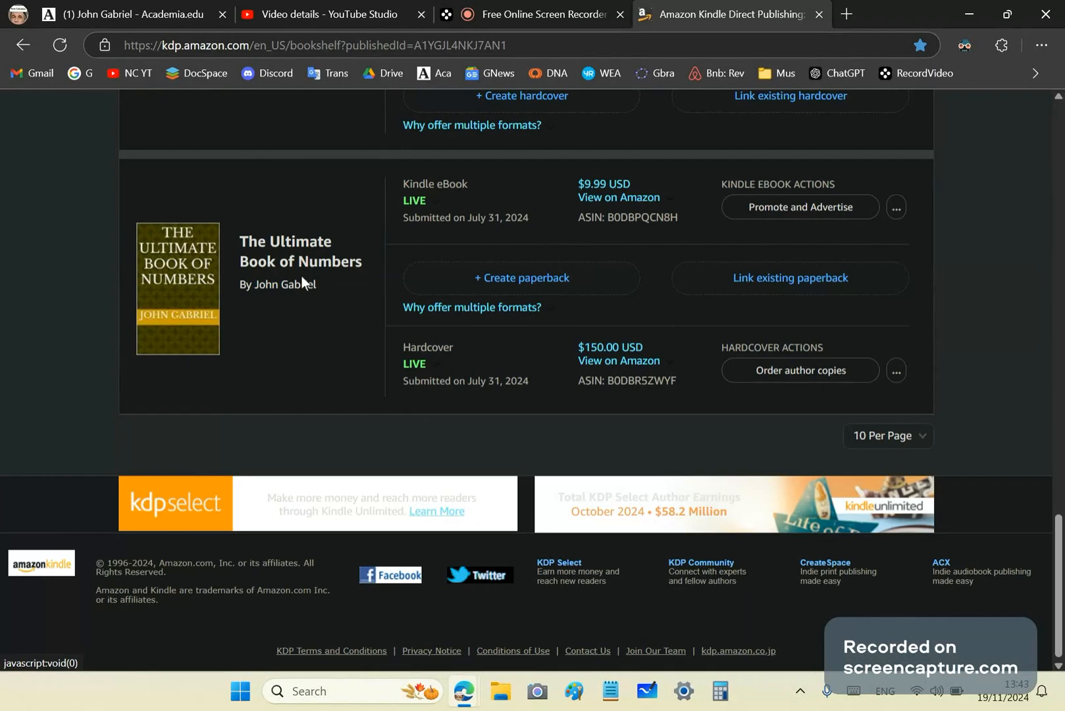
{"action": "mouse_move", "coordinate": [176, 312]}
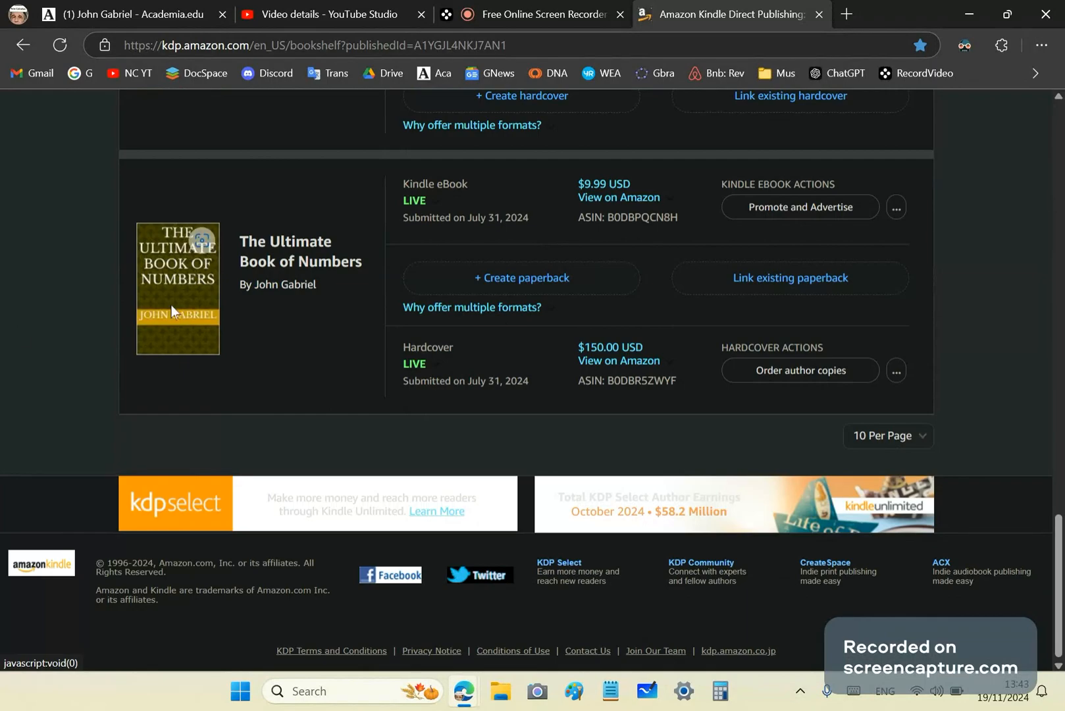
{"action": "mouse_move", "coordinate": [4, 191]}
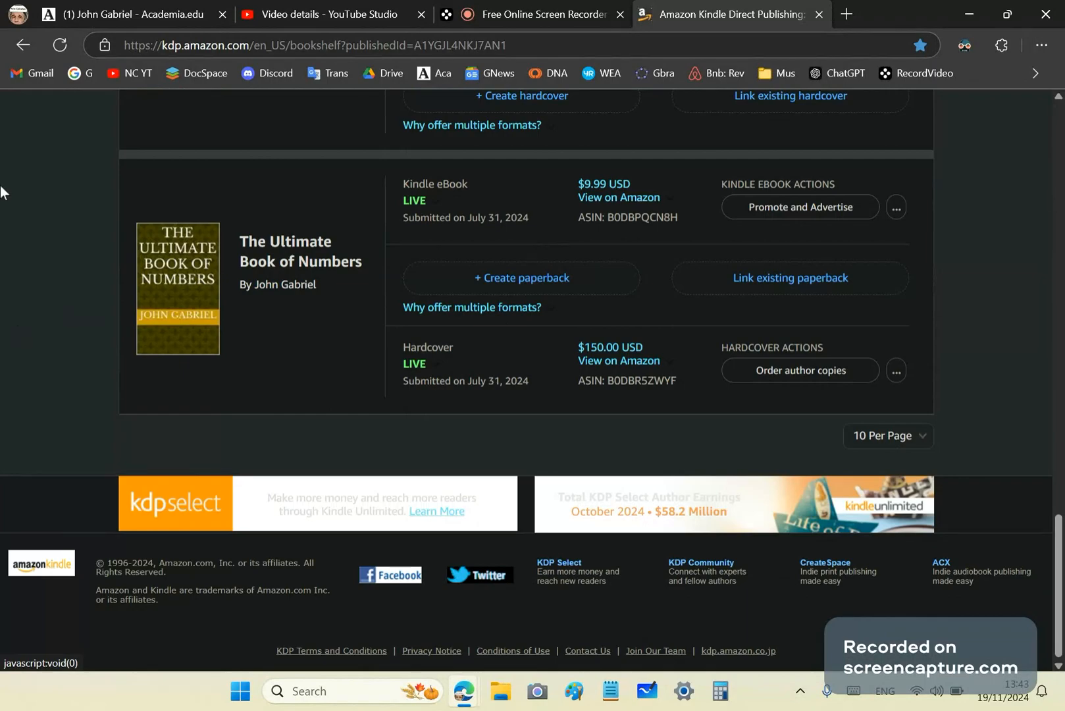
{"action": "mouse_move", "coordinate": [48, 347]}
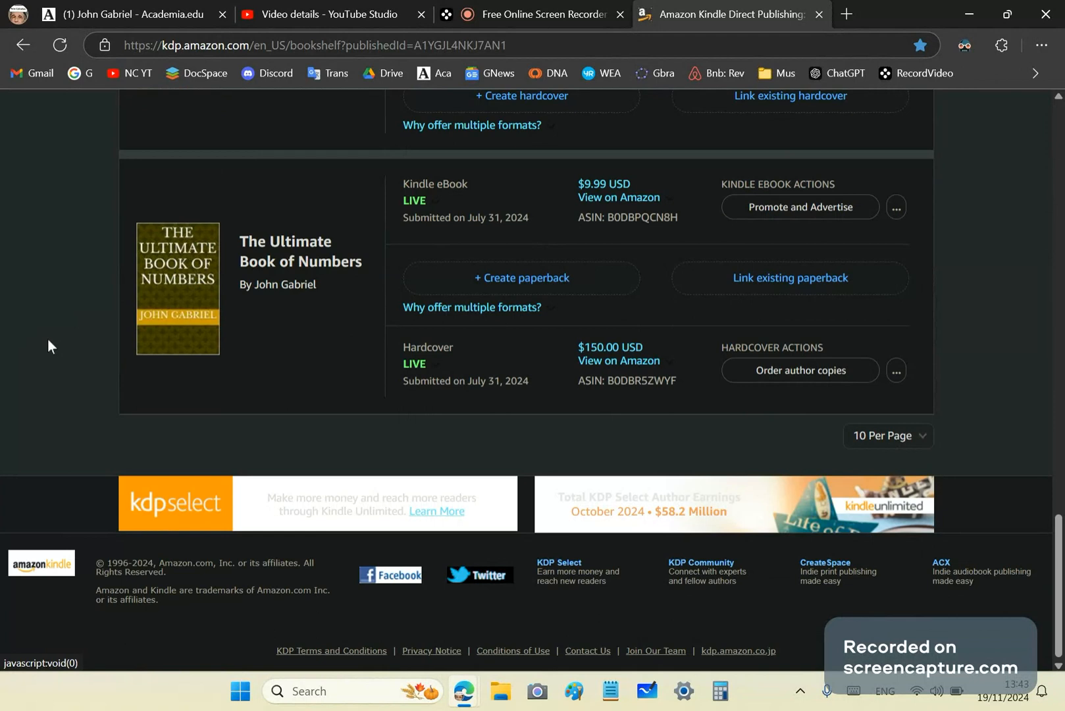
{"action": "mouse_move", "coordinate": [66, 334]}
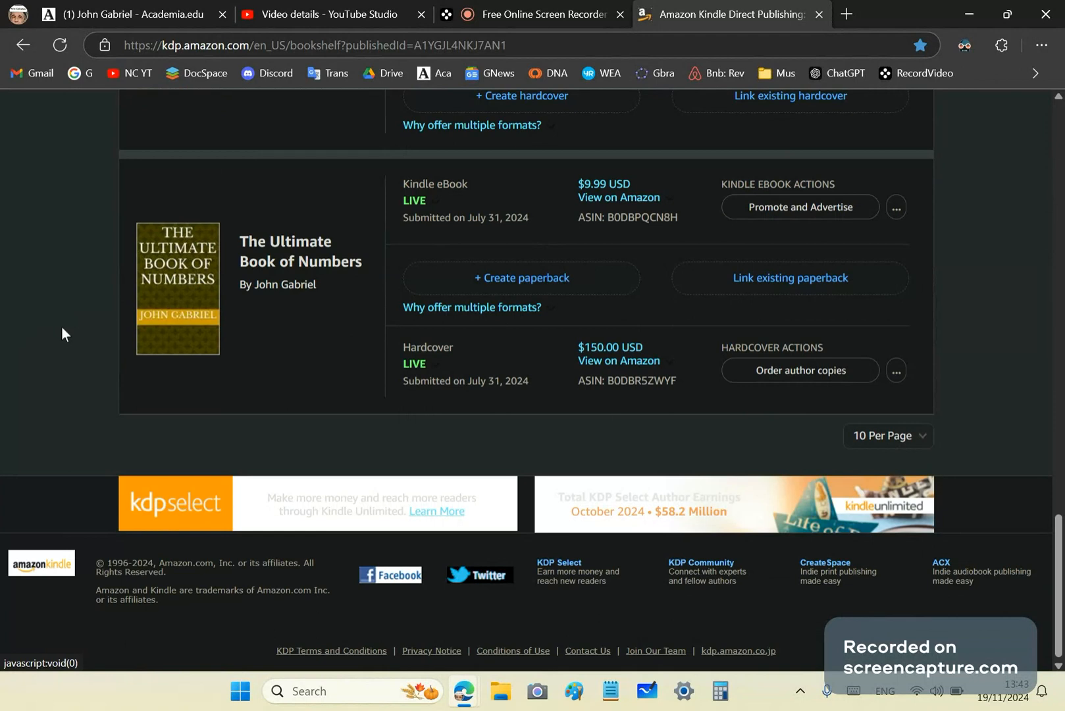
{"action": "mouse_move", "coordinate": [31, 316]}
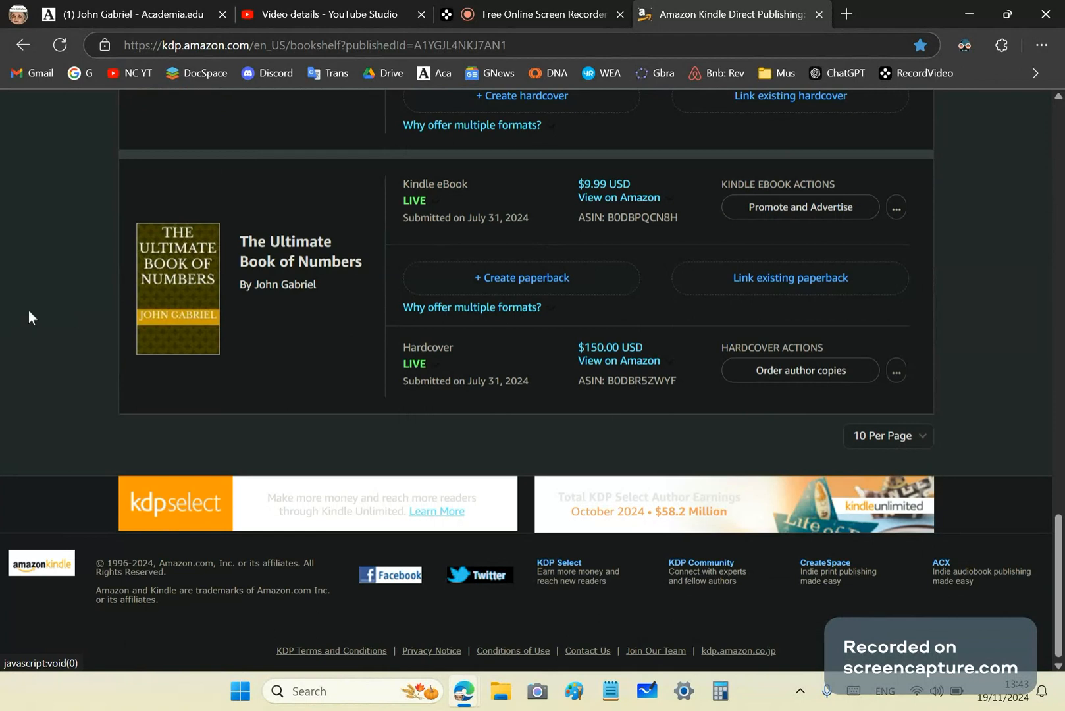
{"action": "mouse_move", "coordinate": [311, 281]}
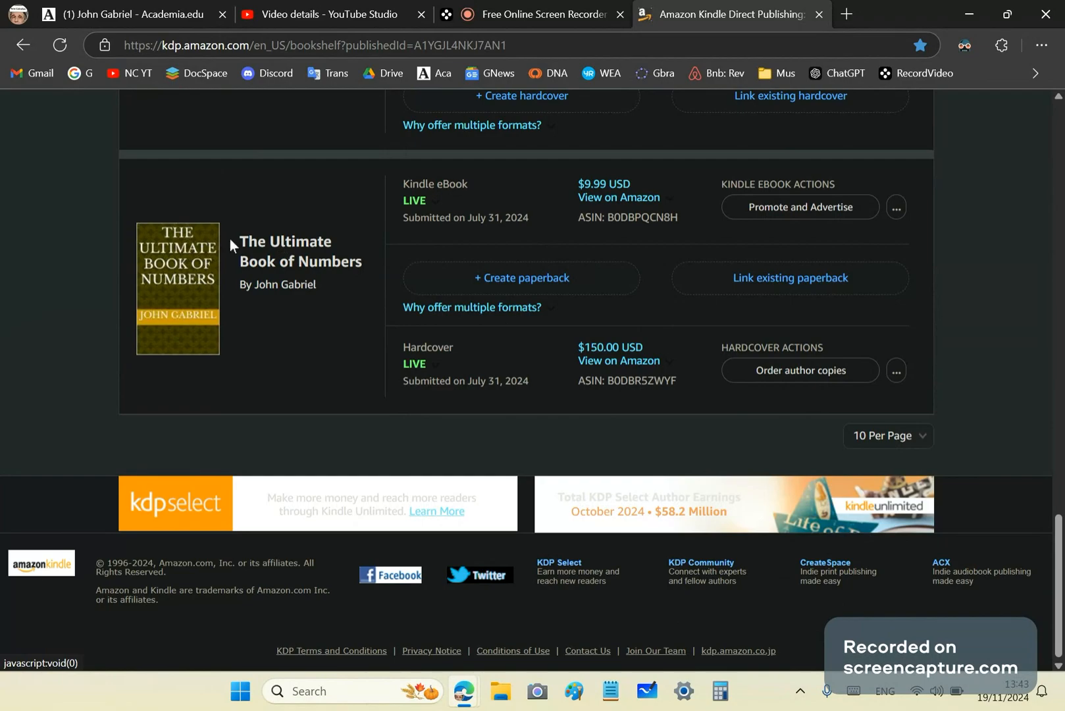
{"action": "mouse_move", "coordinate": [573, 247]}
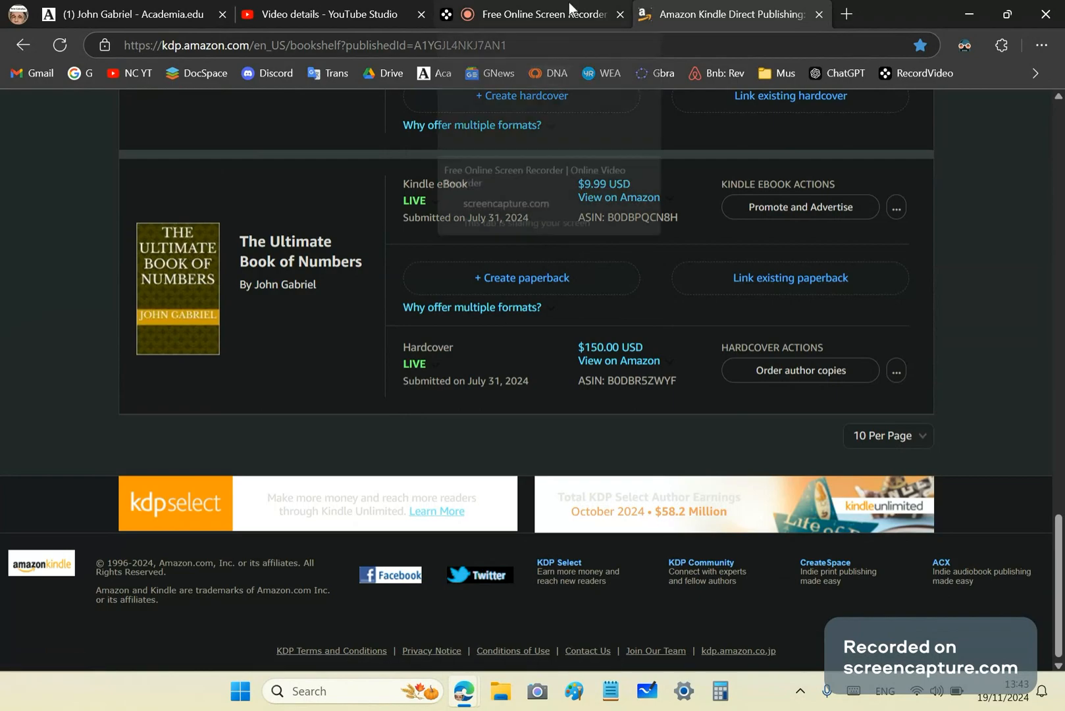
Switch back to the Free Online Screen Recorder tab
{"action": "left_click", "coordinate": [547, 13]}
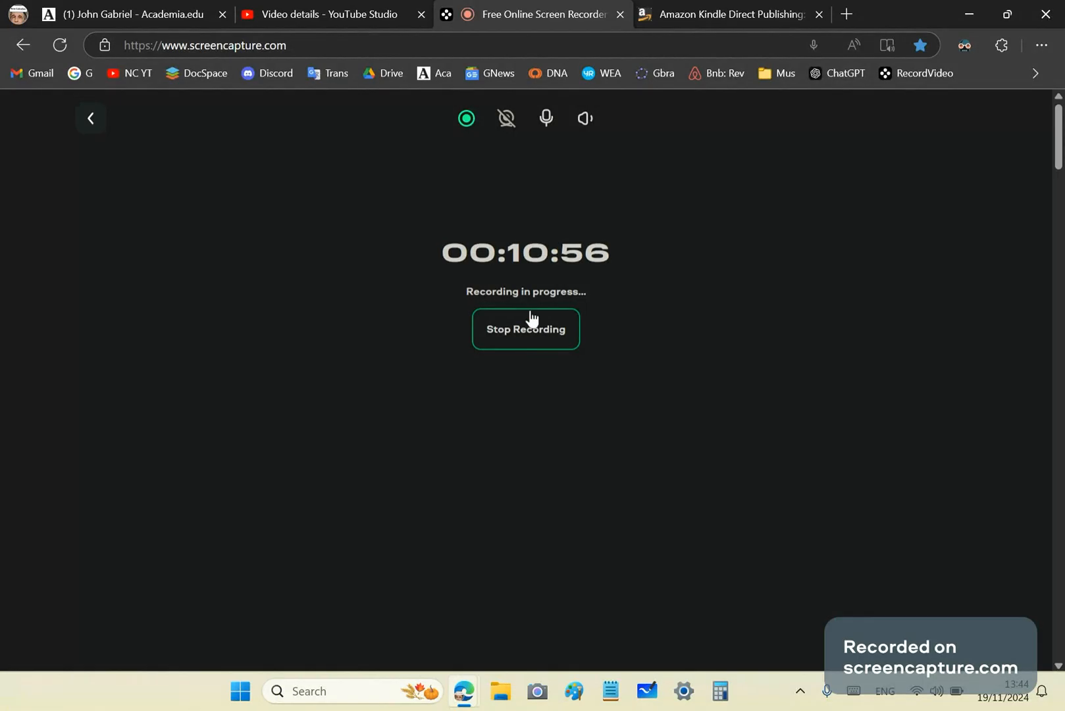